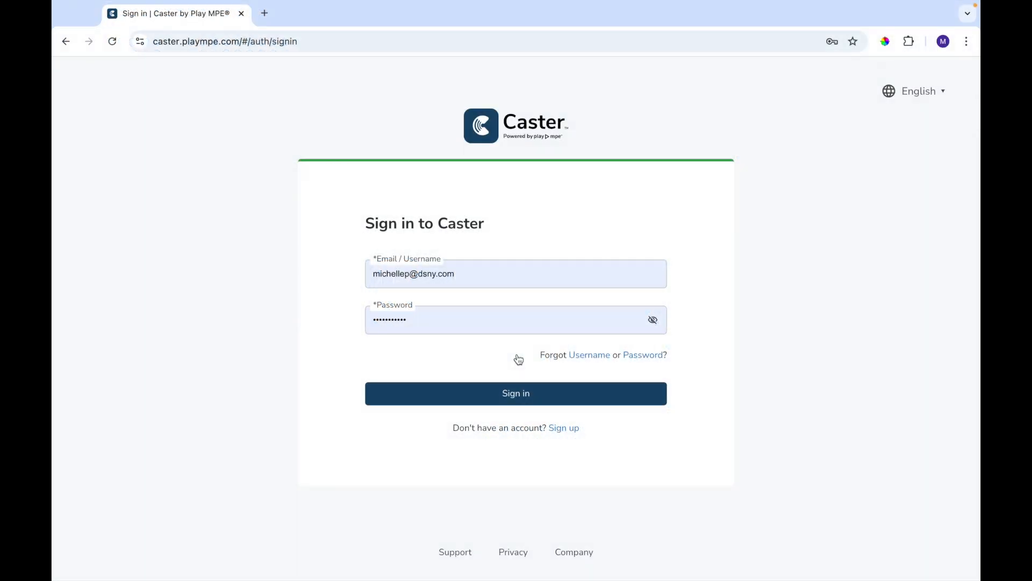
mouse_move(235, 63)
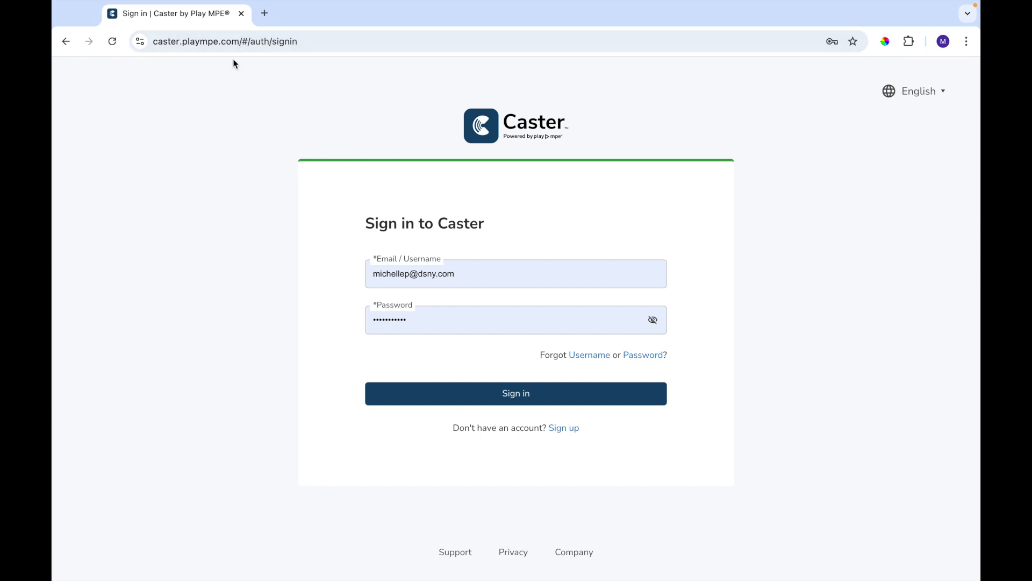
Sign in to Caster with the already-entered credentials
left_click(515, 393)
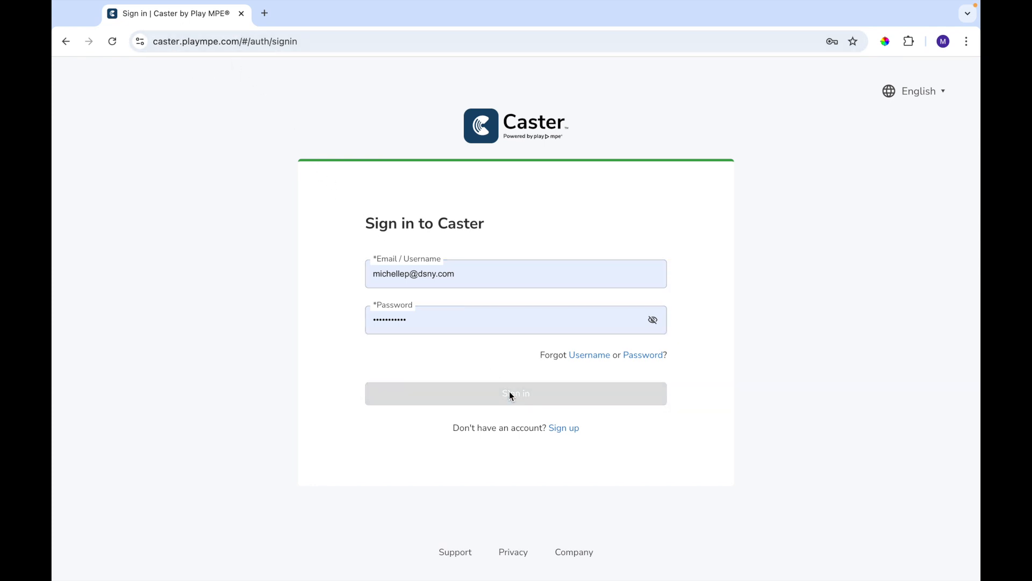
Create a new release from the Releases page, landing on Files and Metadata
left_click(515, 394)
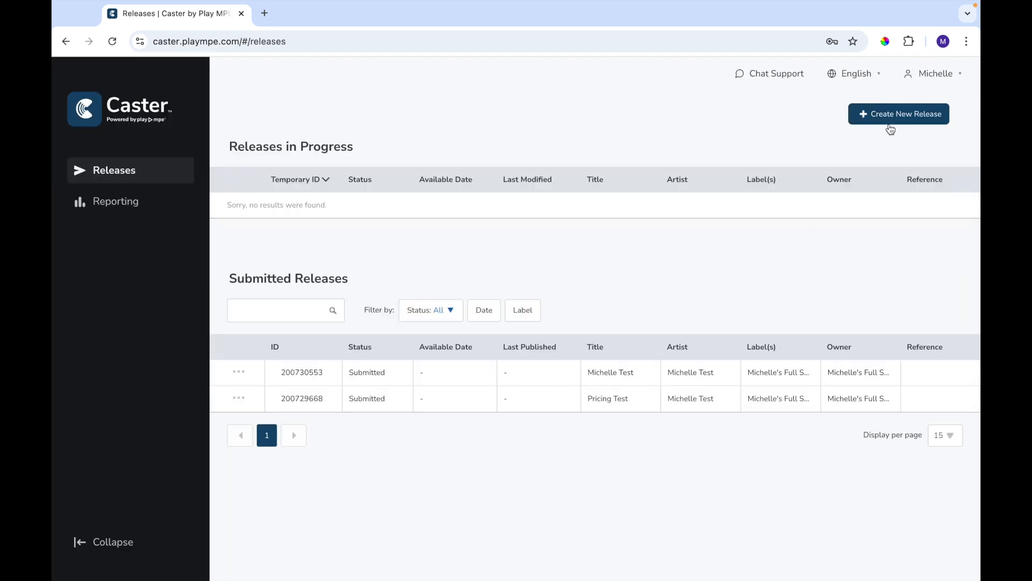
left_click(898, 113)
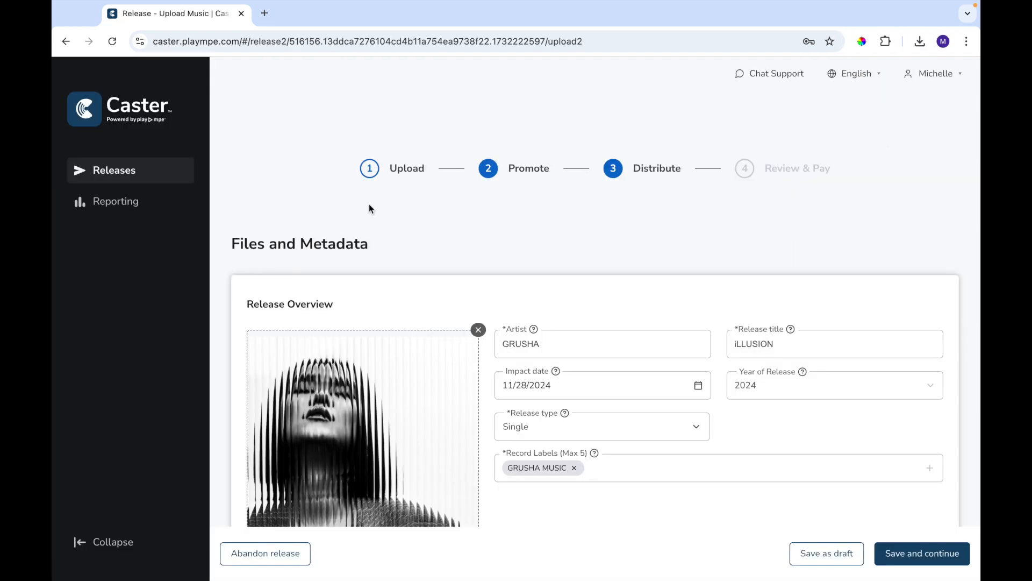
mouse_move(486, 196)
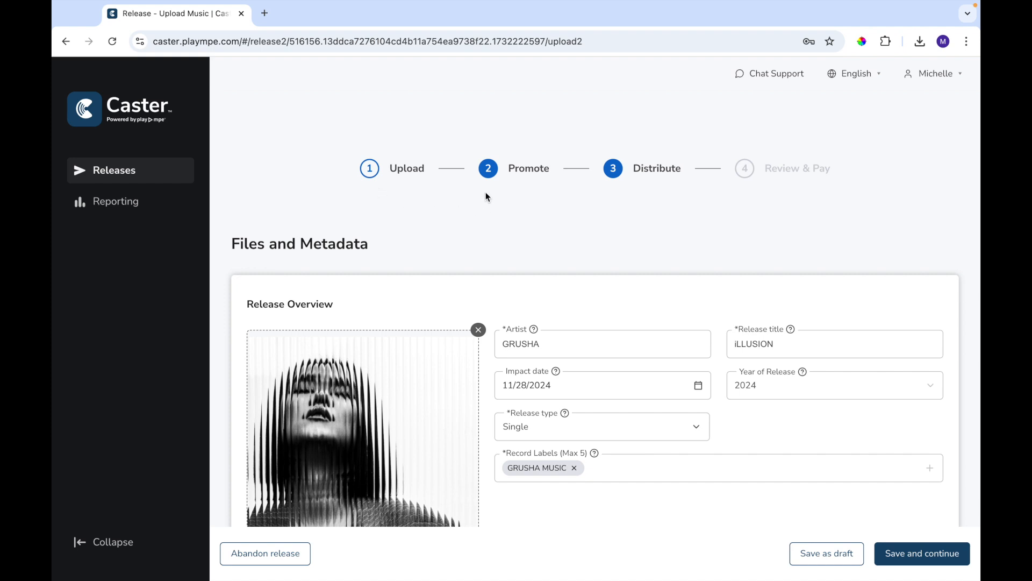
mouse_move(742, 203)
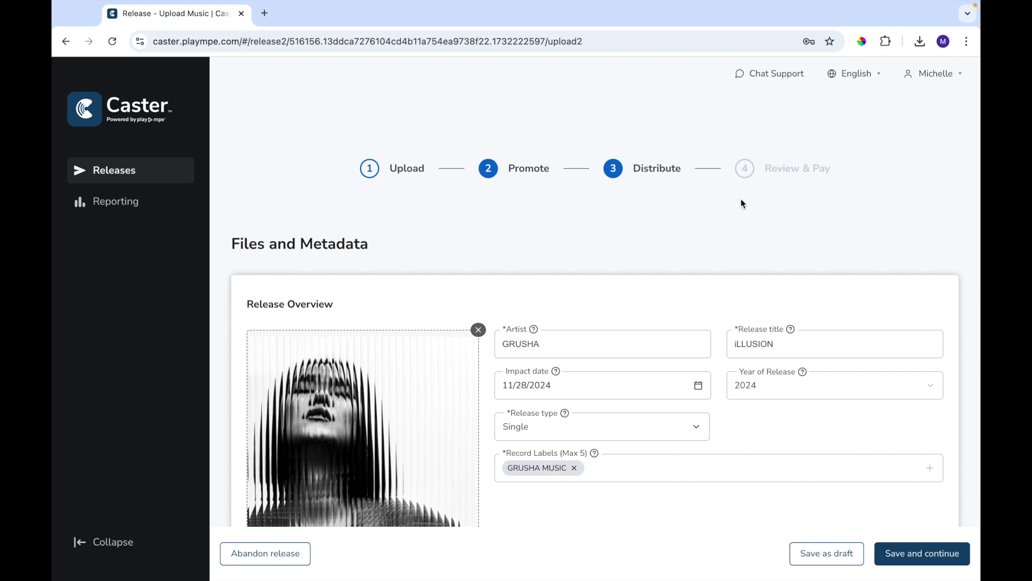
scroll("down", 3)
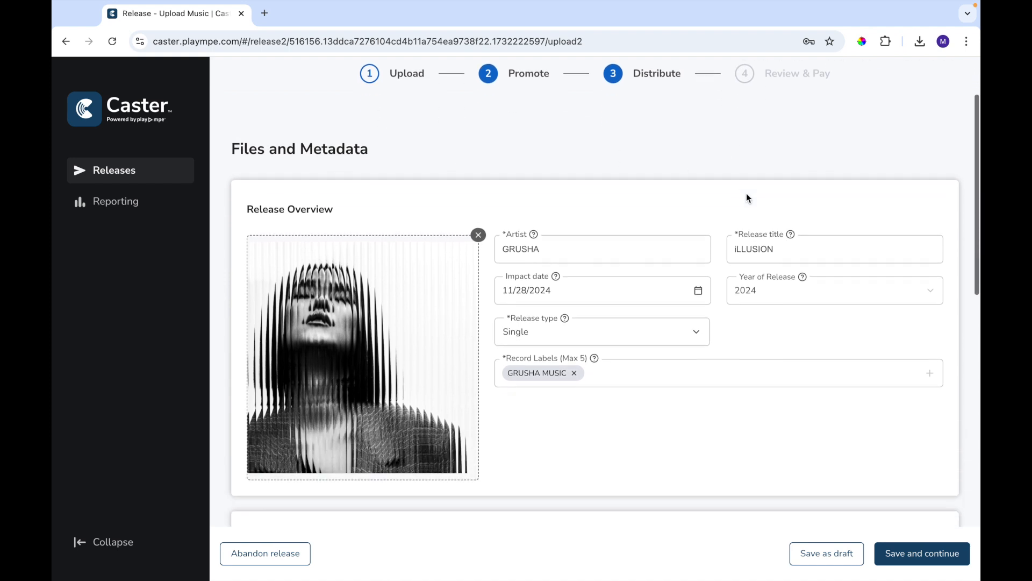
scroll("down", 3)
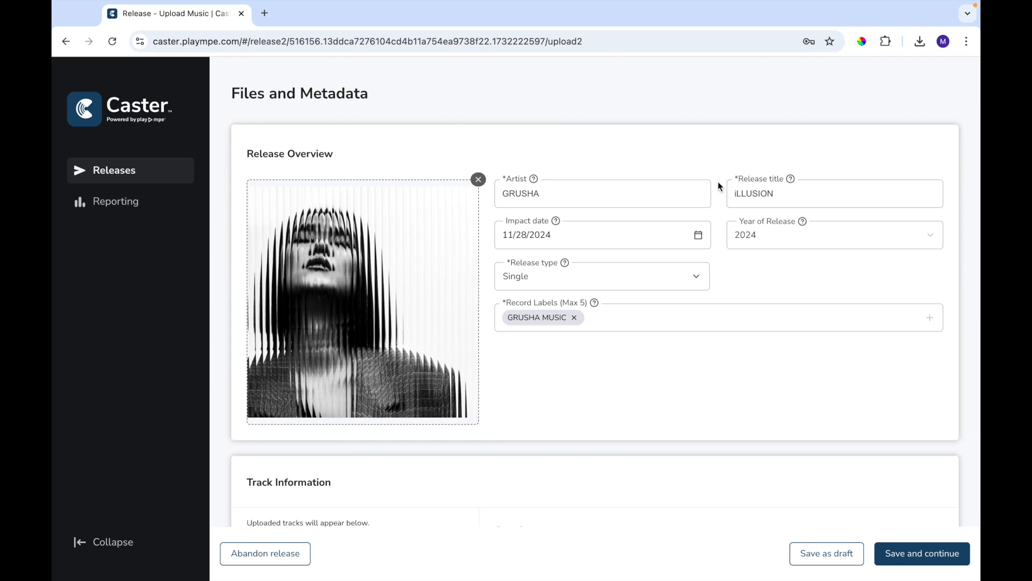
mouse_move(481, 136)
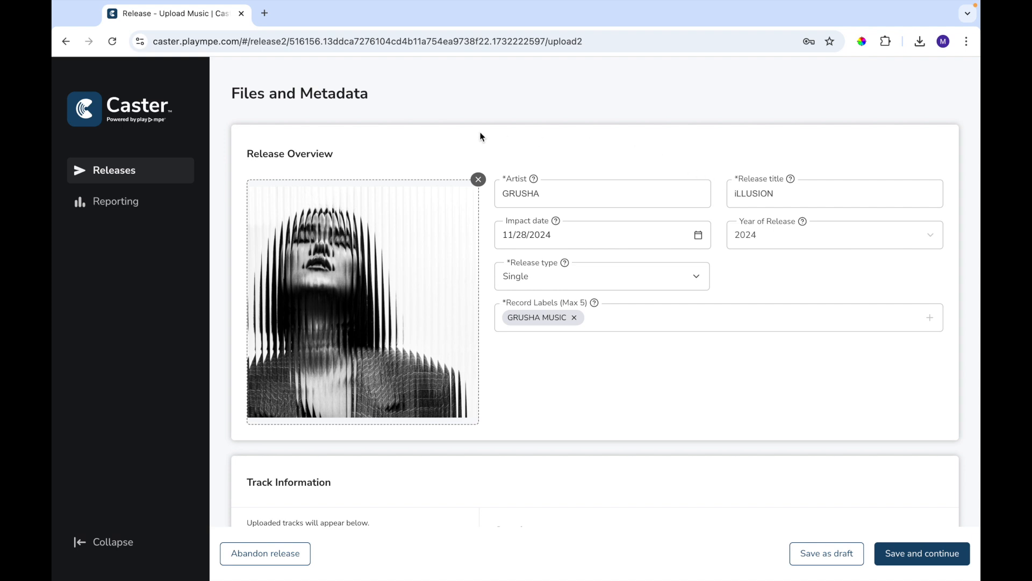
mouse_move(384, 302)
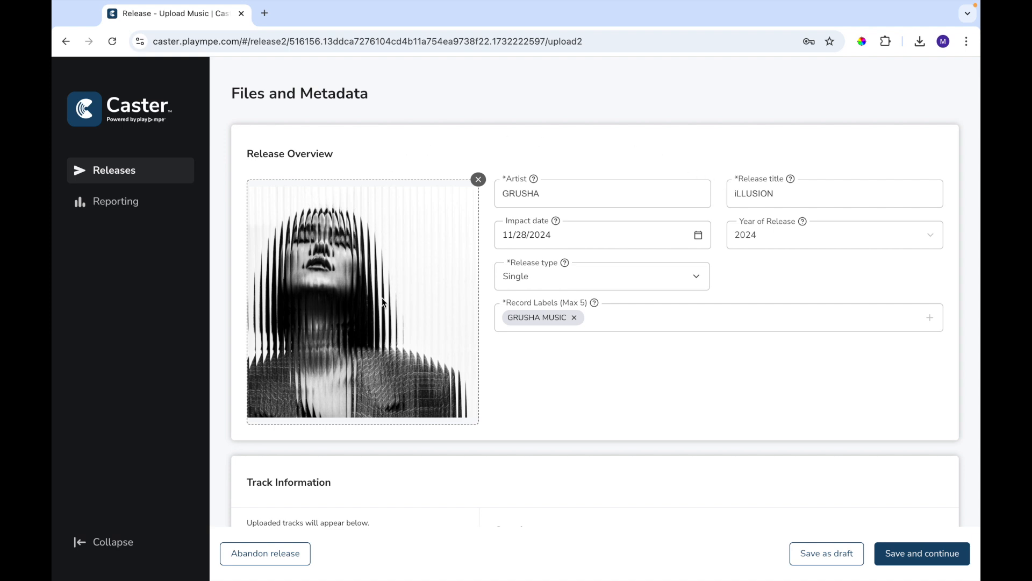
left_click(602, 192)
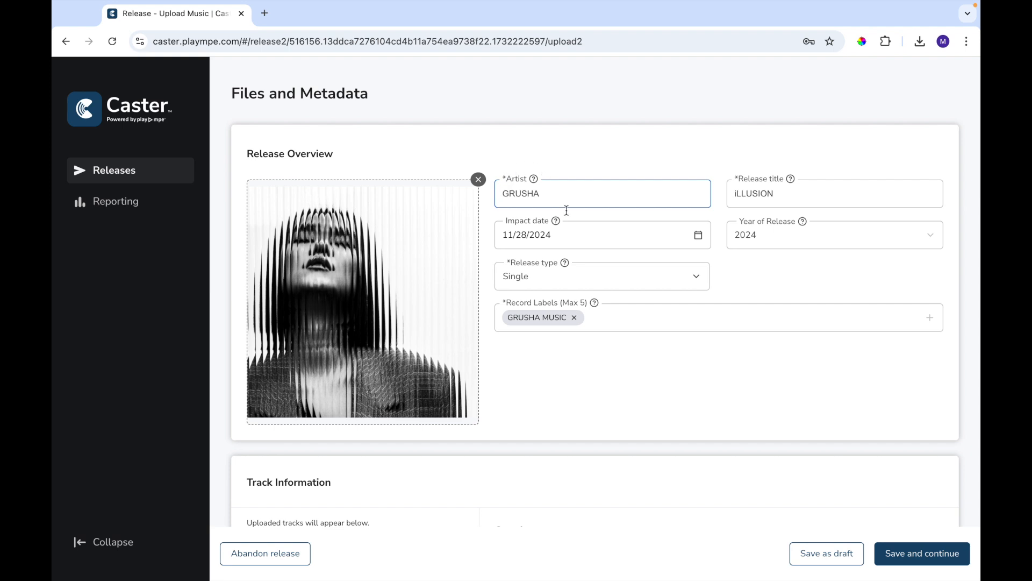
left_click(599, 276)
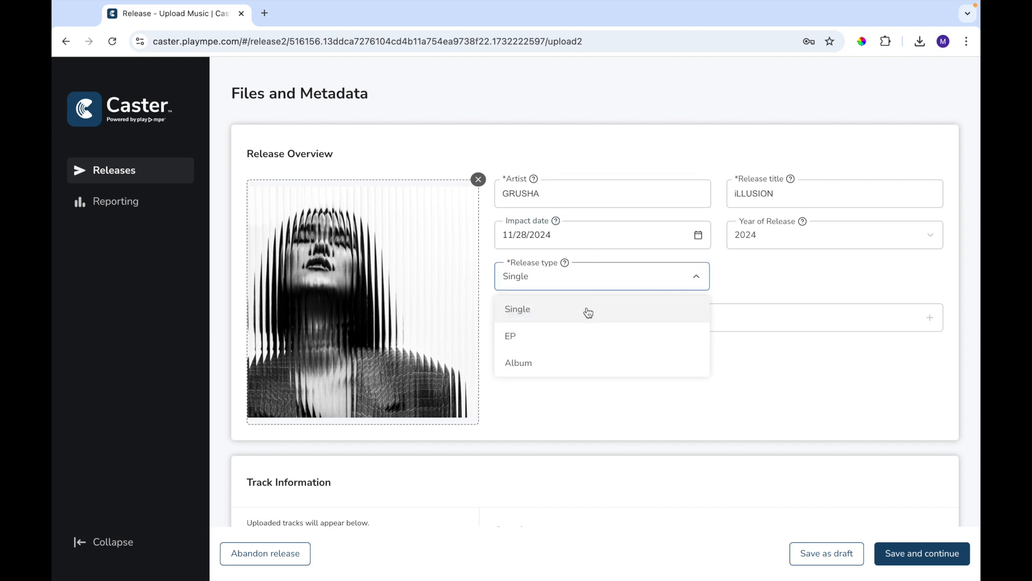
mouse_move(585, 362)
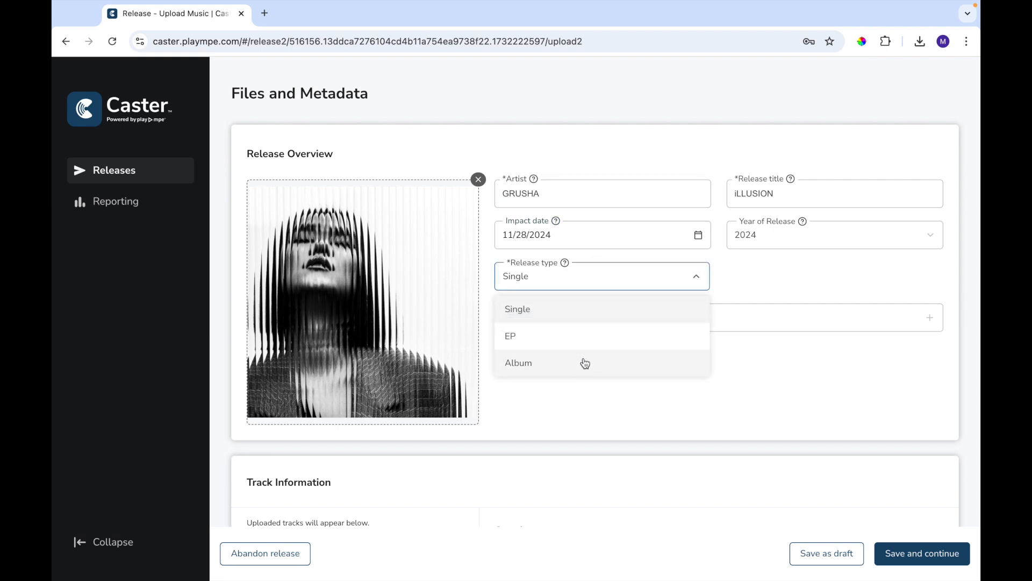
left_click(517, 308)
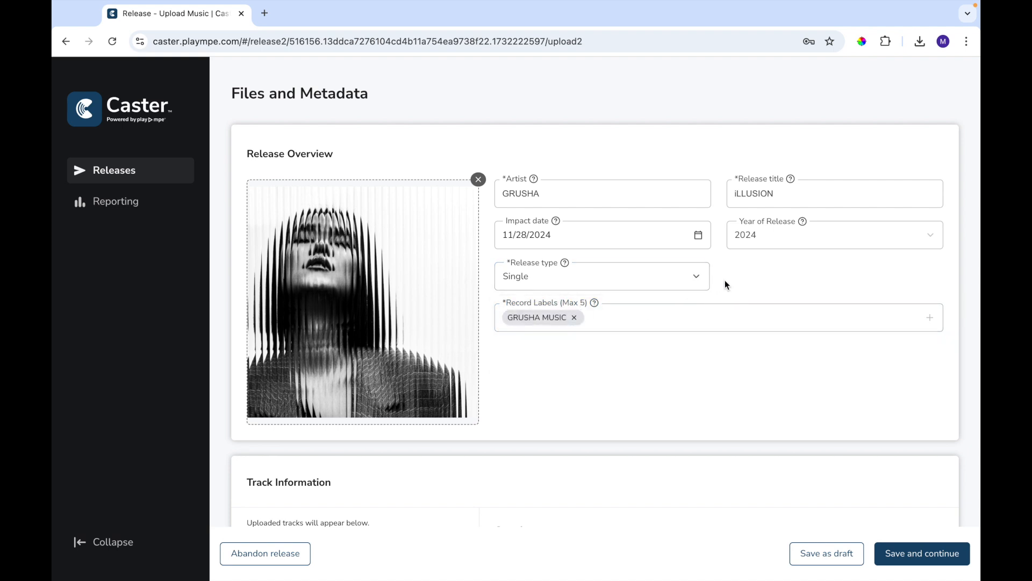
left_click(696, 235)
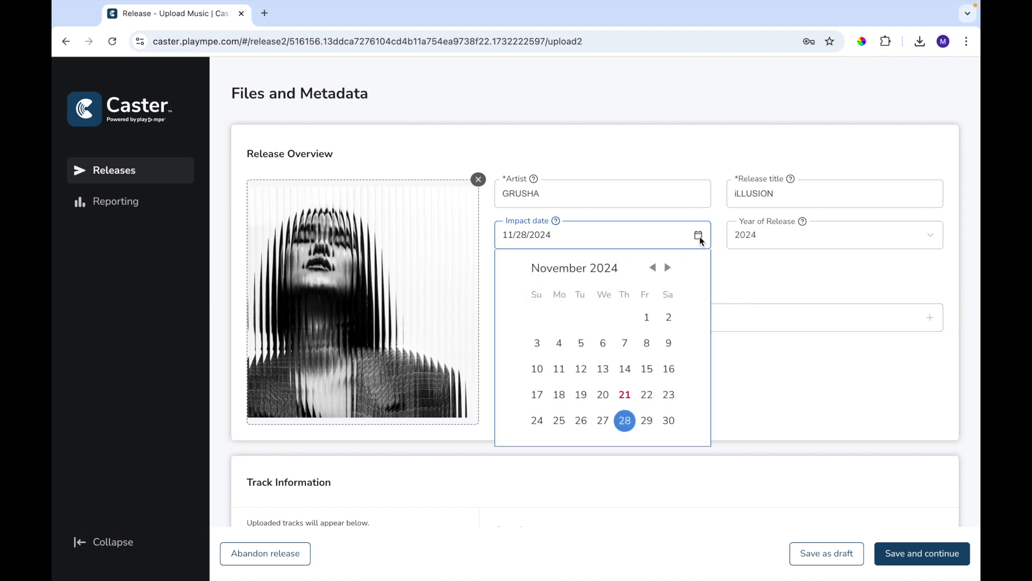
mouse_move(623, 395)
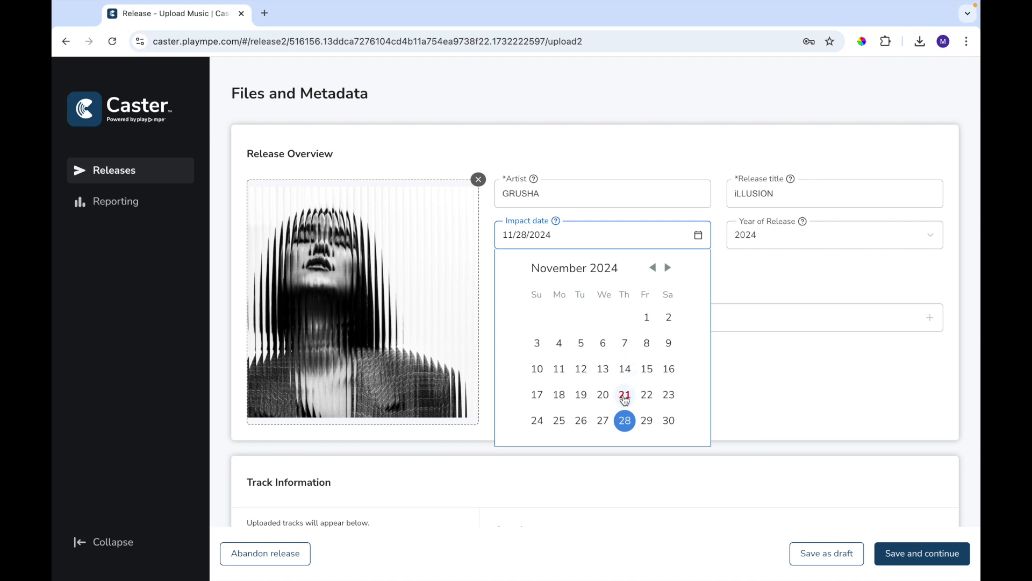
mouse_move(624, 422)
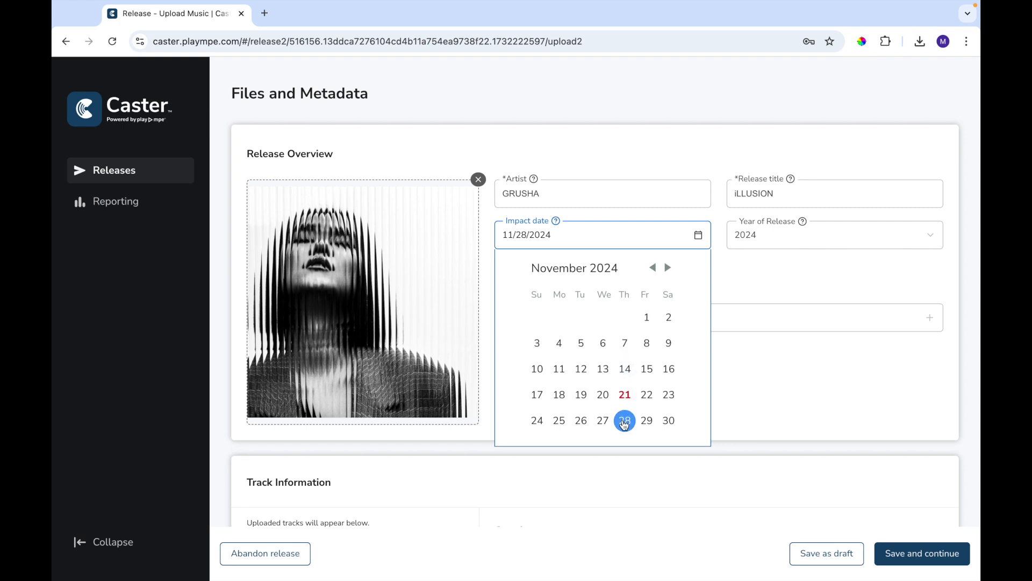
left_click(623, 421)
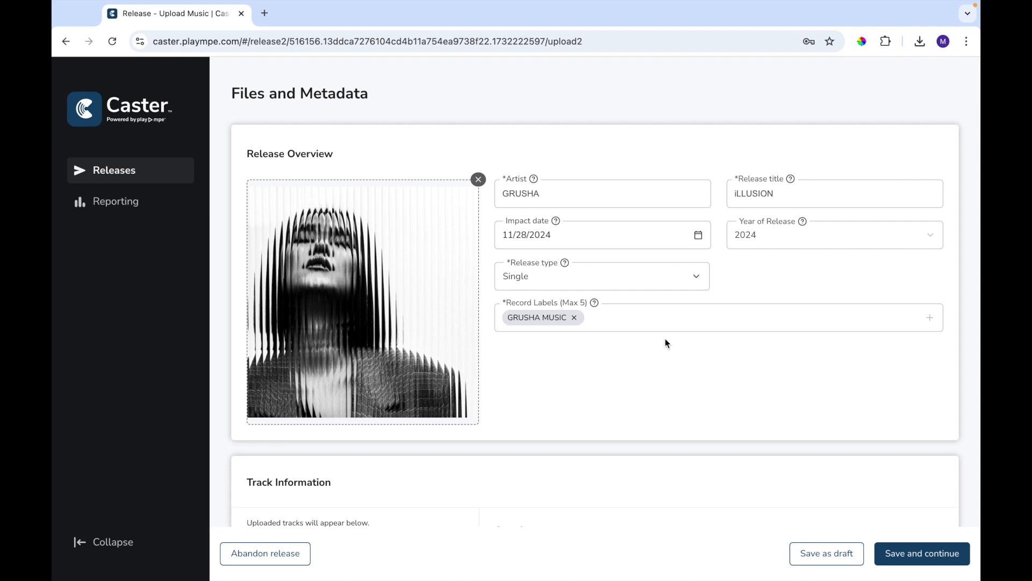
left_click(929, 317)
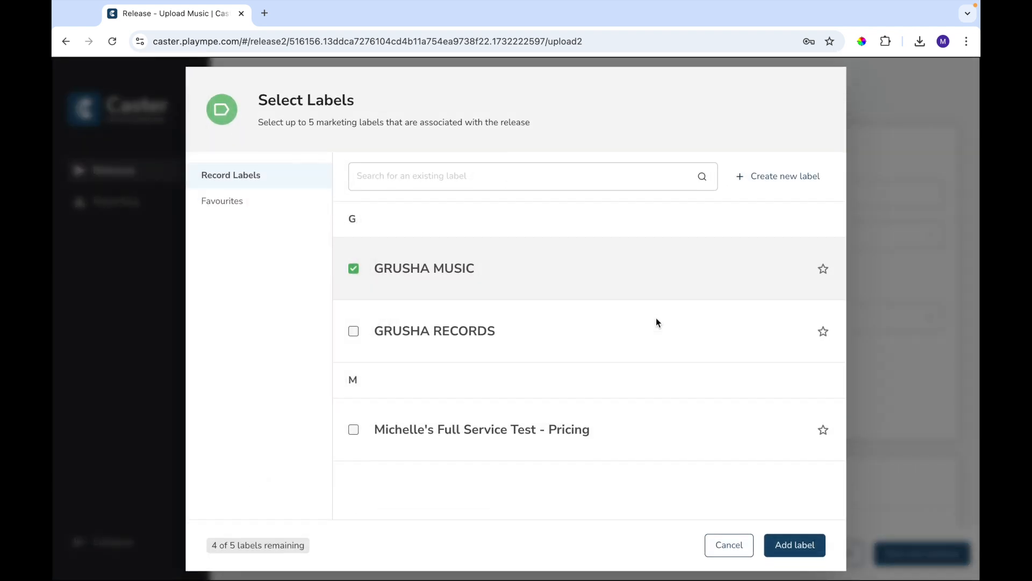
mouse_move(763, 175)
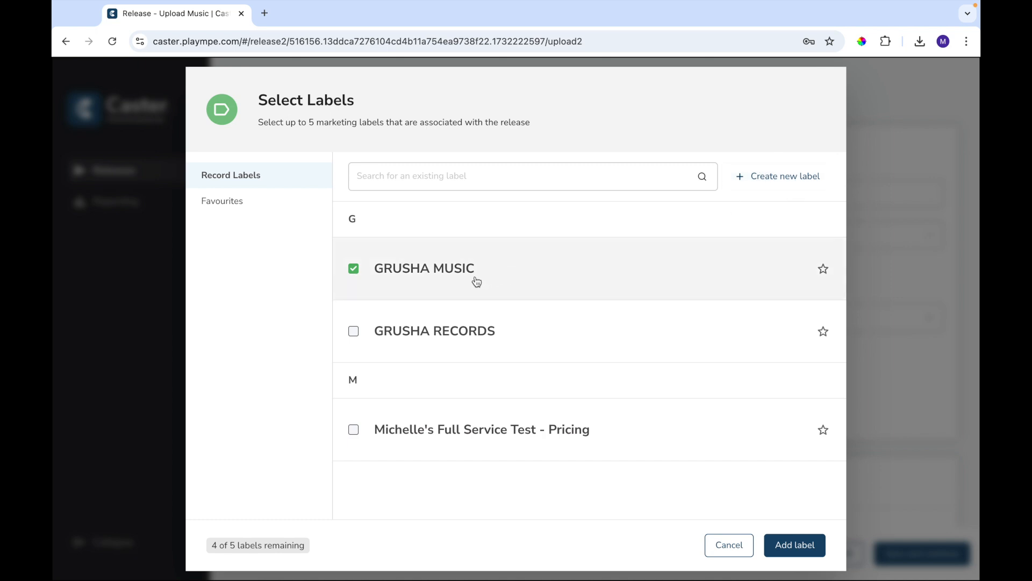
mouse_move(454, 291)
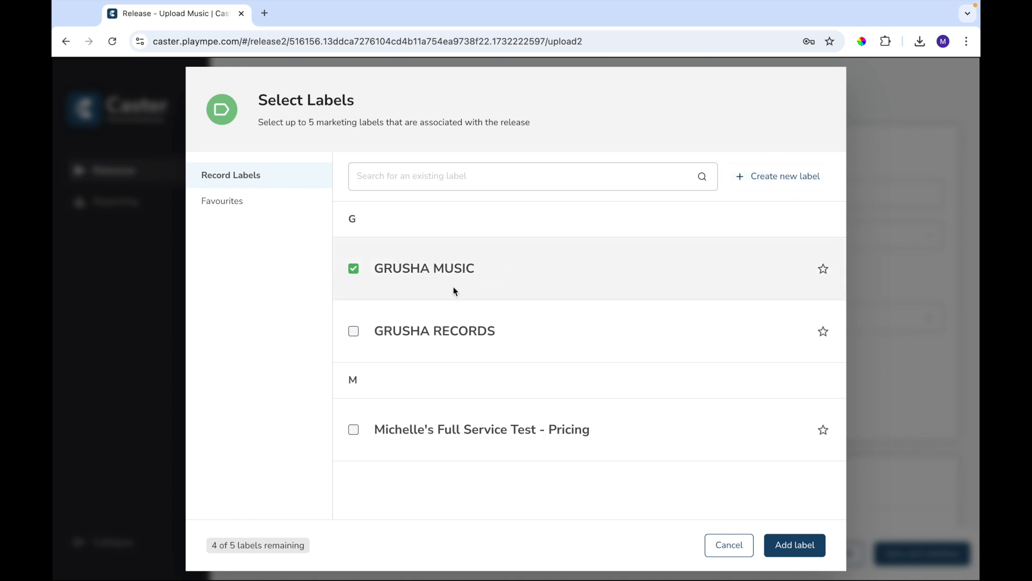
left_click(794, 544)
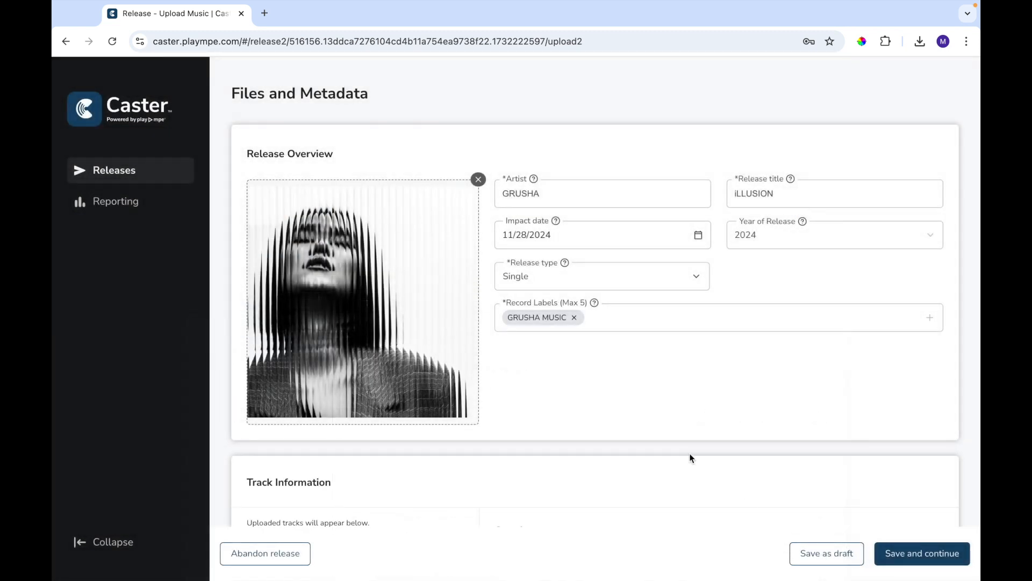
Bring the Track Information section for the uploaded iLLUSION track into view
left_click(922, 552)
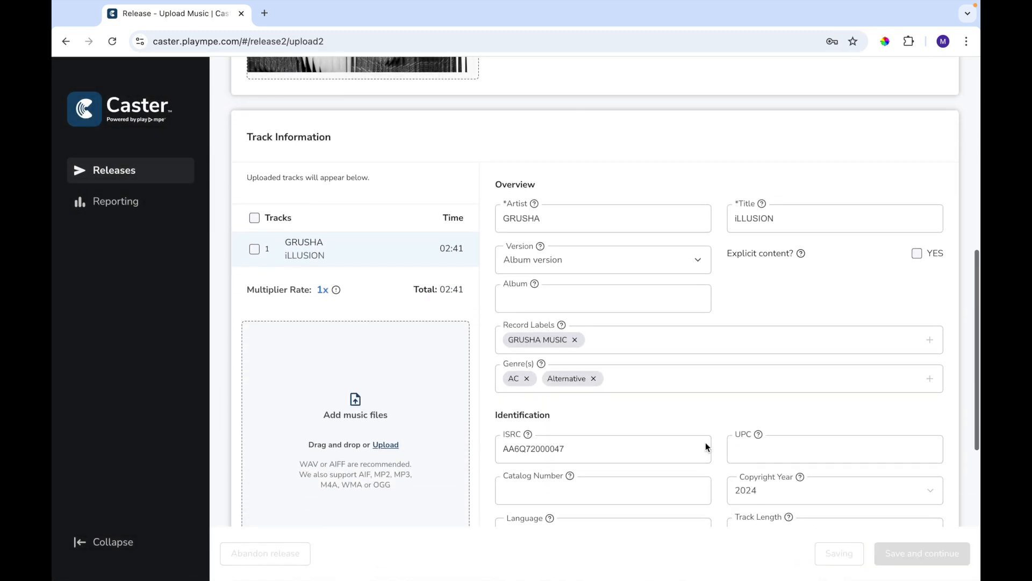
scroll("down", 3)
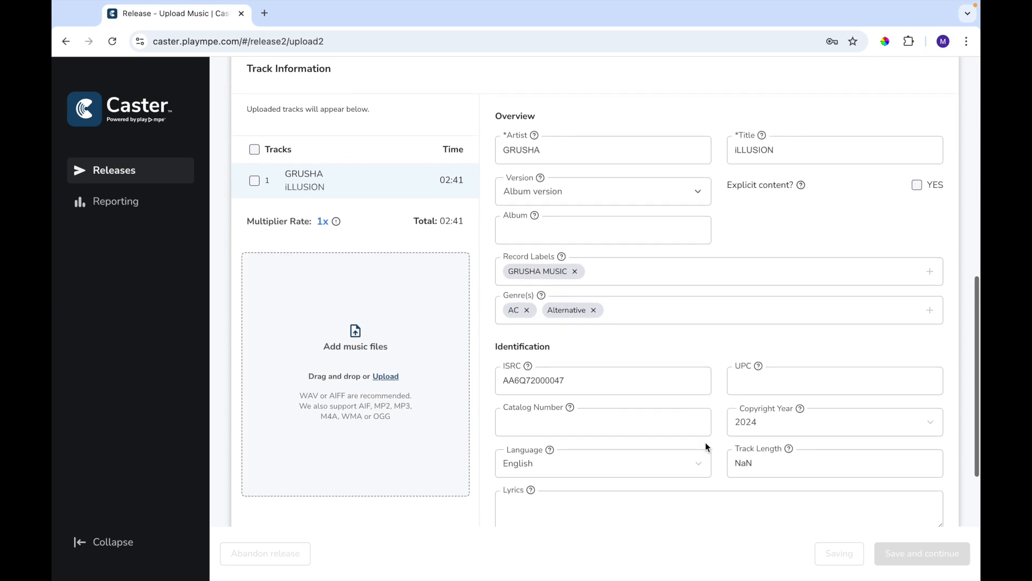
scroll("up", 3)
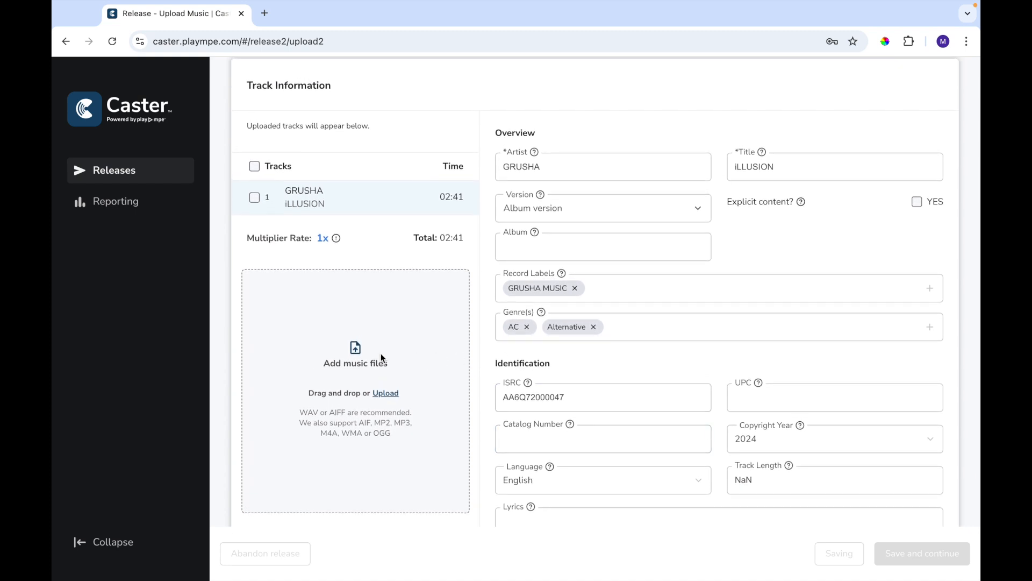
mouse_move(383, 459)
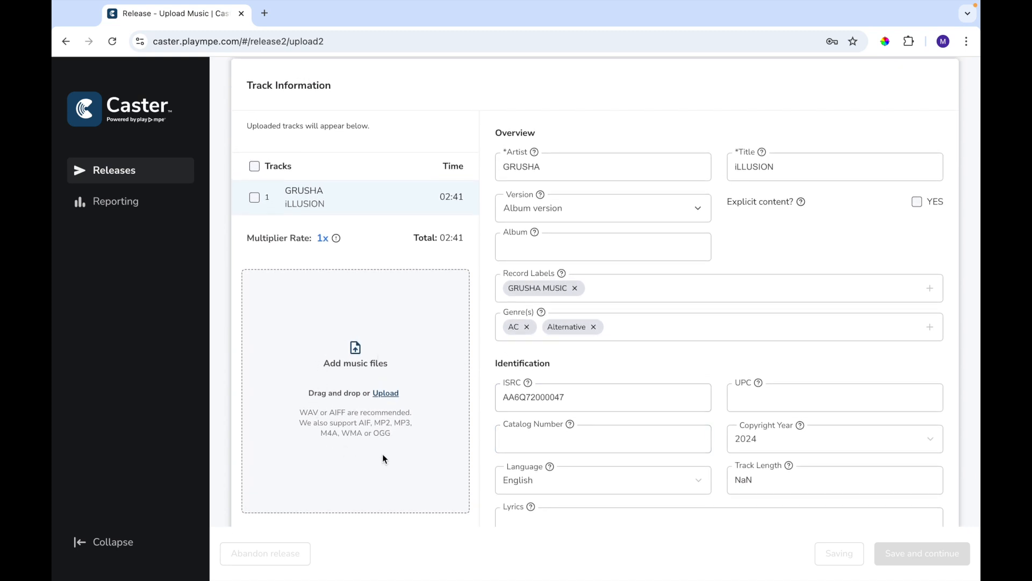
mouse_move(385, 401)
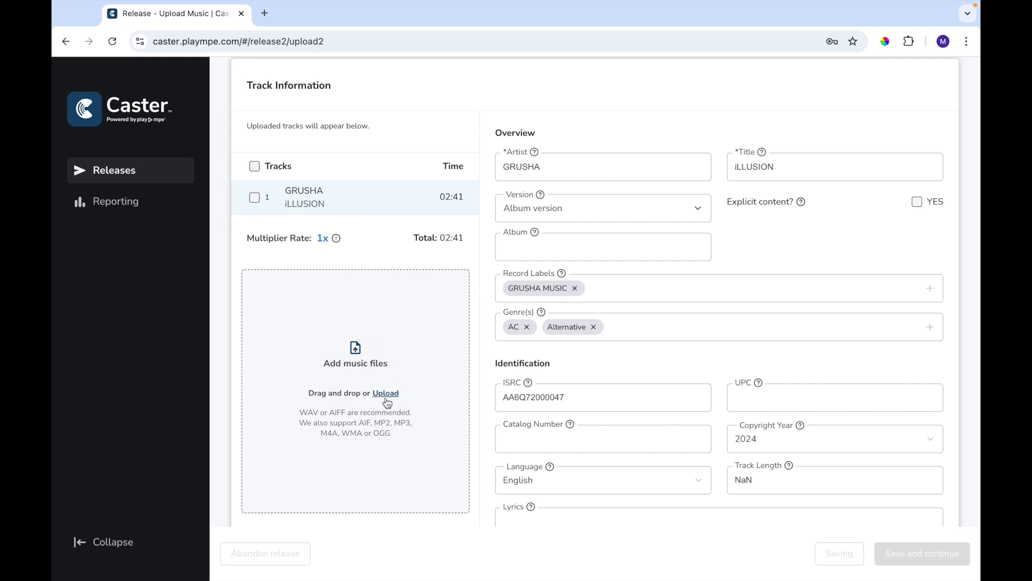
Select iLLUSION (radio edit).wav from the GRUSHA Assets folder as the next track
left_click(385, 394)
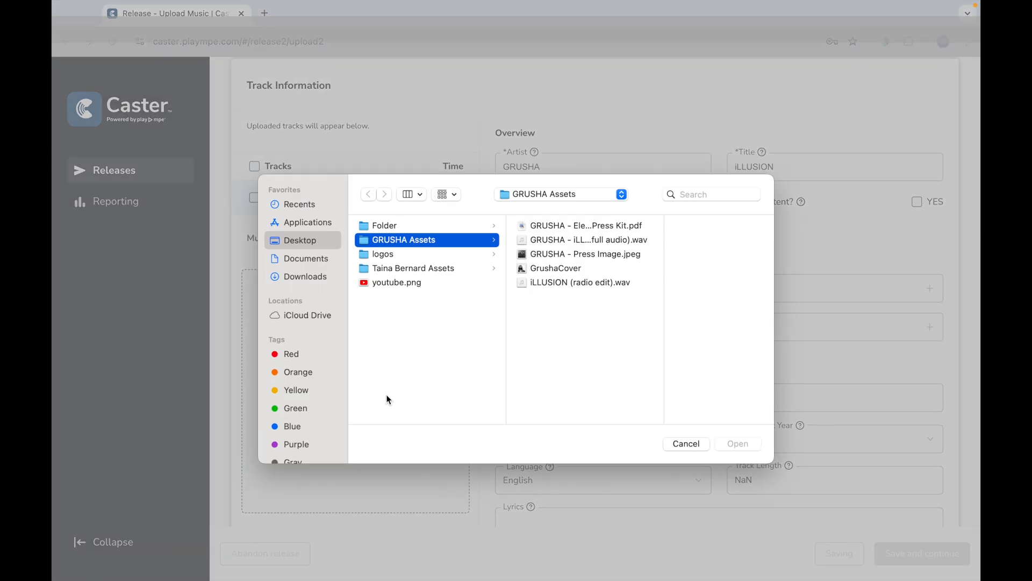
mouse_move(554, 332)
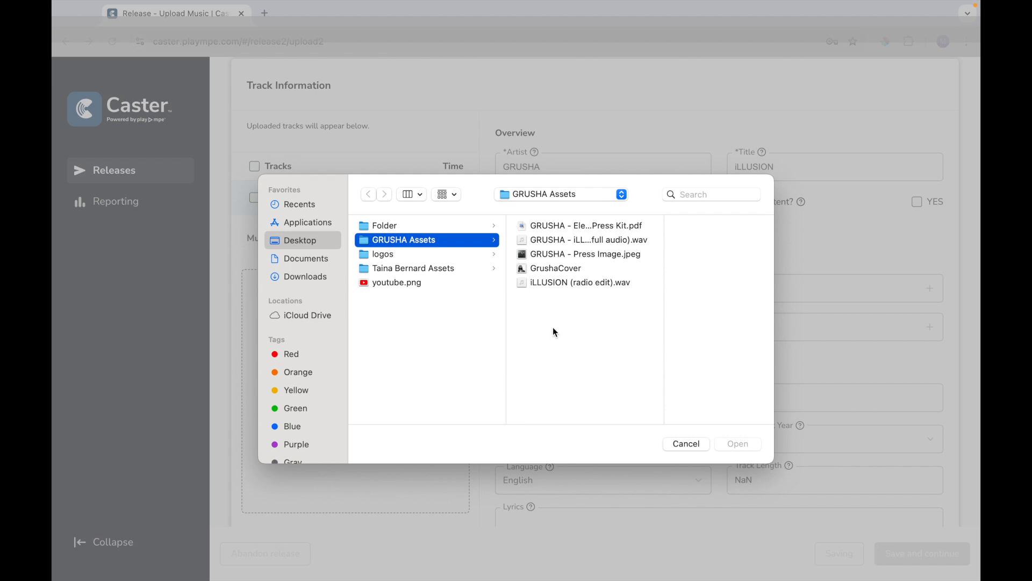
left_click(570, 239)
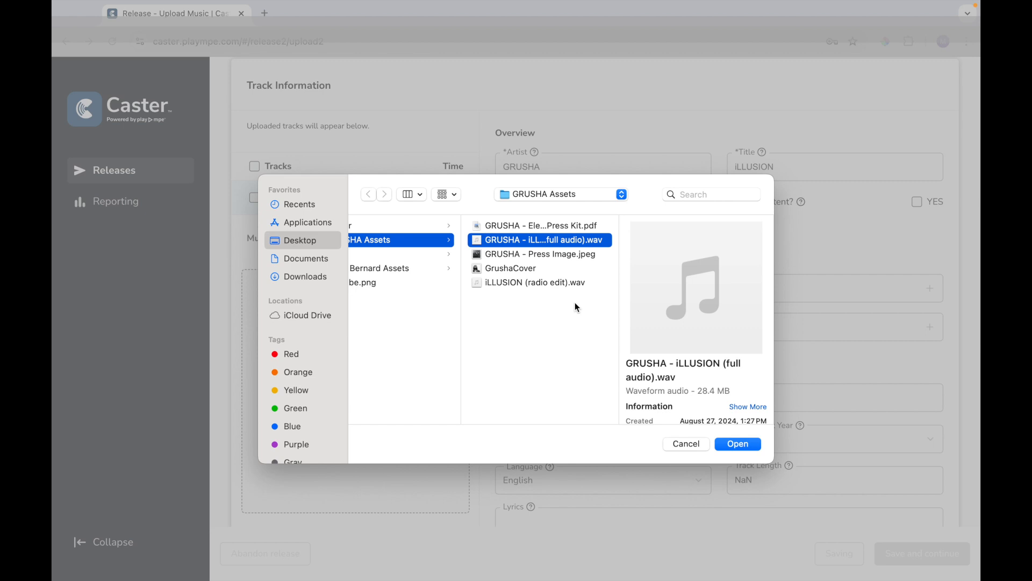
left_click(535, 282)
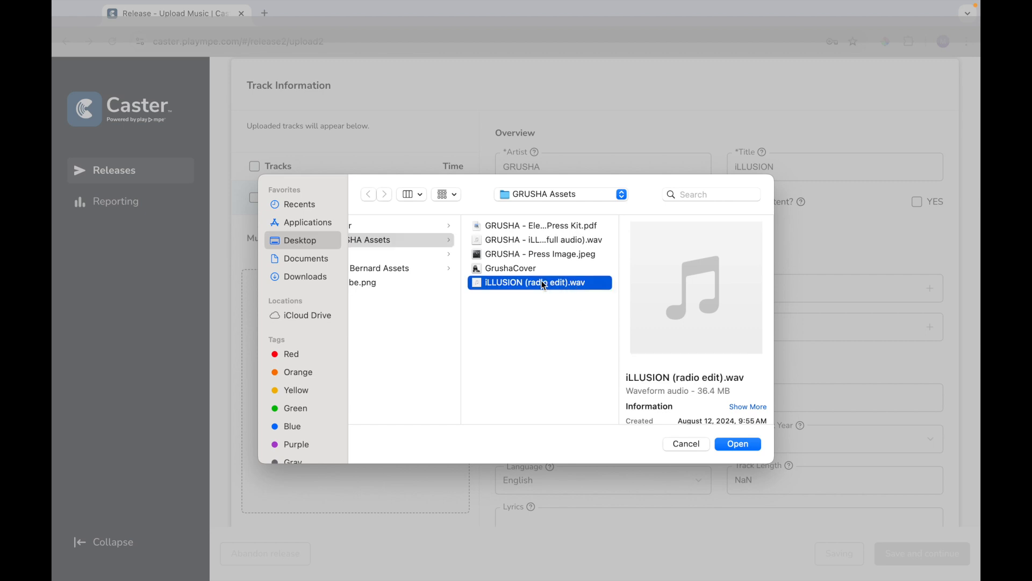
mouse_move(541, 294)
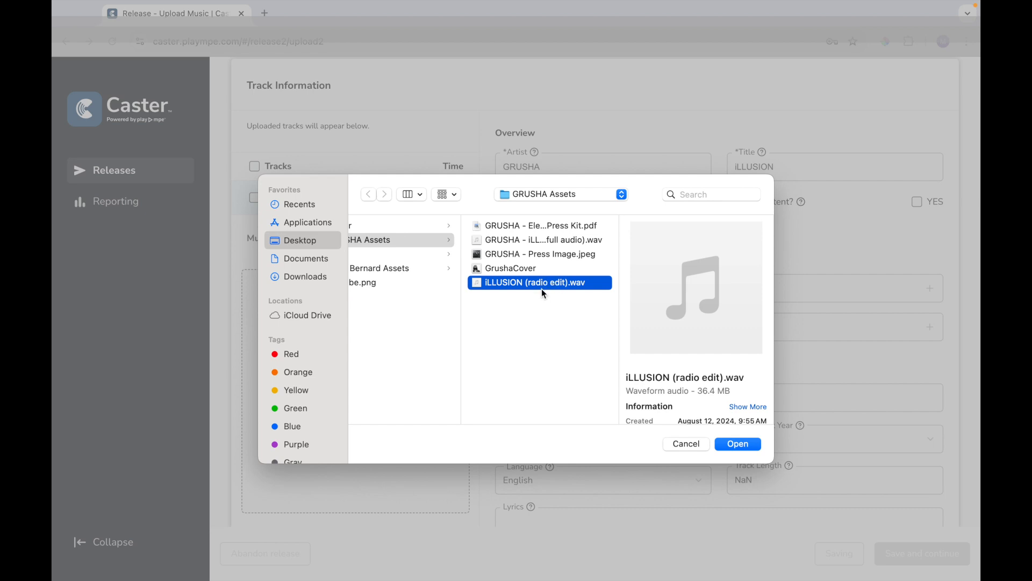
mouse_move(736, 444)
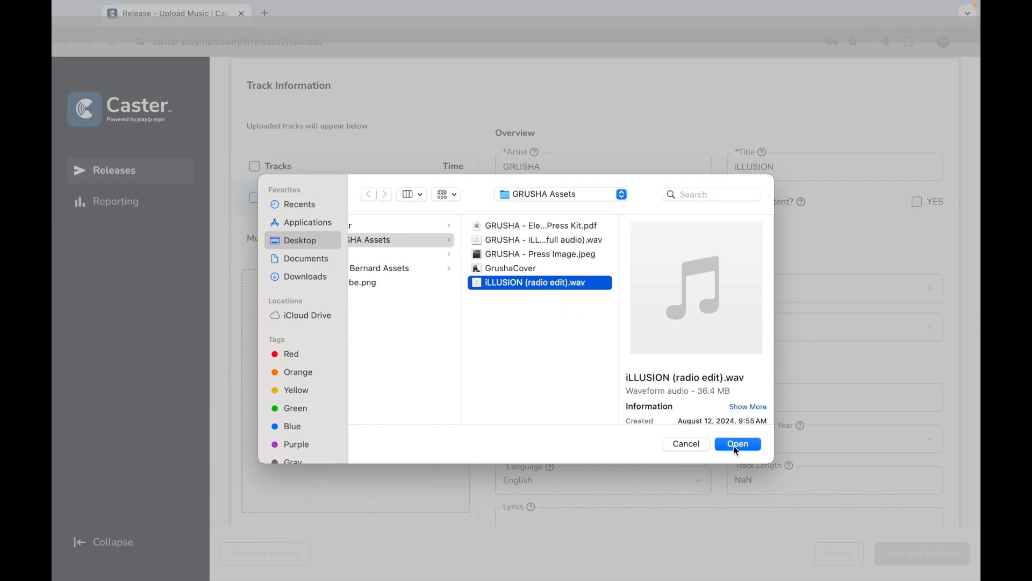
Upload the radio edit as a second track and set its version to Radio edit
left_click(736, 443)
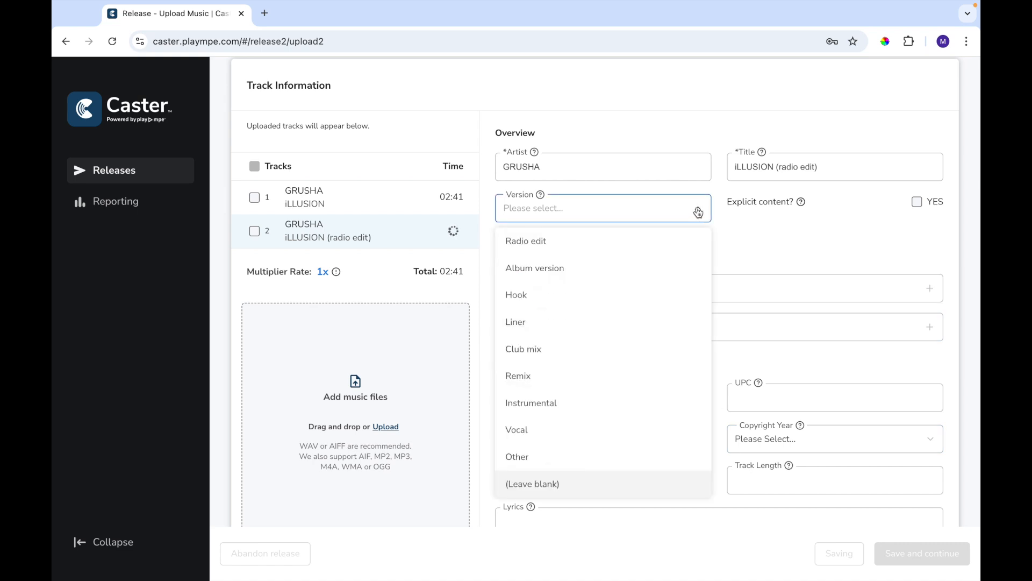
mouse_move(630, 241)
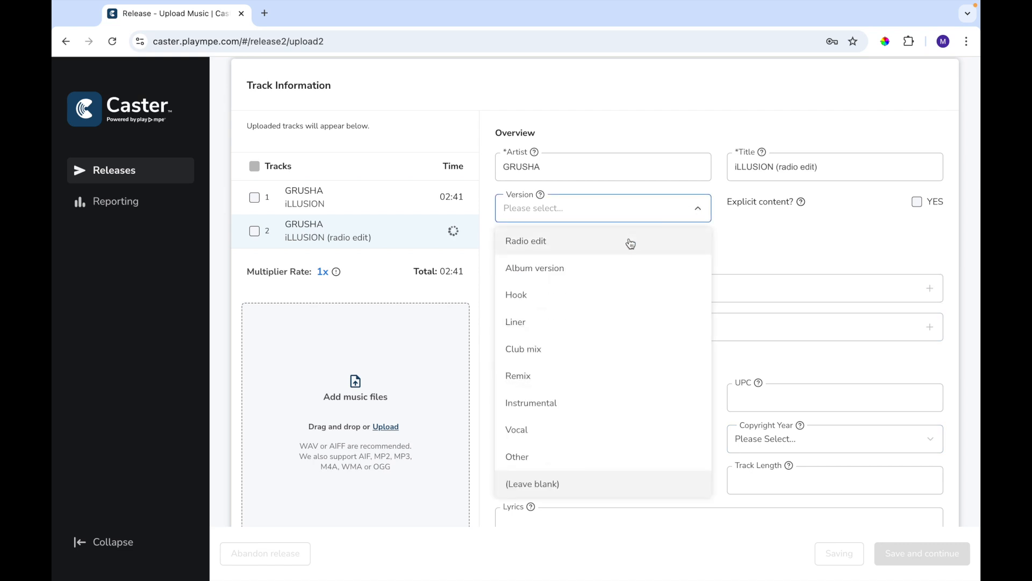
left_click(526, 239)
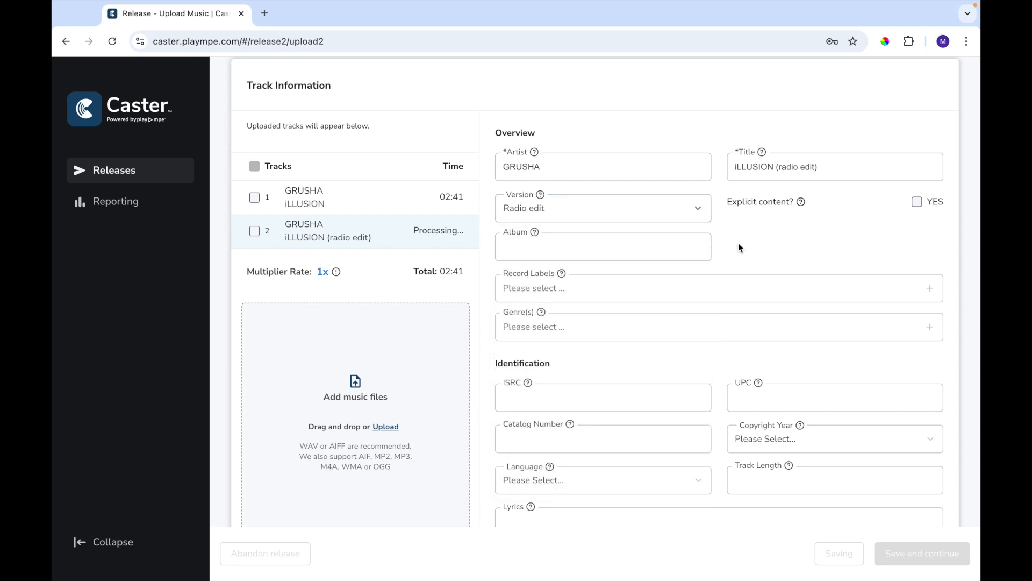
mouse_move(413, 198)
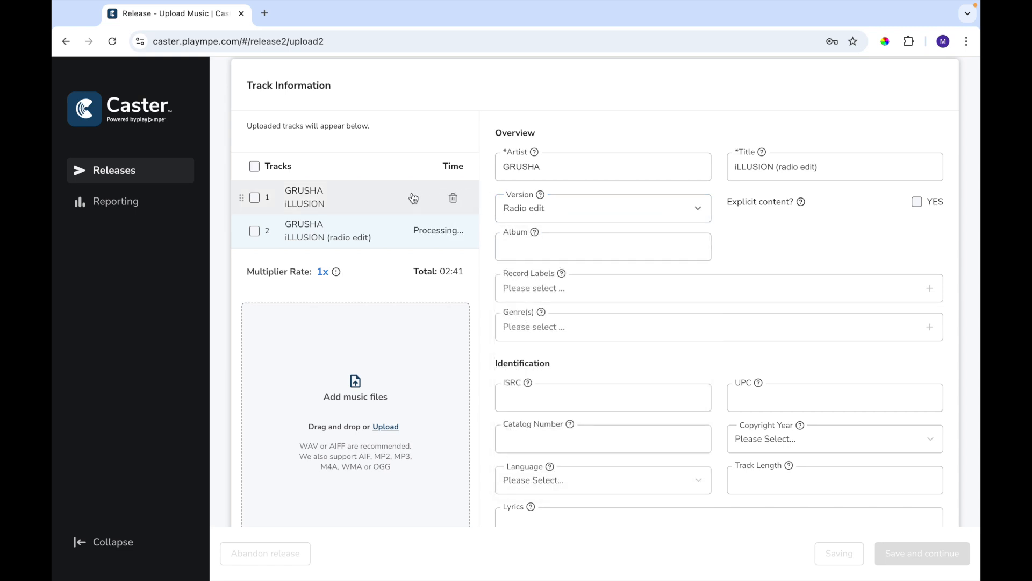
left_click(303, 197)
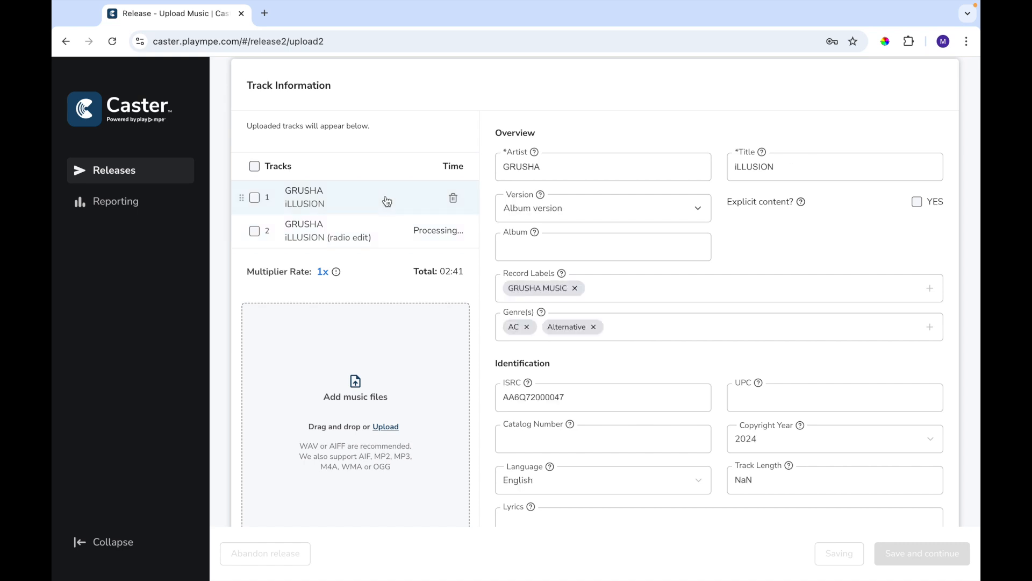
mouse_move(729, 256)
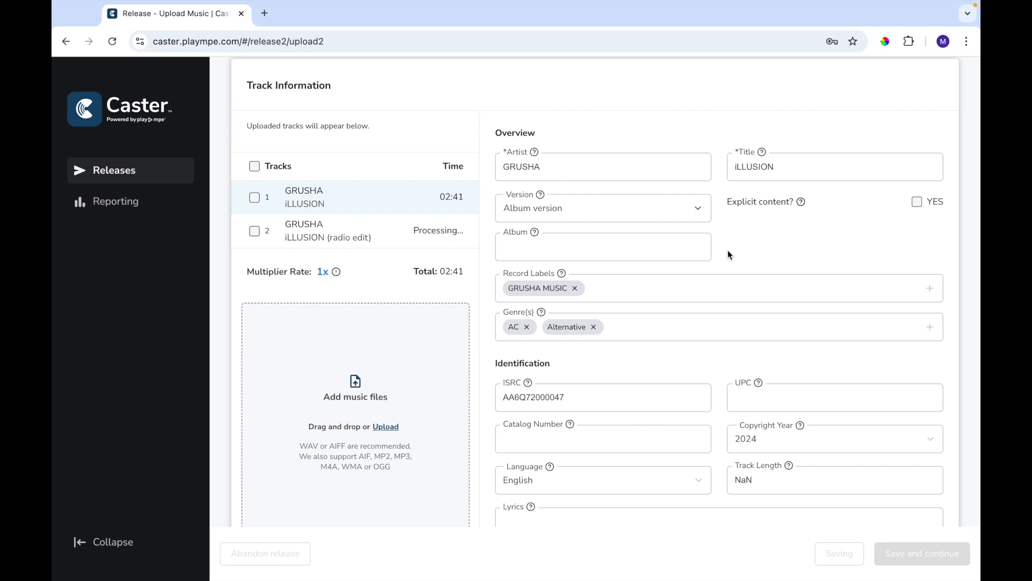
left_click(602, 166)
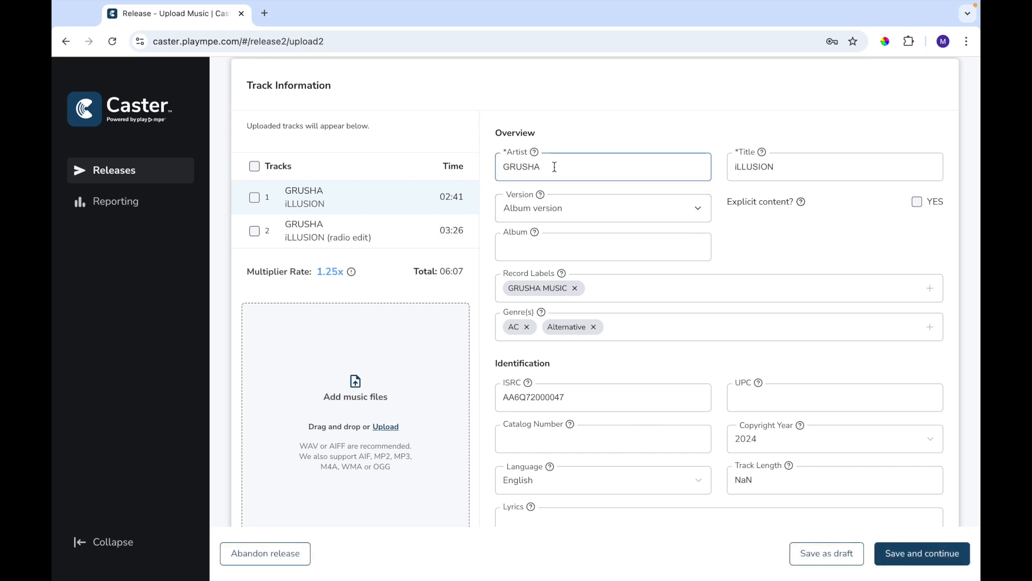
mouse_move(737, 230)
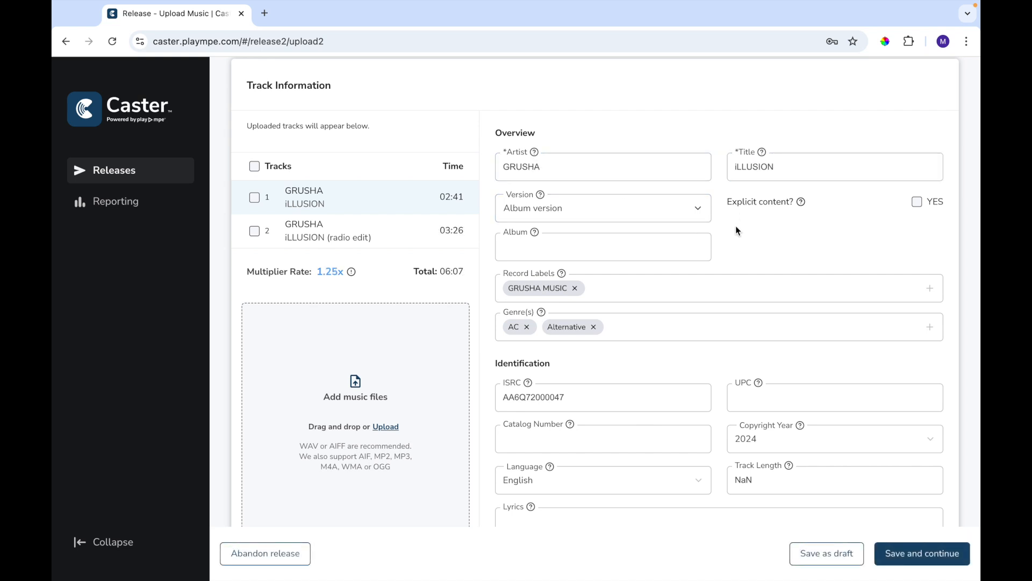
mouse_move(259, 151)
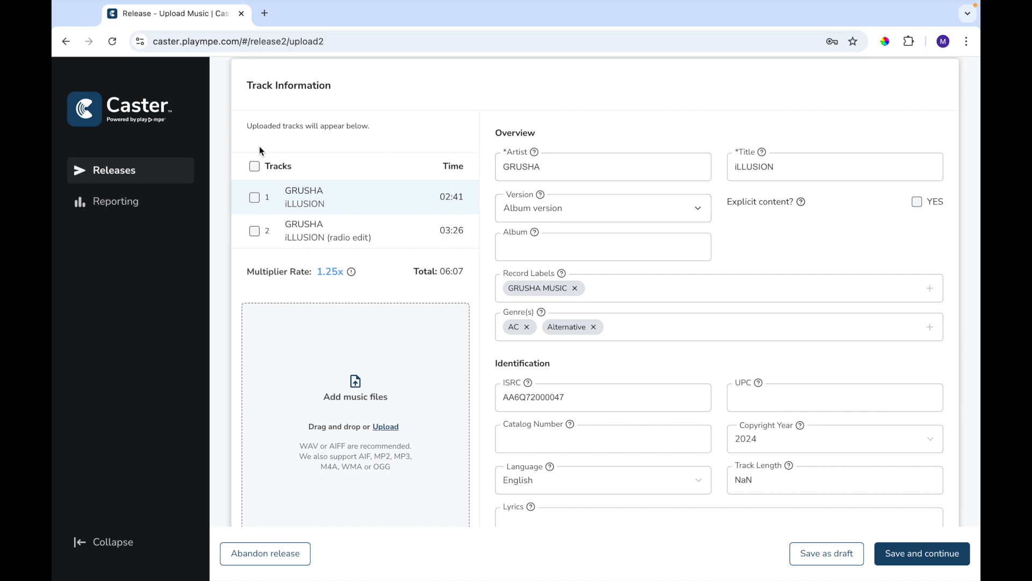
Toggle batch selection of both tracks off again and set Canadian Content to Yes
left_click(254, 165)
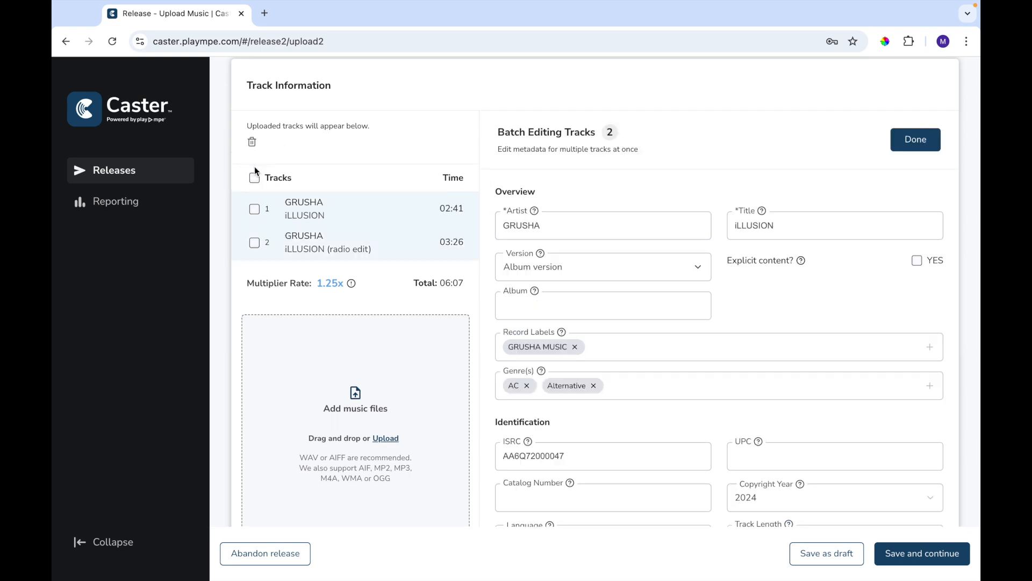
left_click(255, 177)
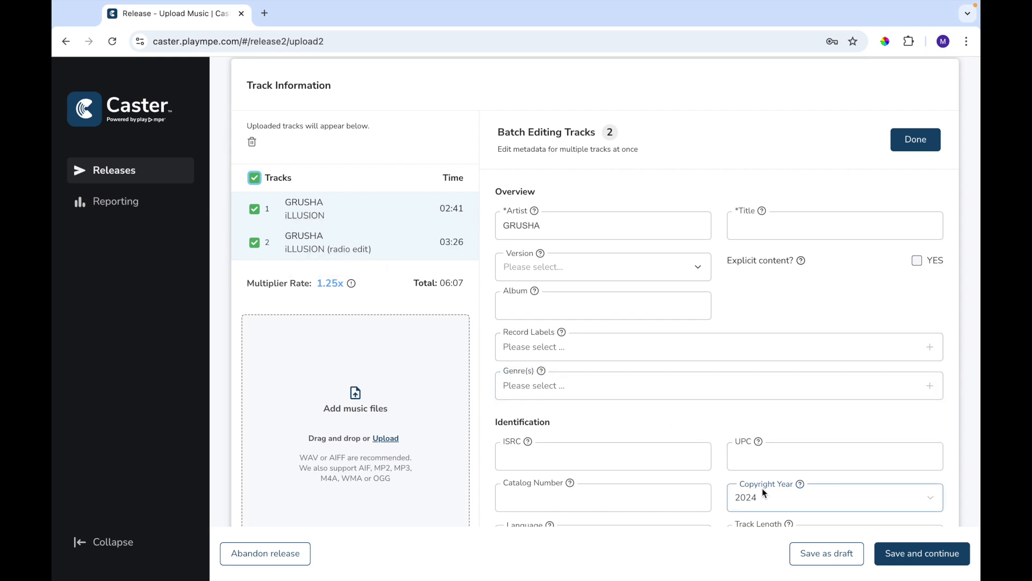
mouse_move(298, 184)
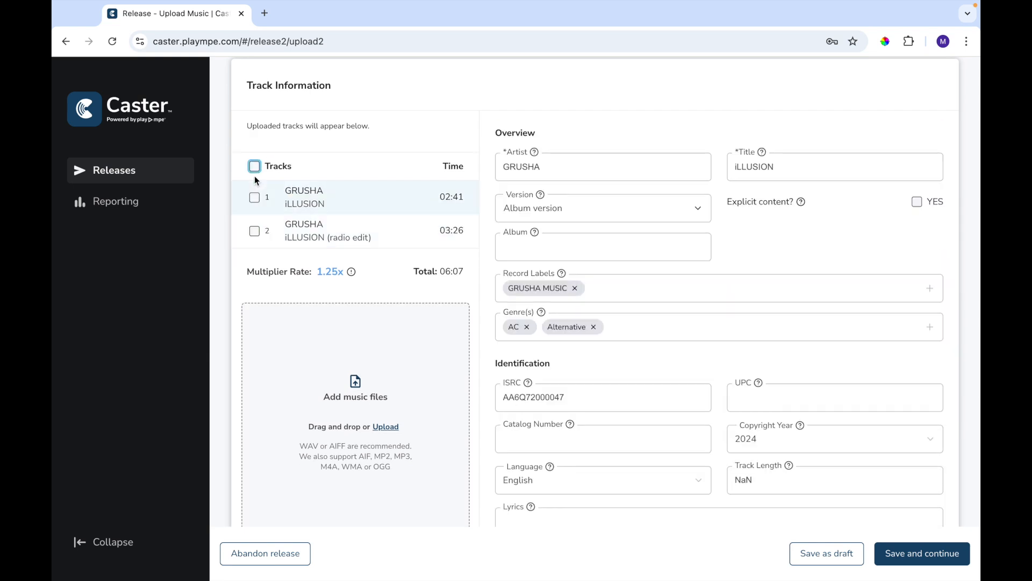
left_click(602, 397)
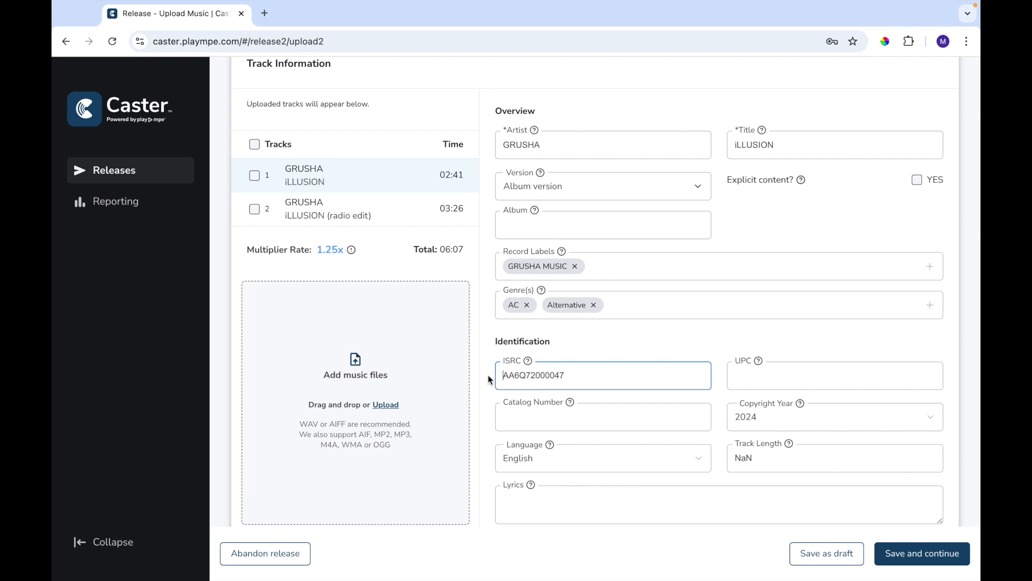
scroll("down", 3)
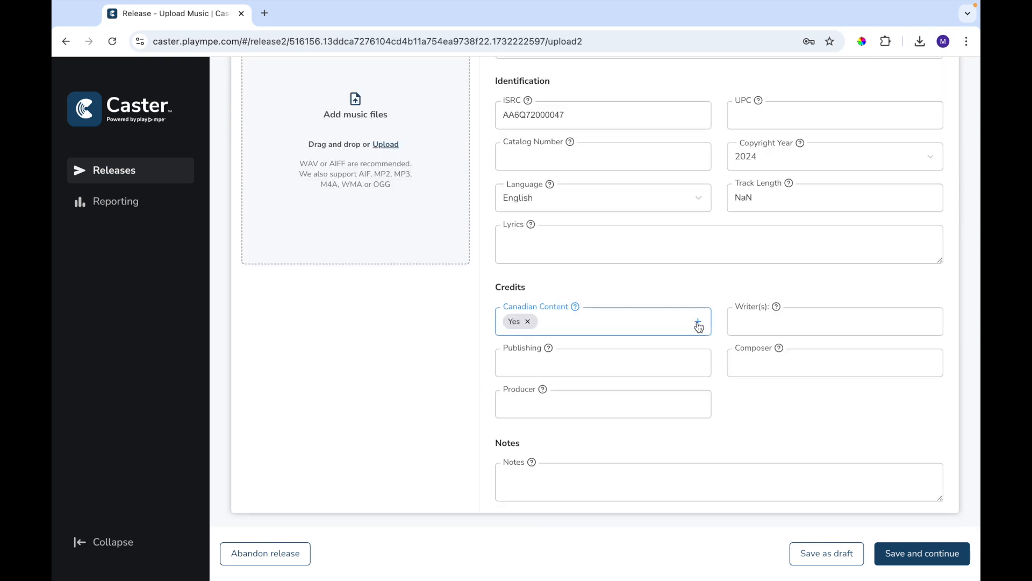
left_click(698, 325)
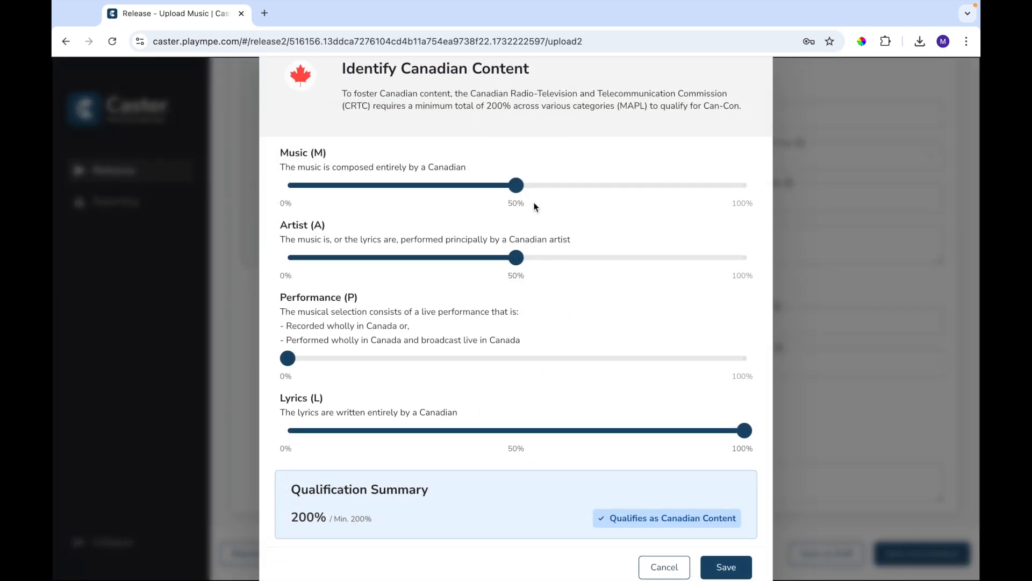
mouse_move(517, 277)
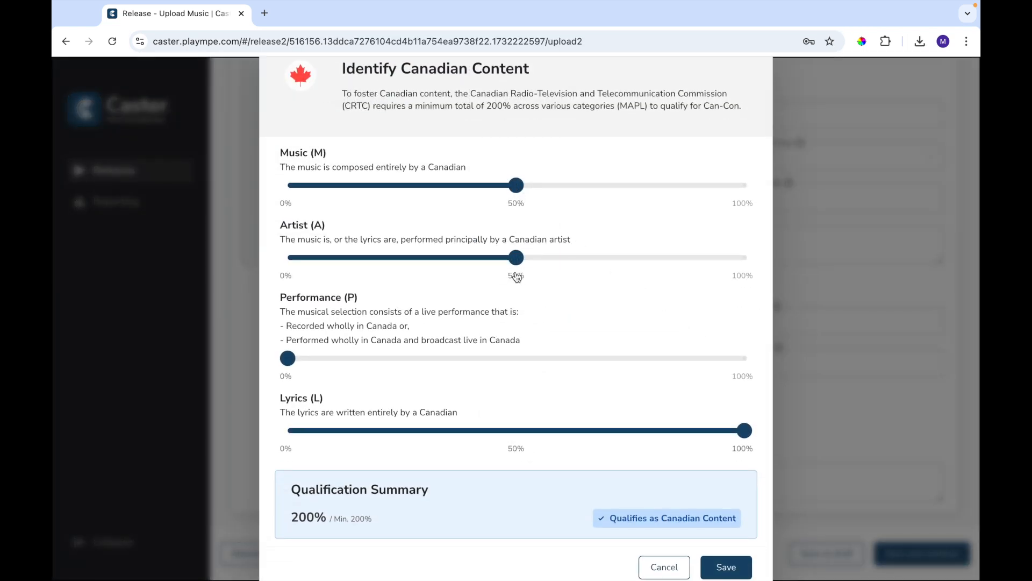
left_click(725, 567)
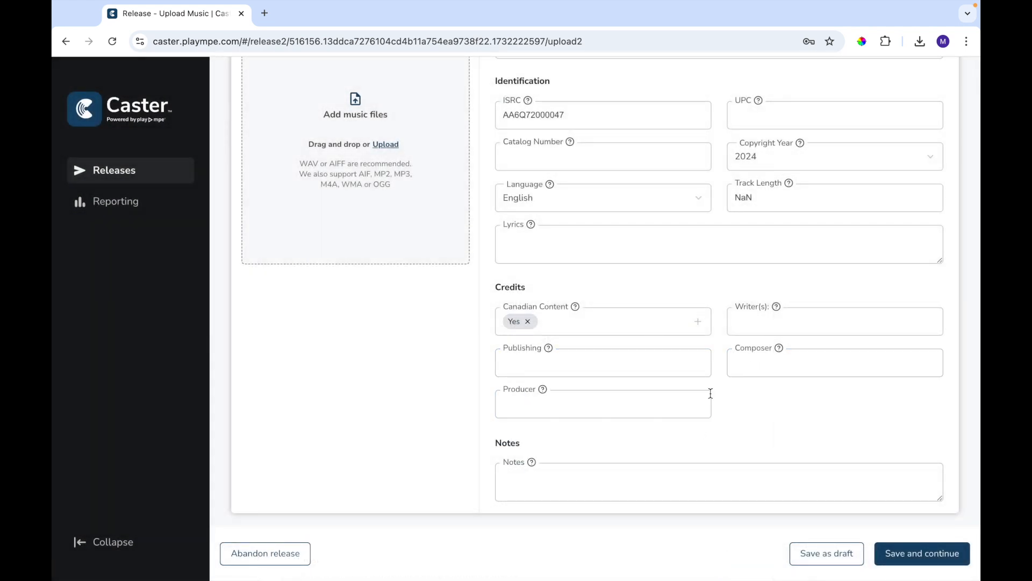
mouse_move(845, 459)
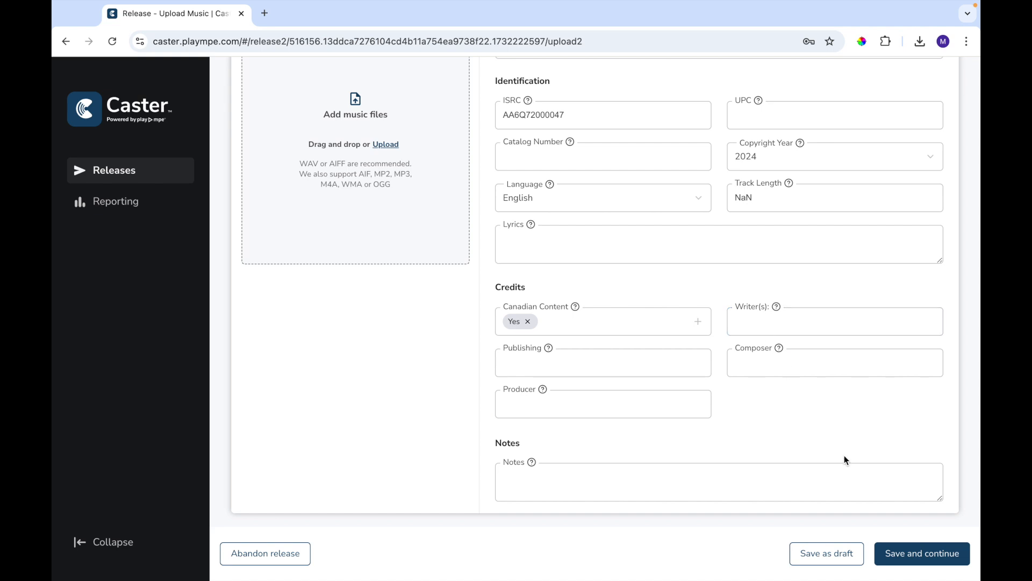
mouse_move(895, 536)
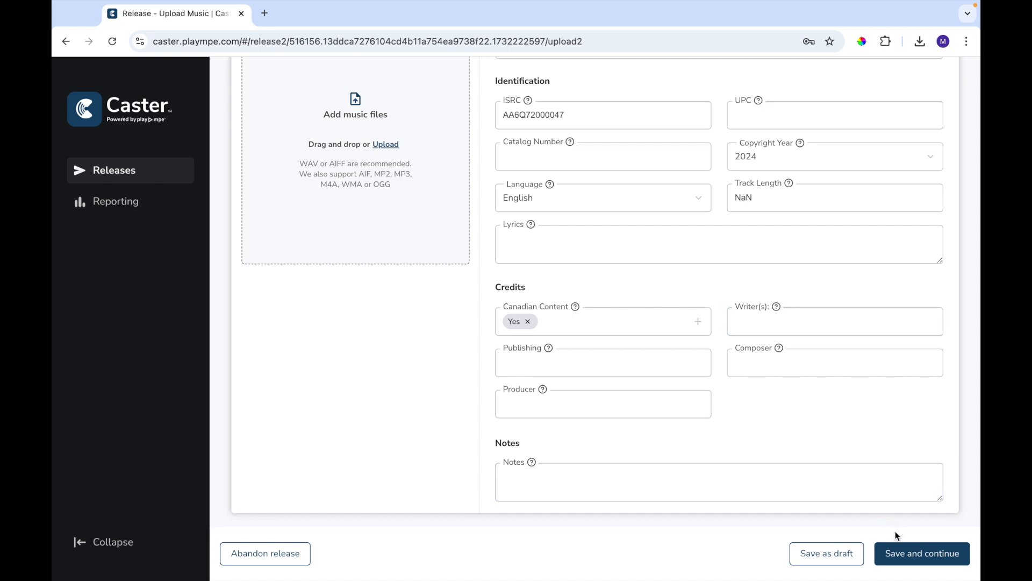
mouse_move(921, 553)
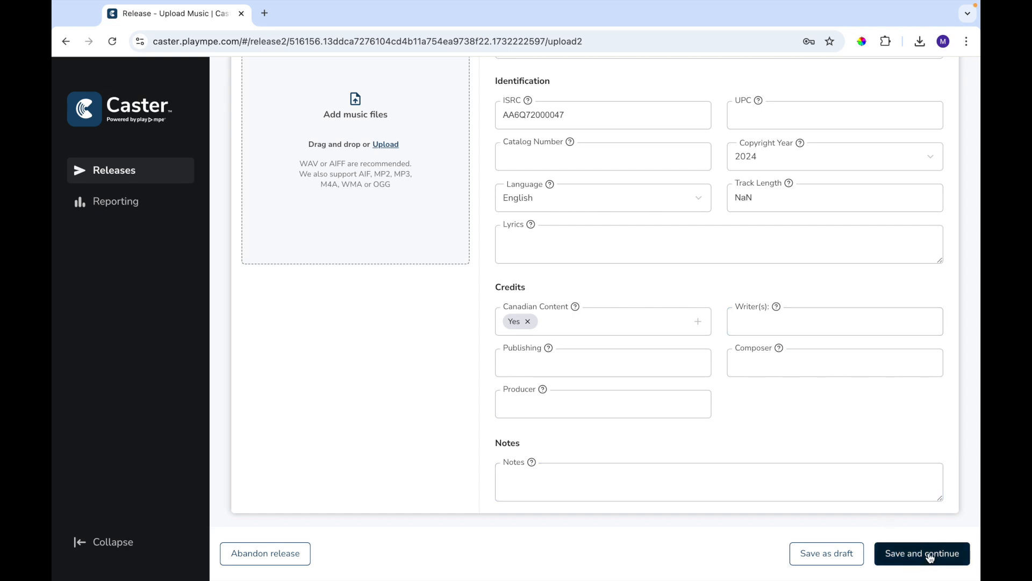
left_click(922, 553)
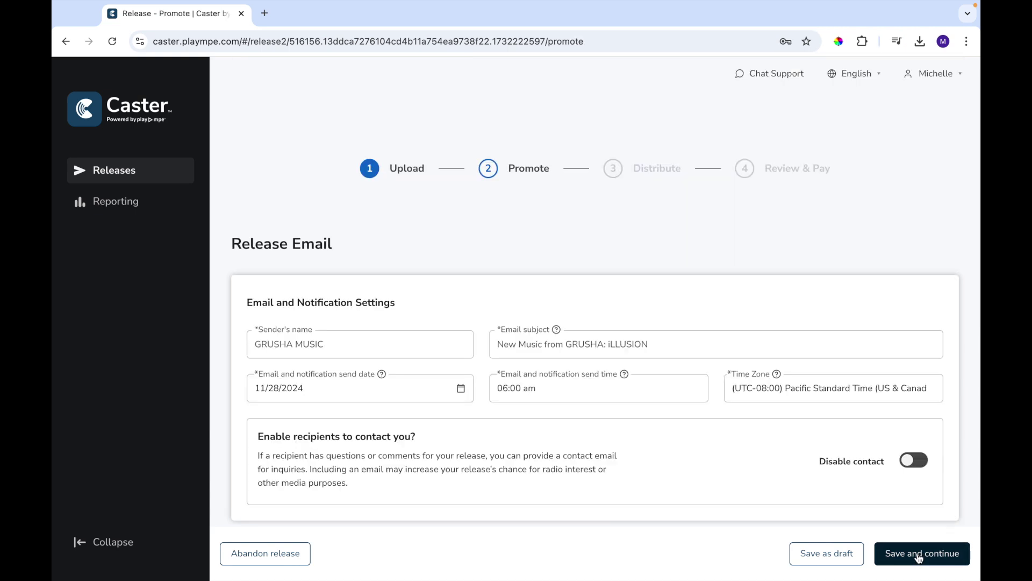
mouse_move(826, 553)
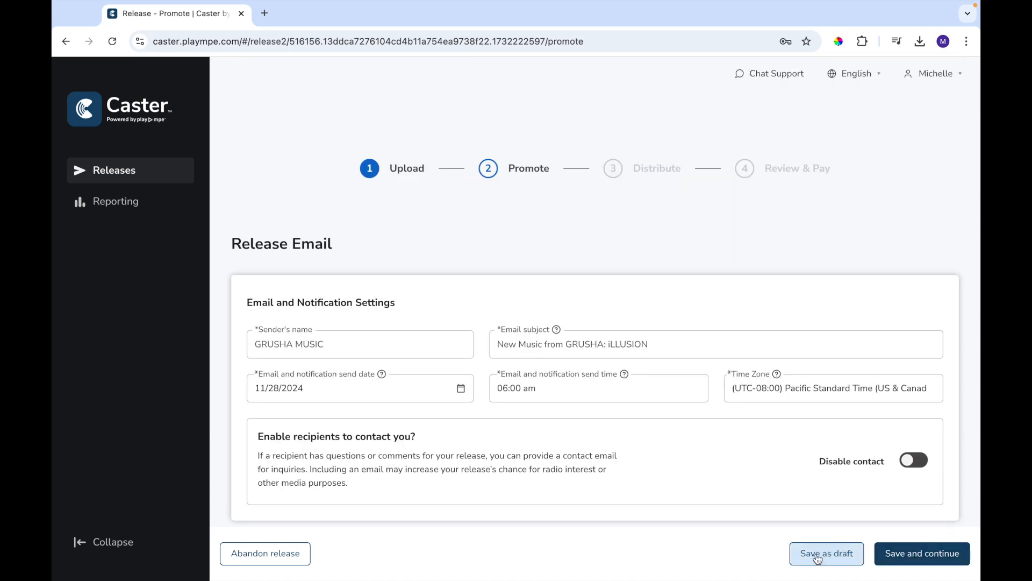
mouse_move(832, 562)
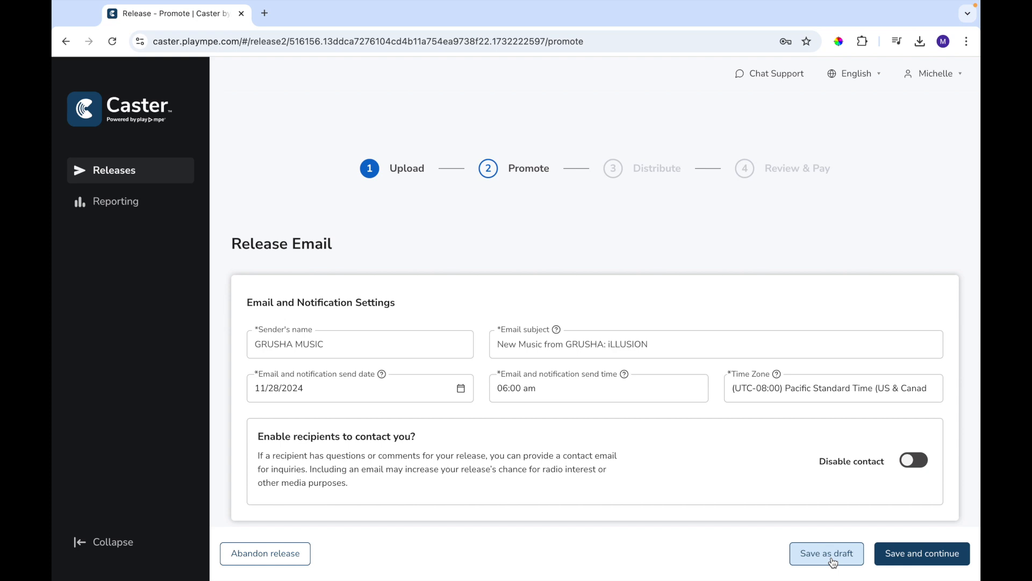
mouse_move(758, 482)
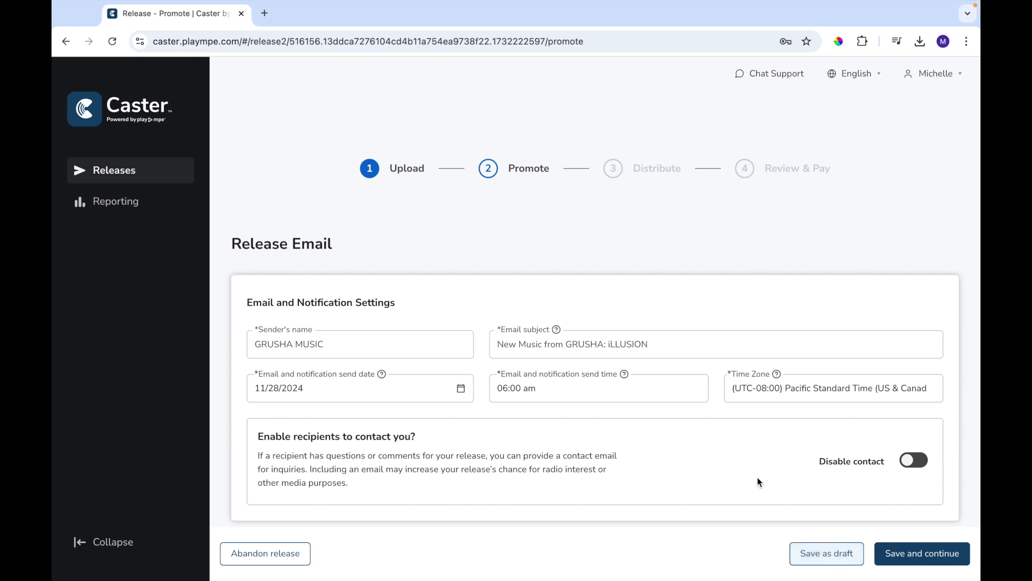
scroll("down", 3)
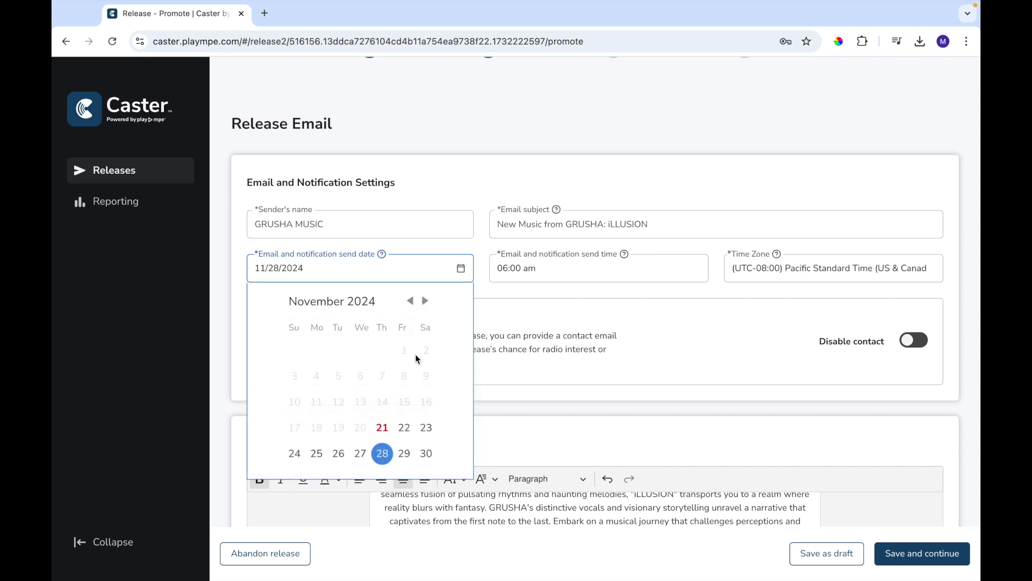
mouse_move(511, 329)
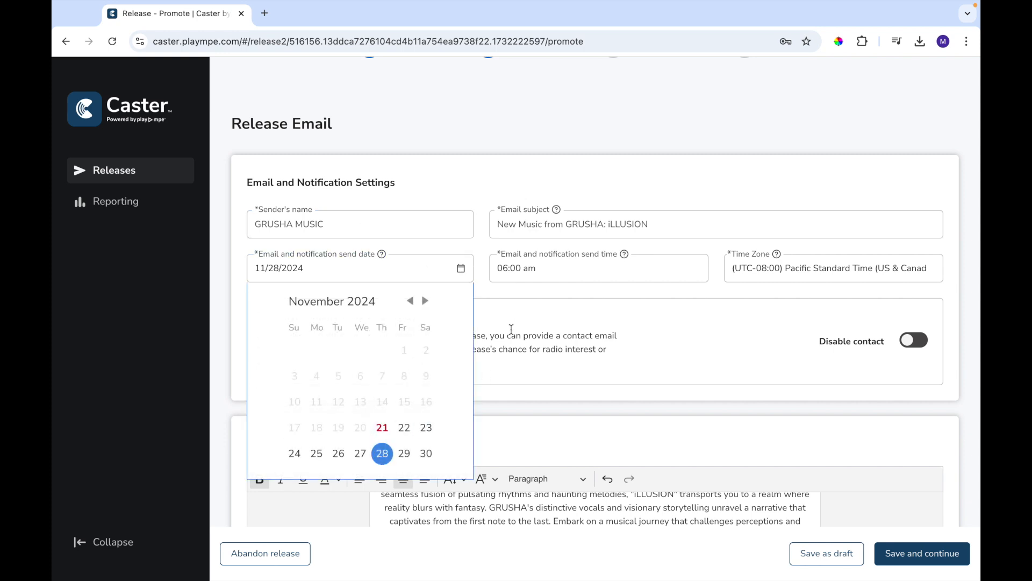
left_click(360, 224)
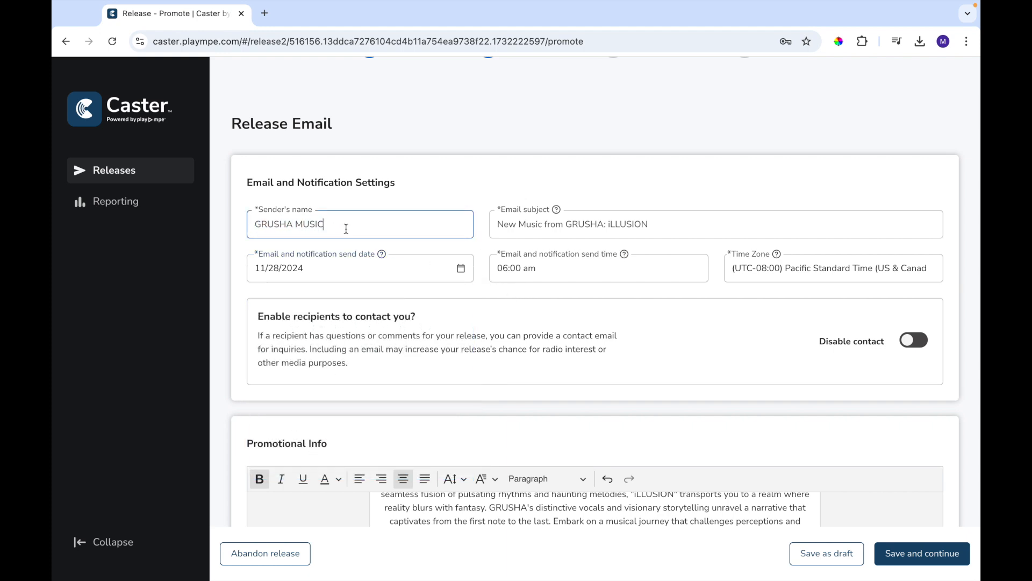
left_click(637, 227)
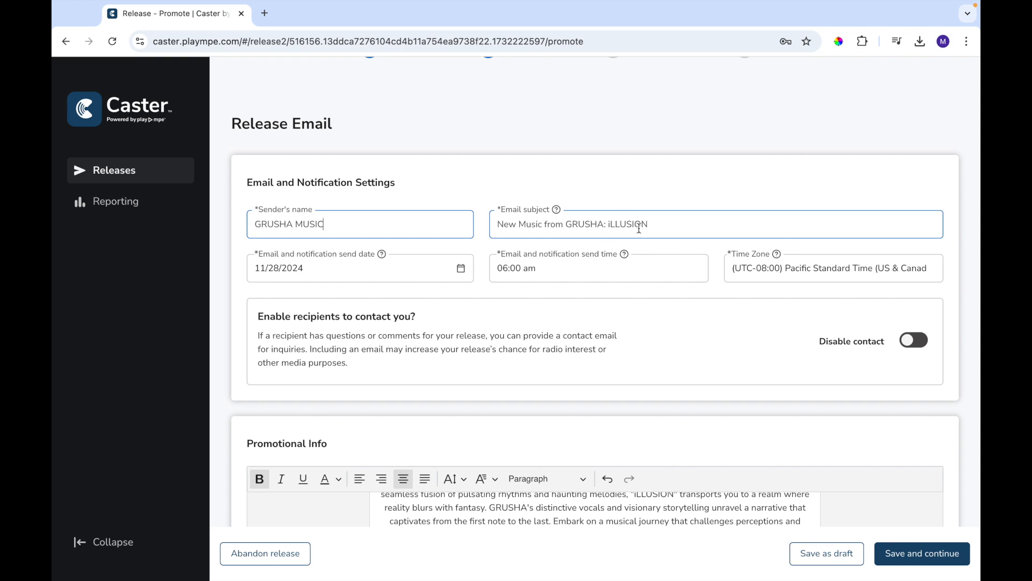
left_click(656, 223)
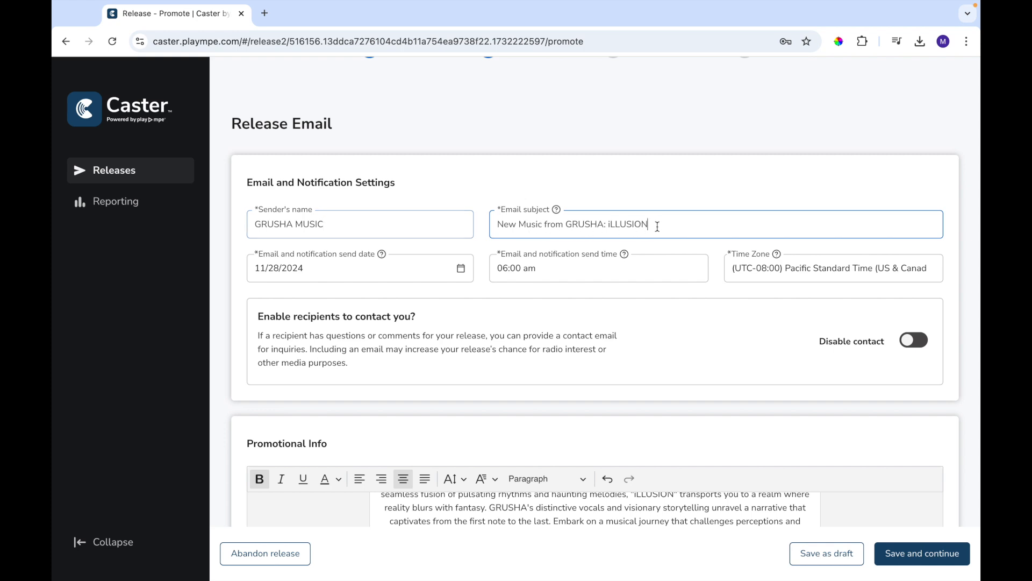
triple_click(571, 224)
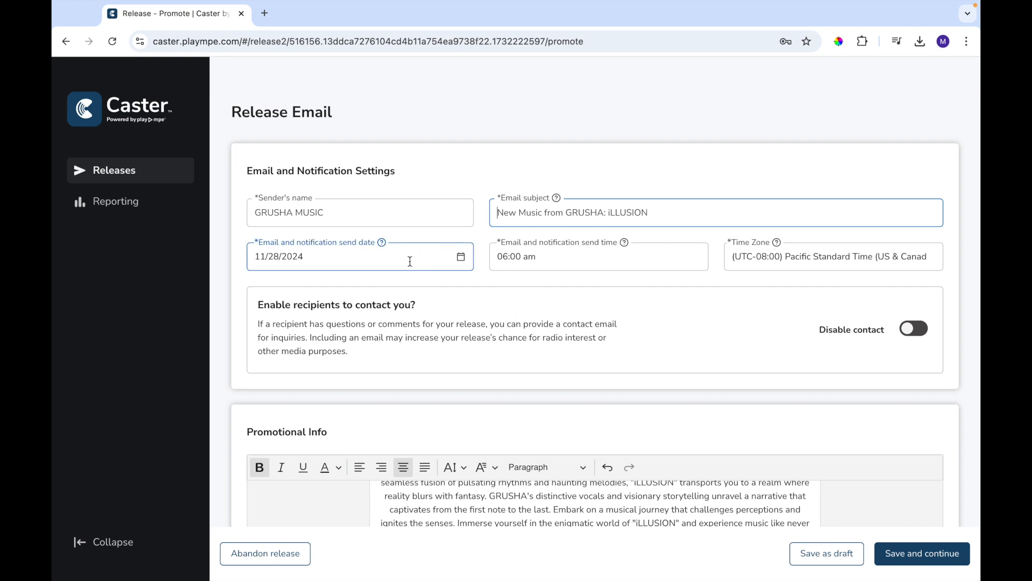
left_click(579, 256)
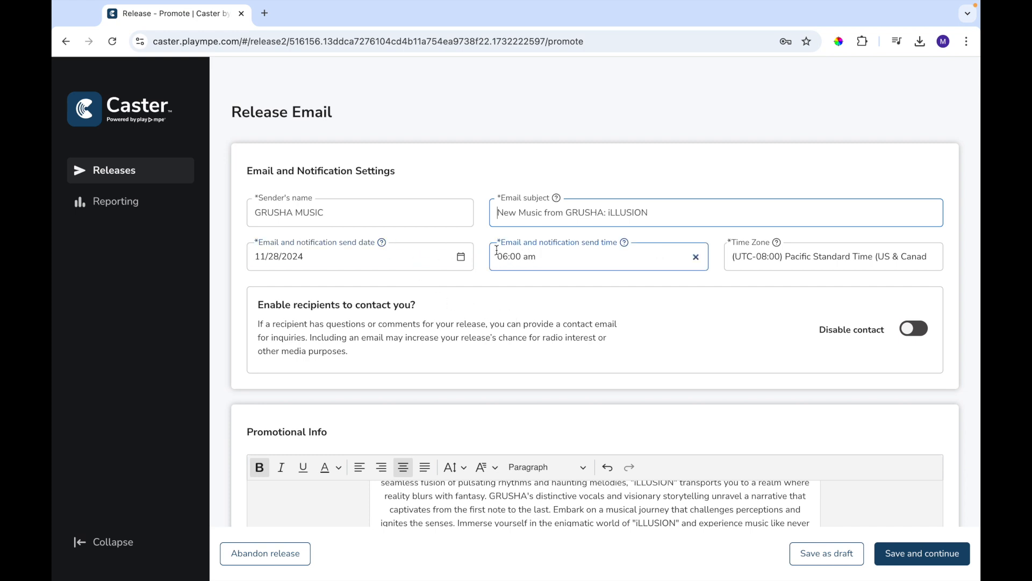
left_click(562, 301)
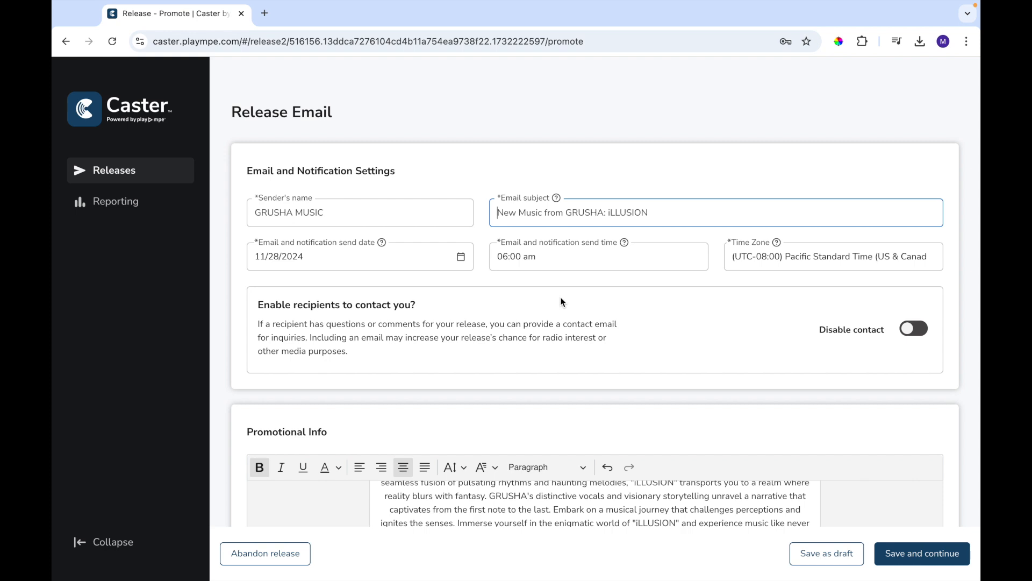
mouse_move(507, 304)
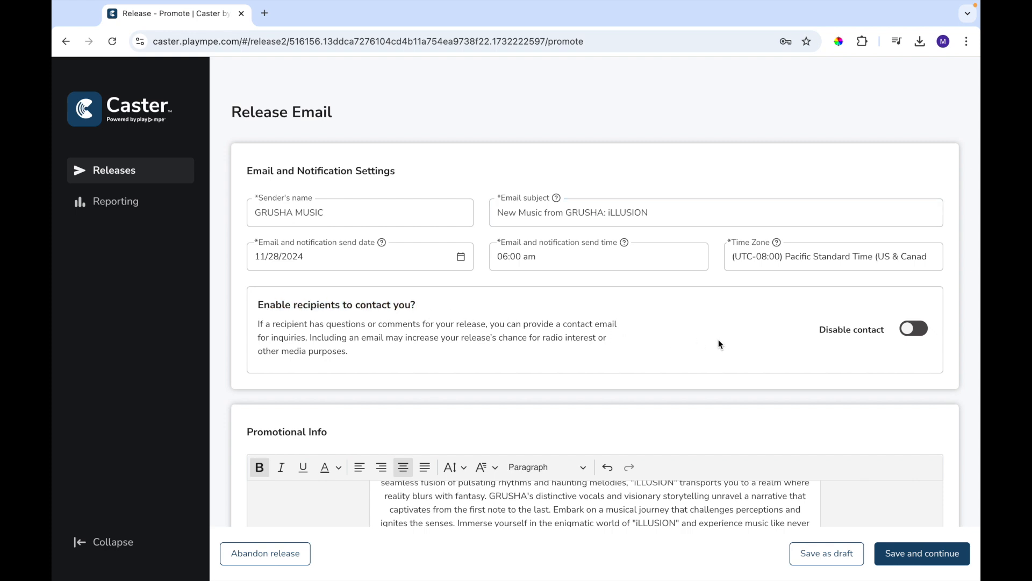
left_click(913, 329)
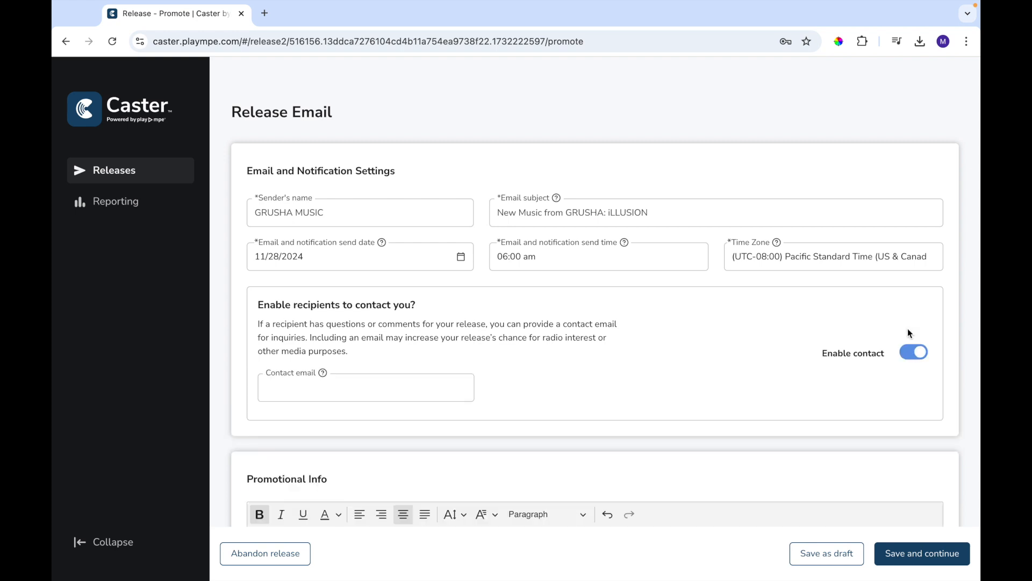
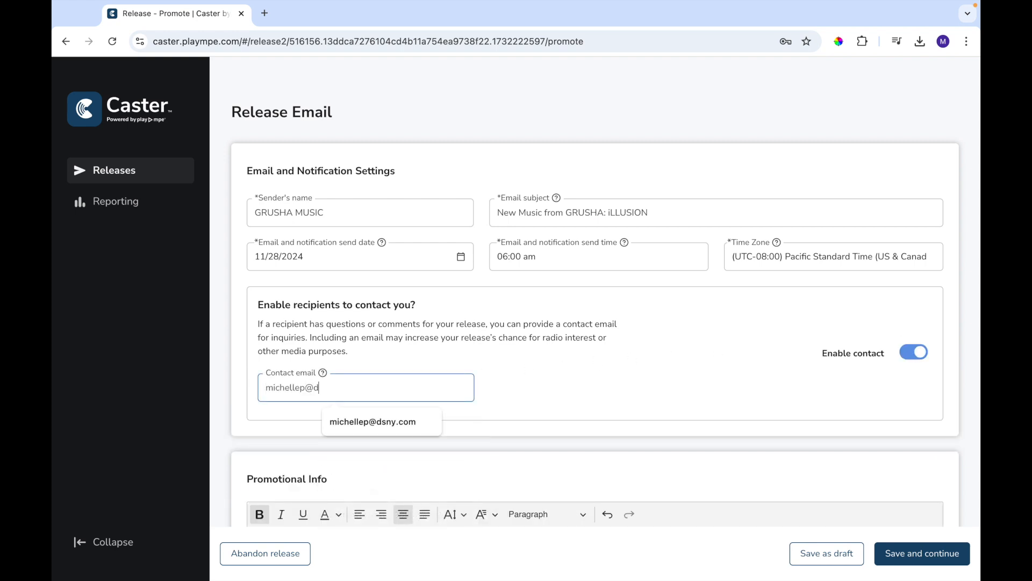
left_click(372, 422)
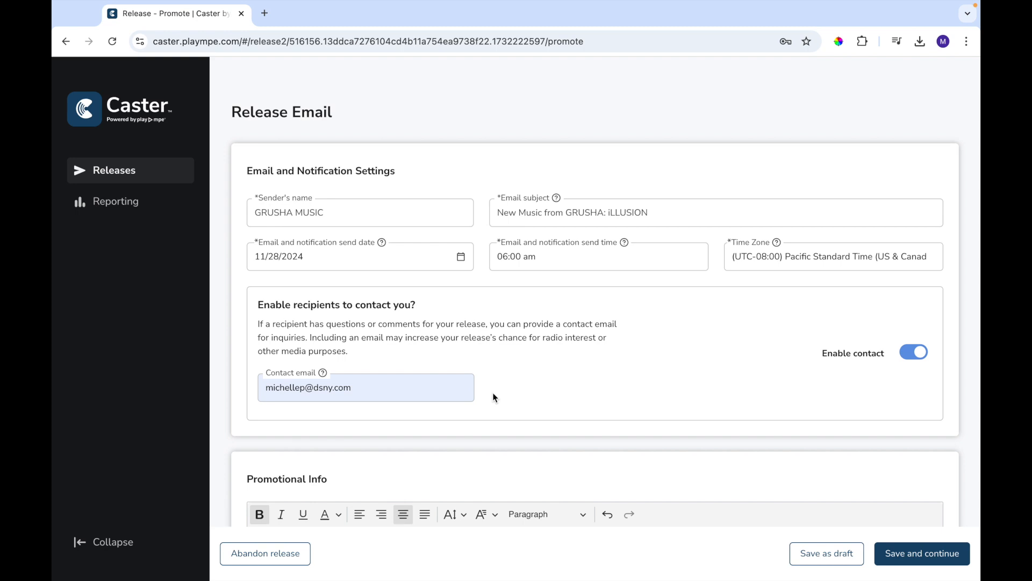
scroll("down", 3)
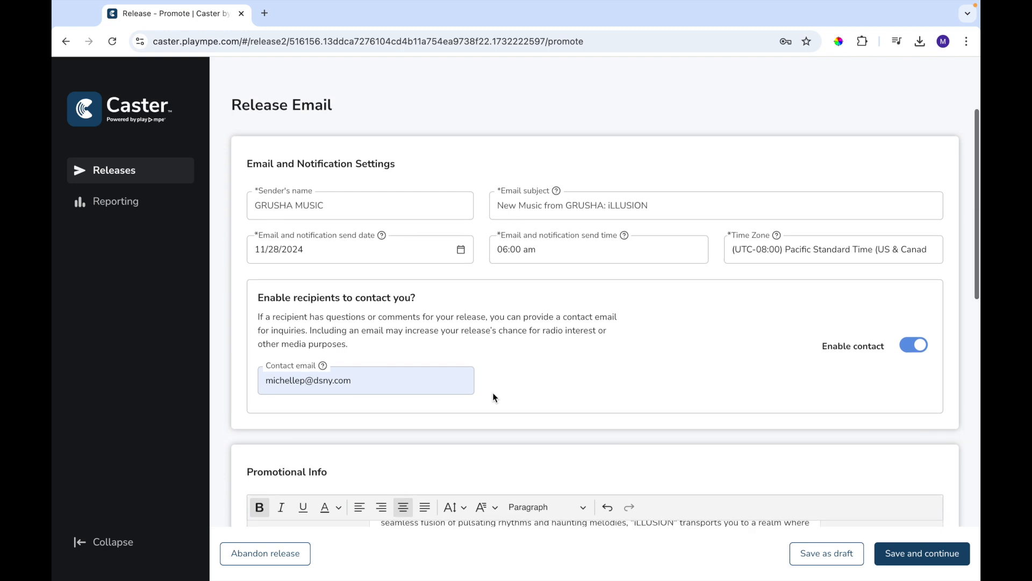
scroll("down", 3)
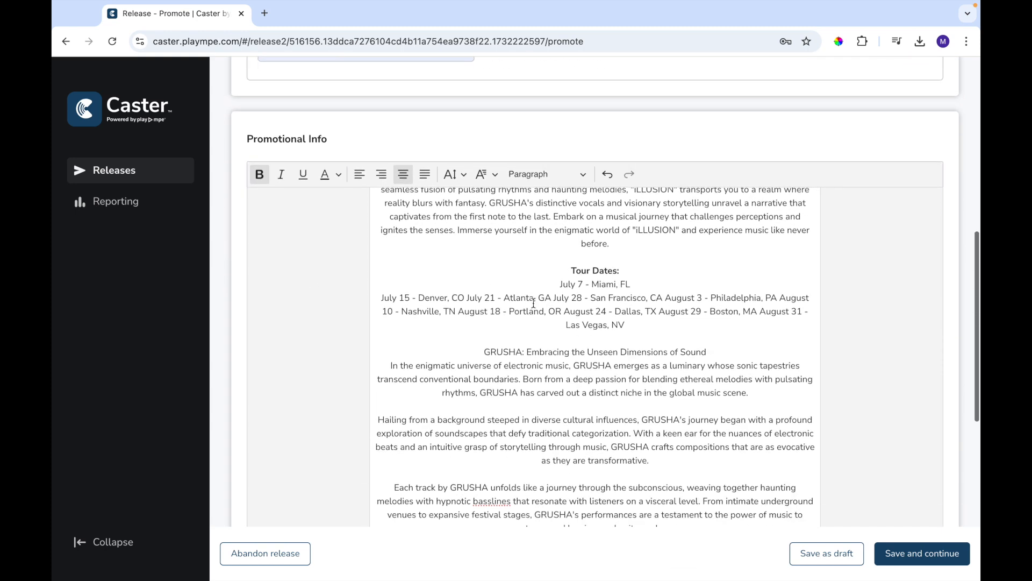
scroll("up", 3)
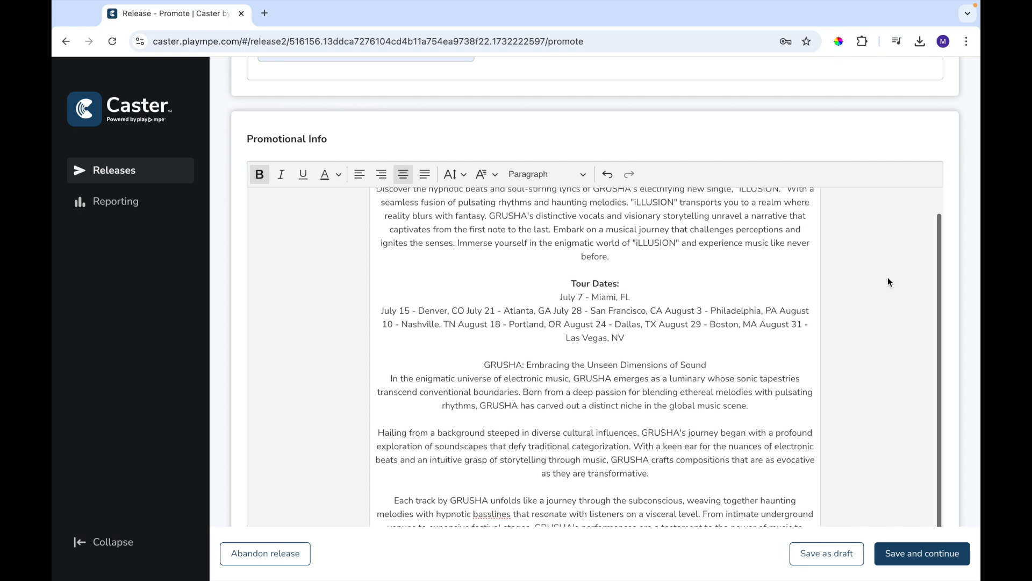
scroll("up", 3)
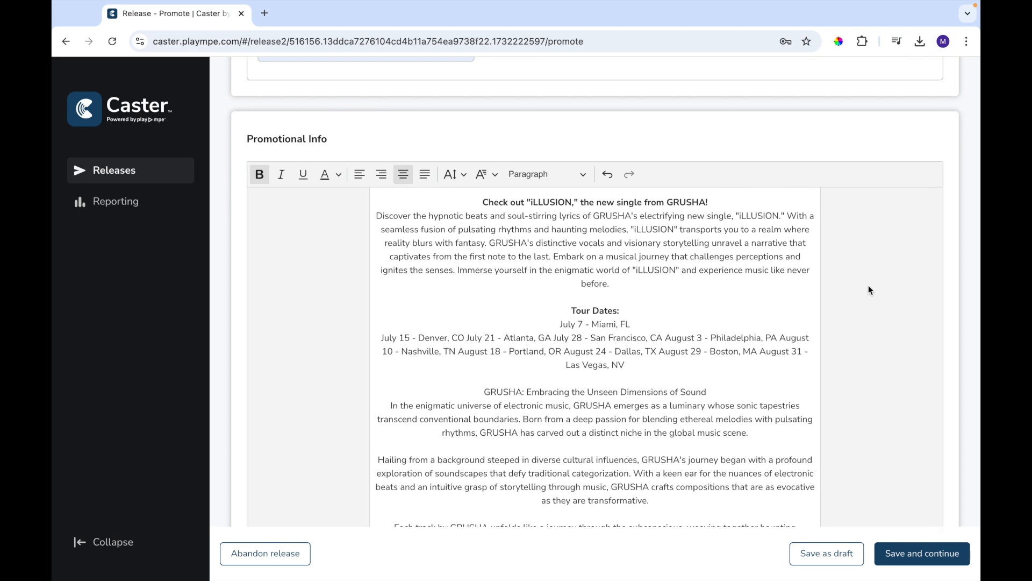
scroll("down", 3)
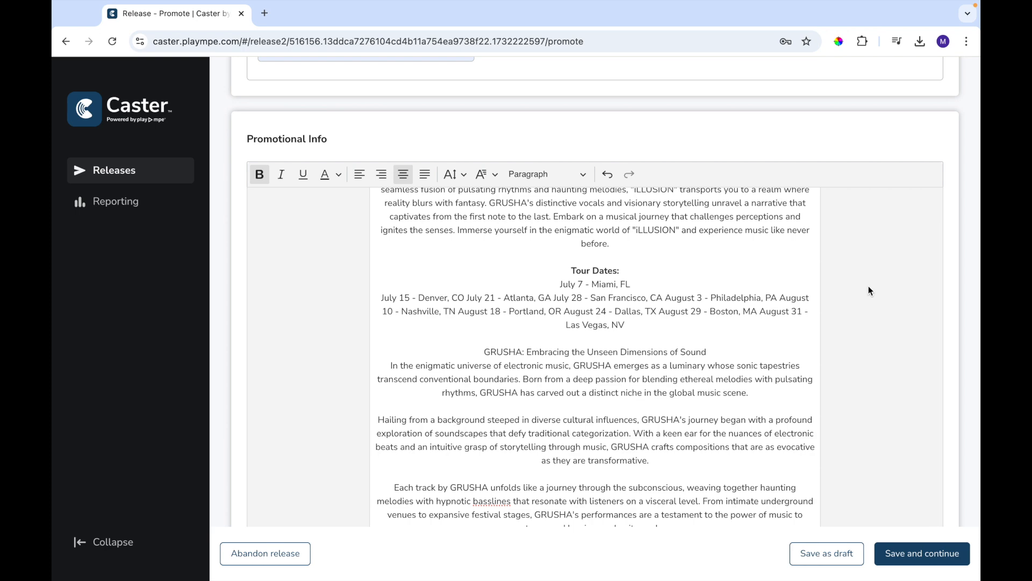
scroll("down", 3)
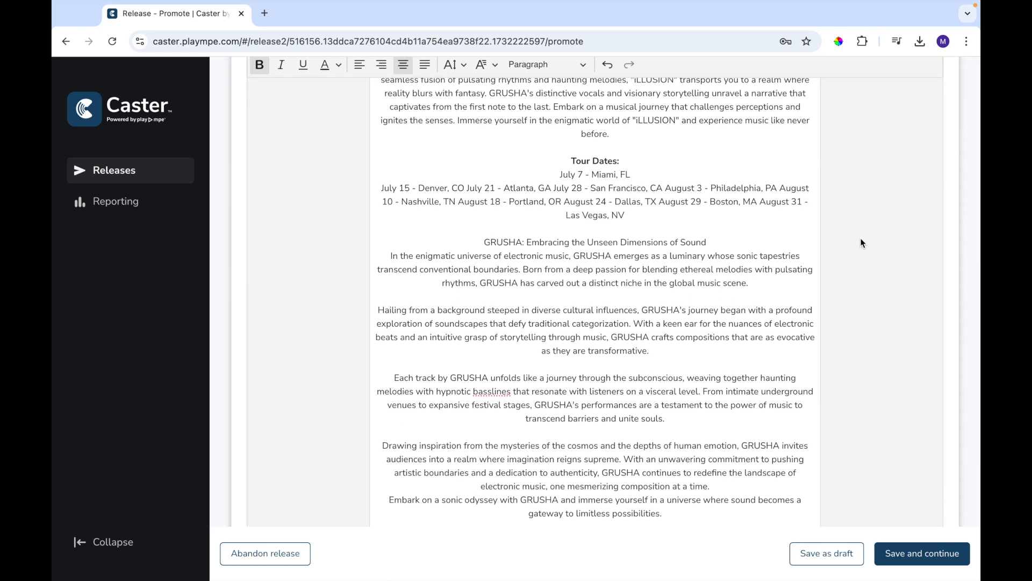
scroll("down", 3)
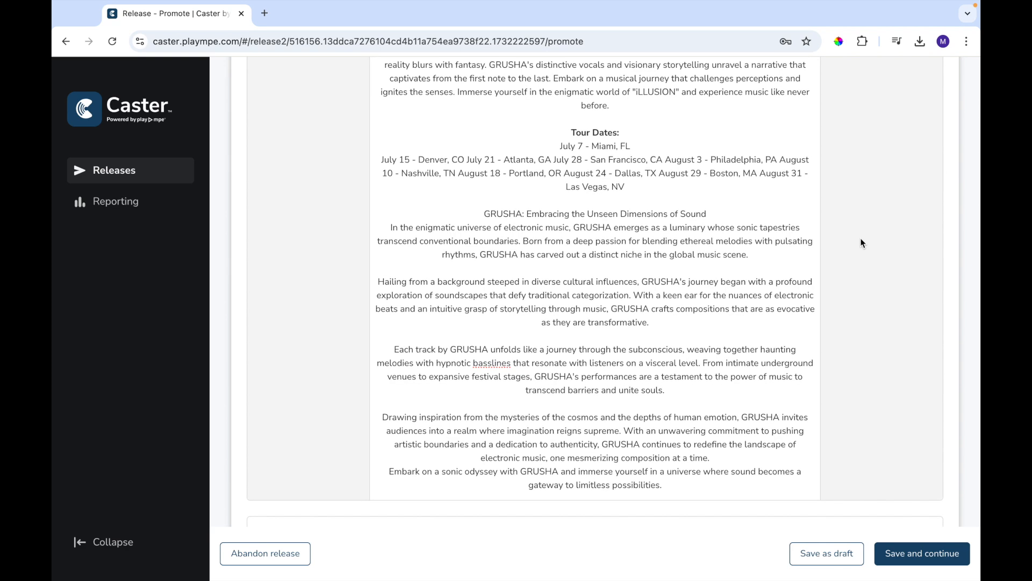
scroll("up", 3)
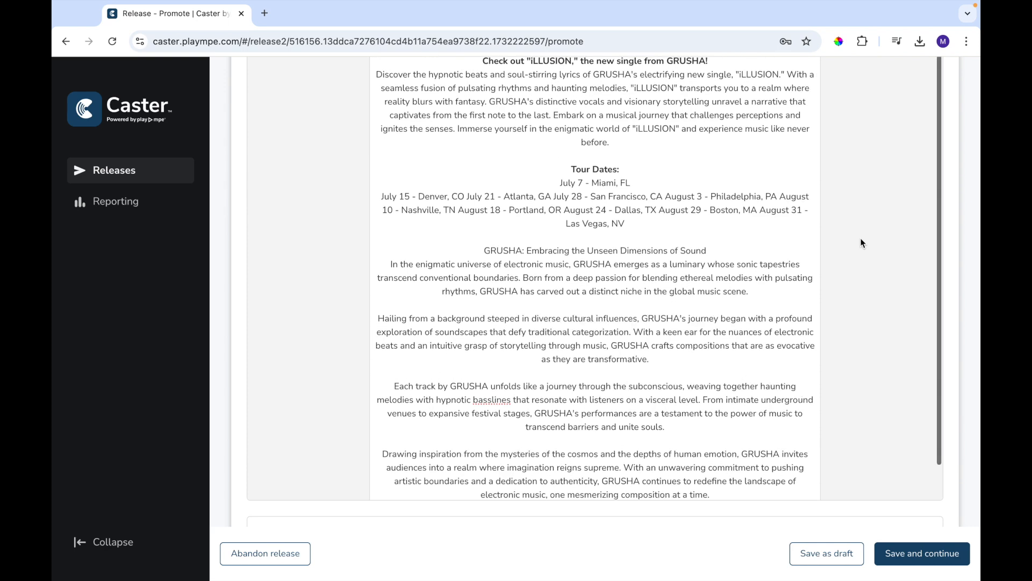
scroll("up", 3)
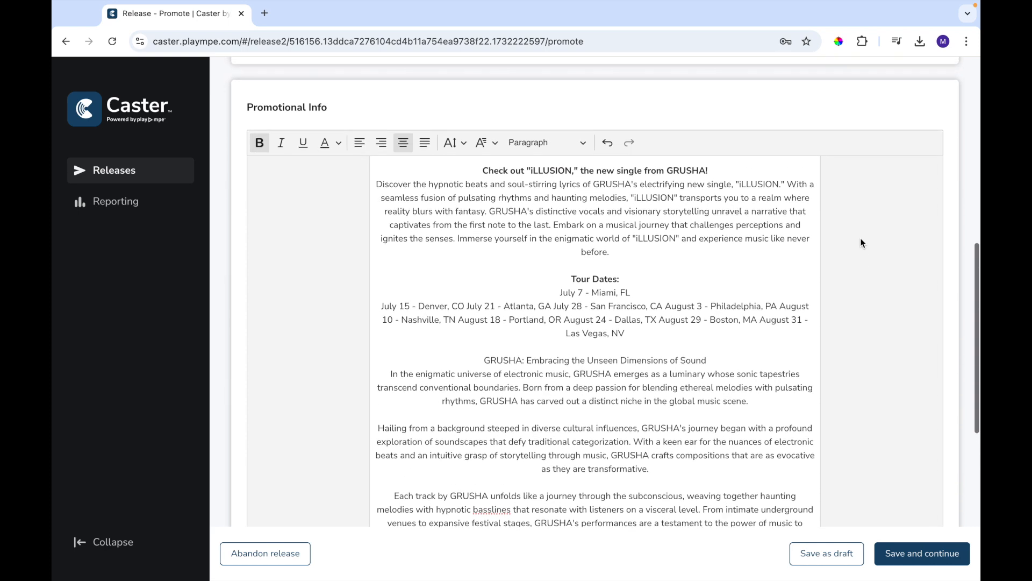
scroll("down", 3)
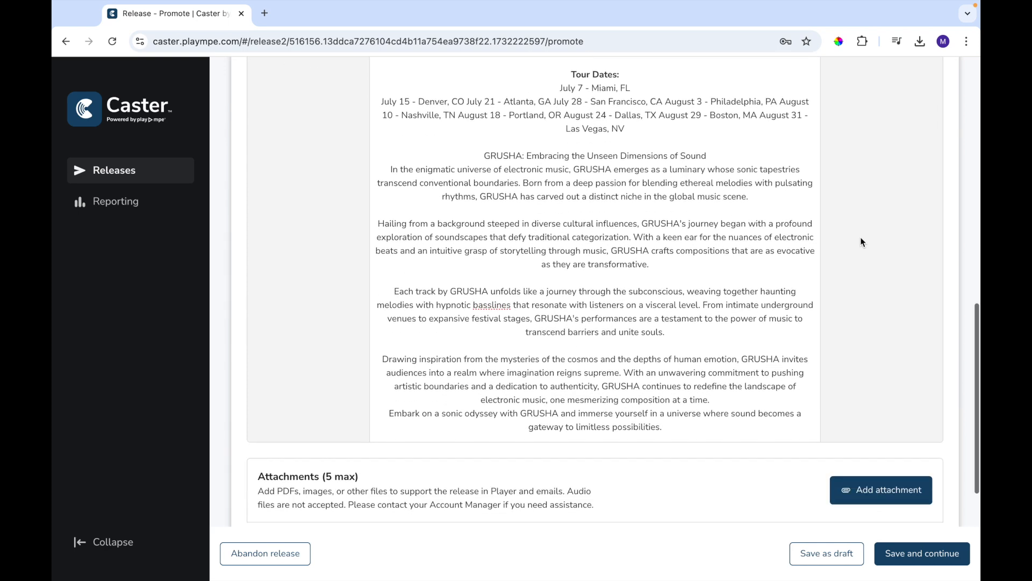
scroll("down", 3)
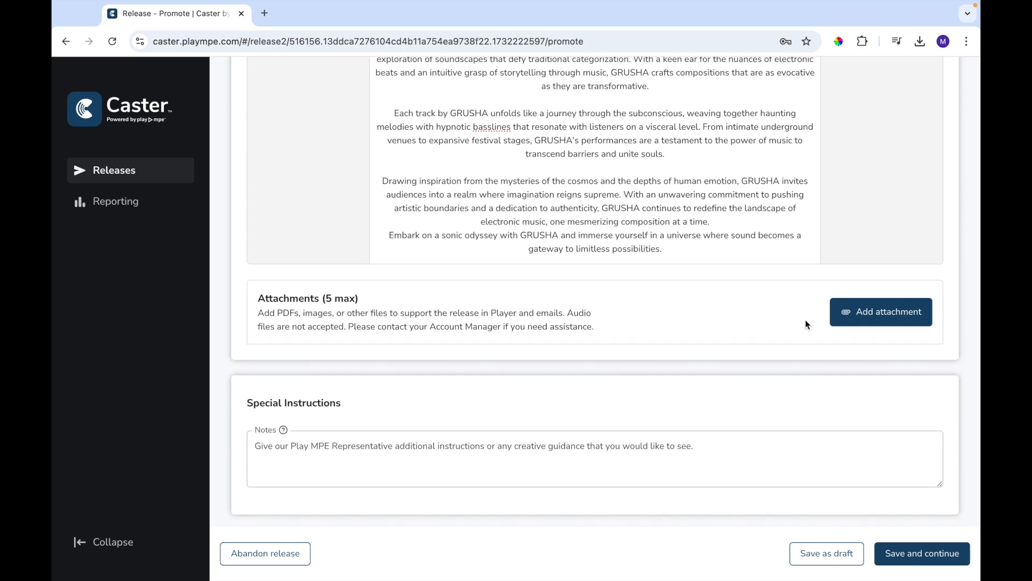
mouse_move(883, 345)
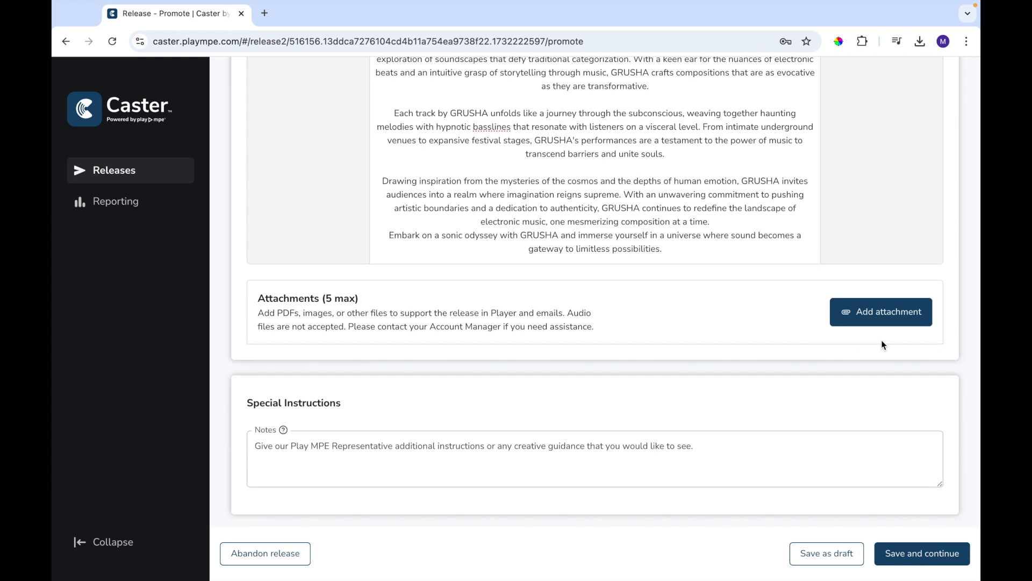
mouse_move(881, 321)
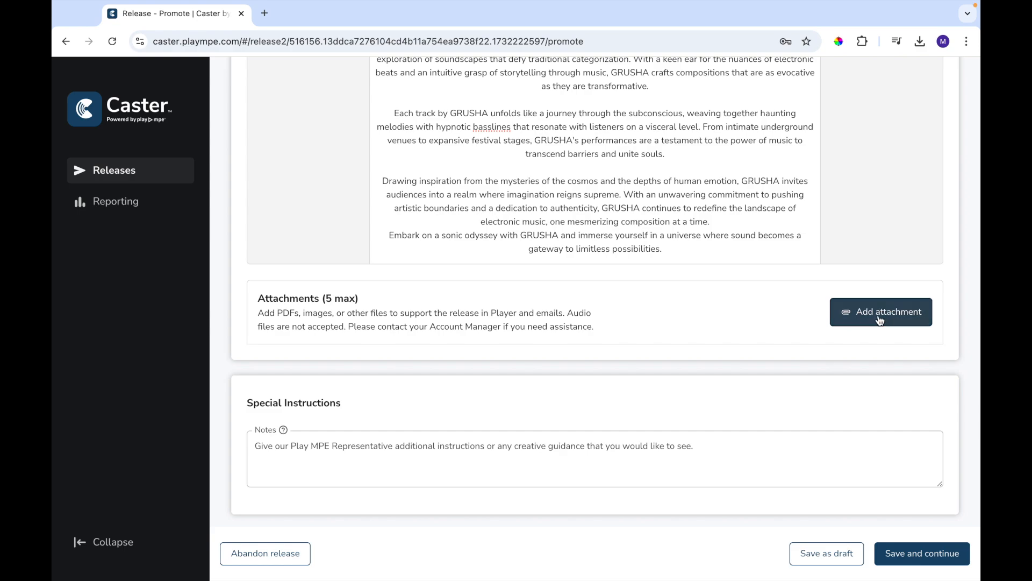
Attach GRUSHA - Press Image and GrushaCover to the release
left_click(881, 312)
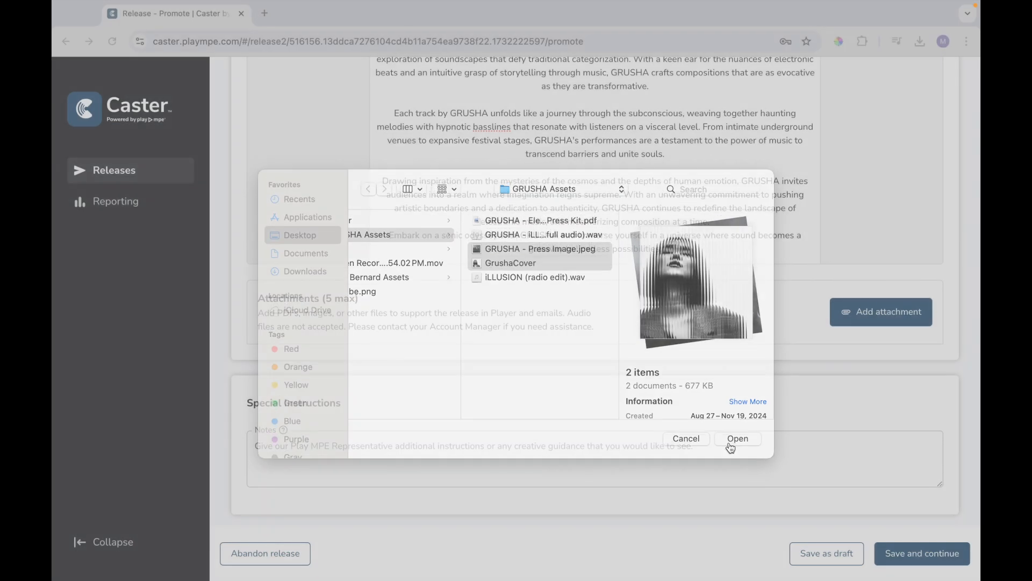
left_click(737, 438)
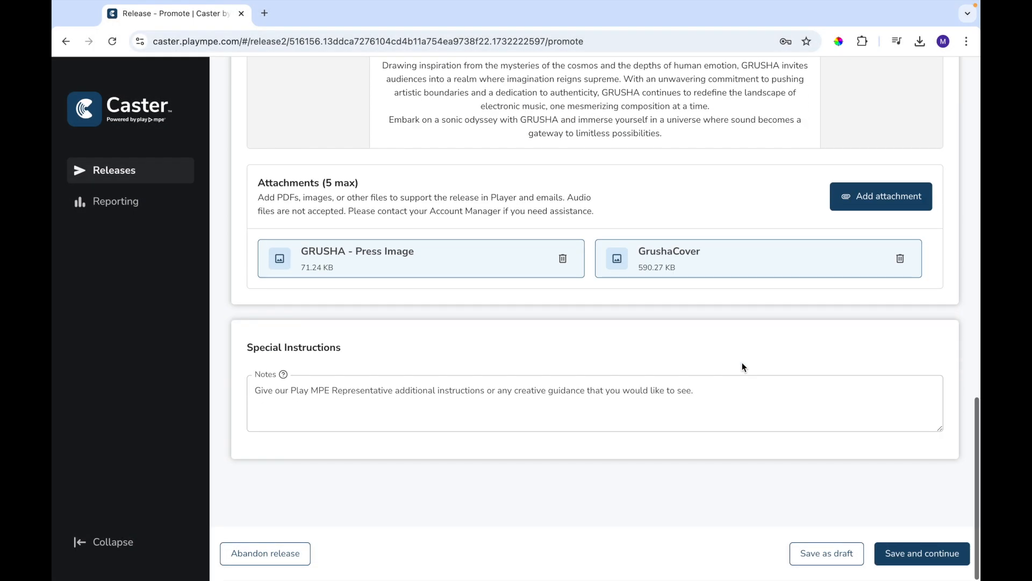
left_click(595, 403)
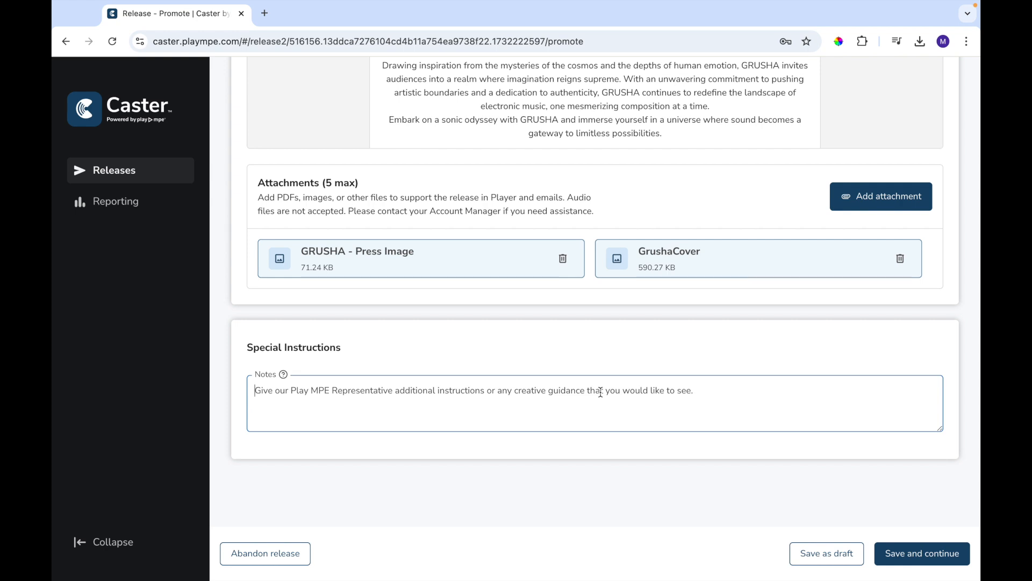
Enter the note "Please bold each section title." and save the promotion details
type("Please bol")
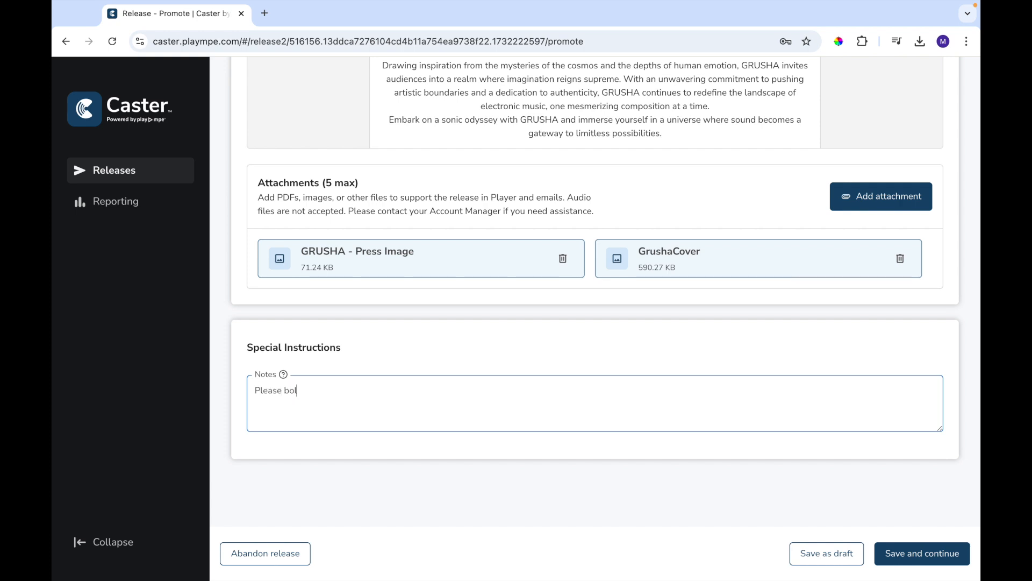
type("d each s")
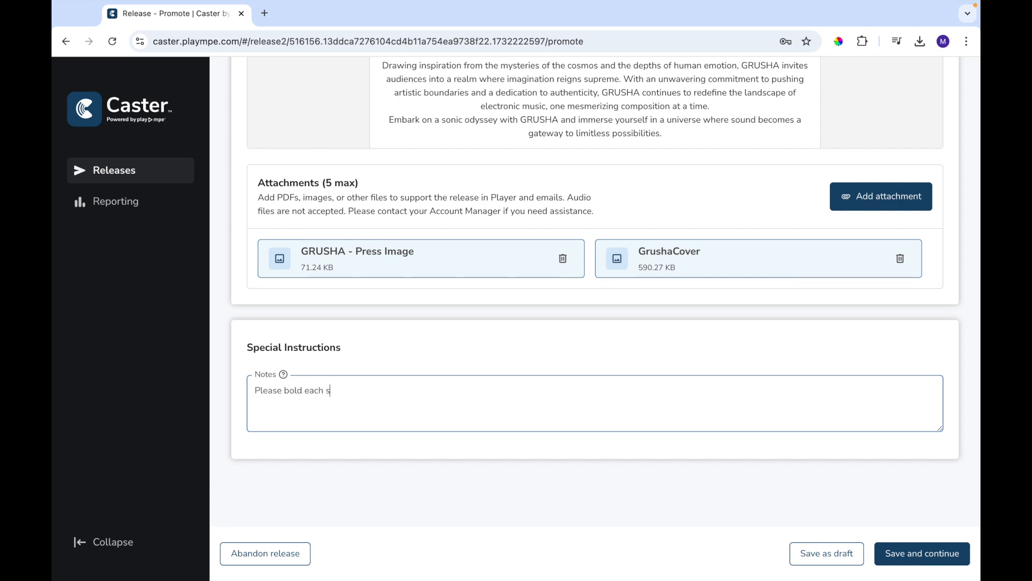
type("ection title.")
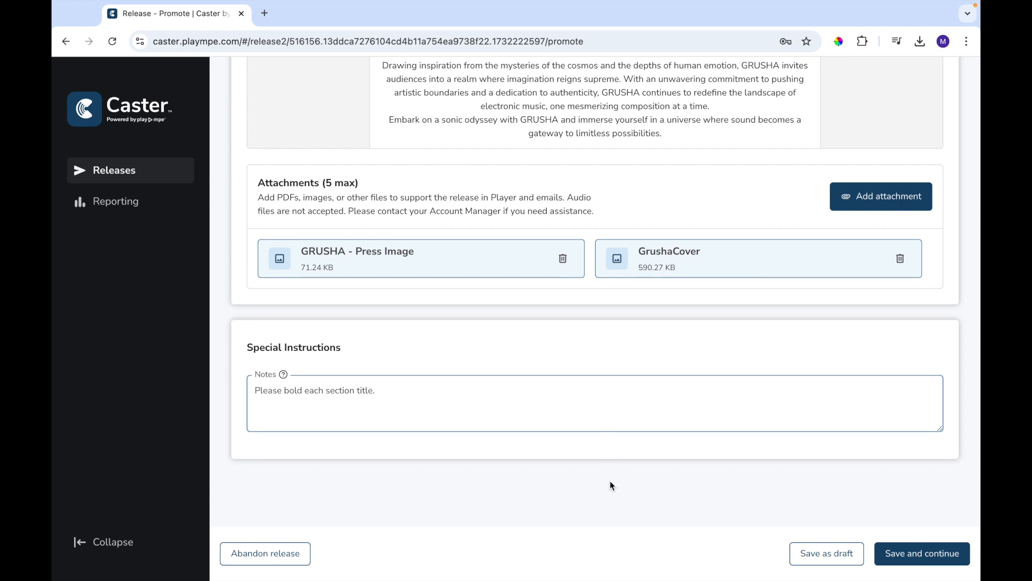
mouse_move(921, 552)
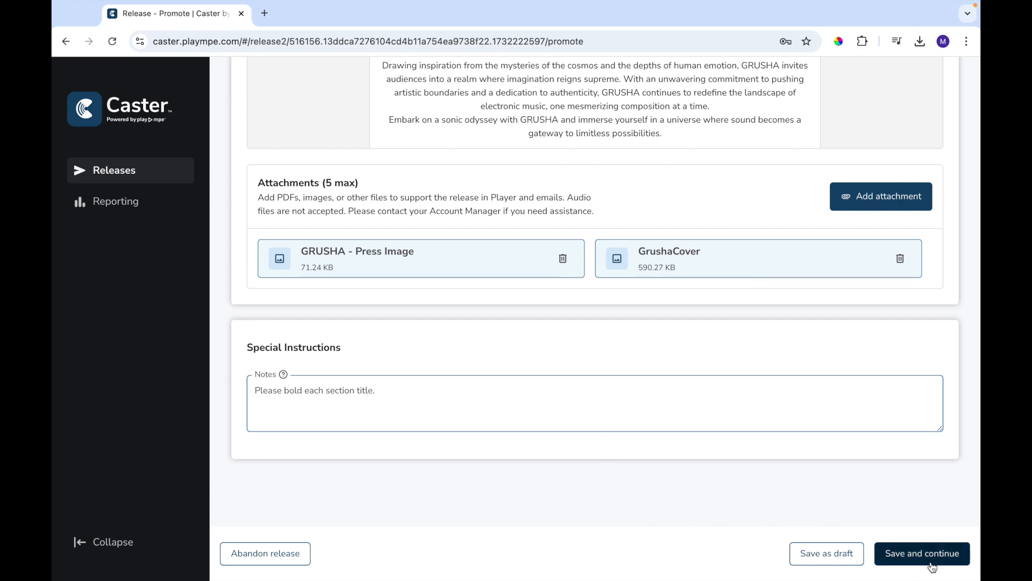
left_click(921, 553)
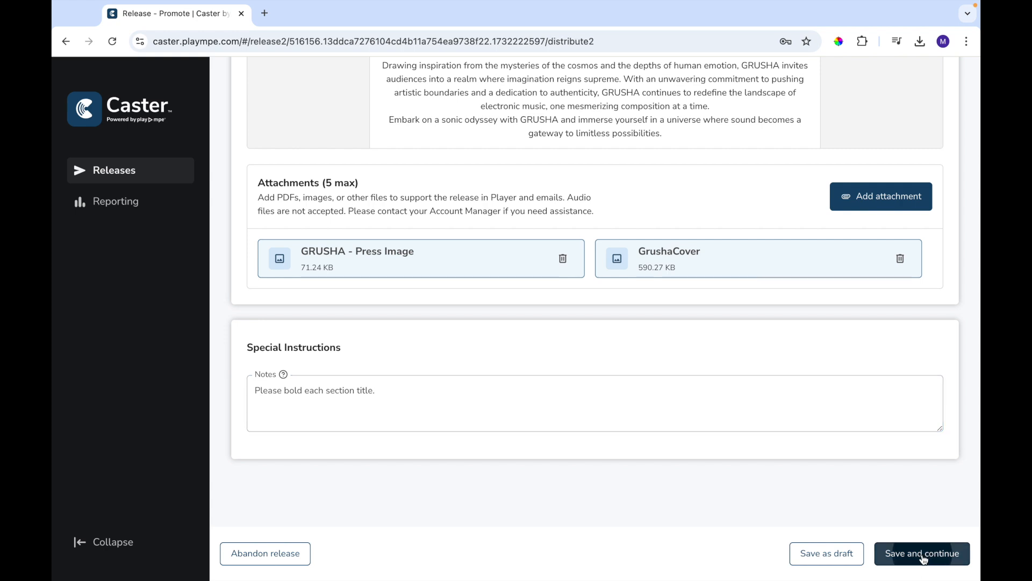
left_click(921, 553)
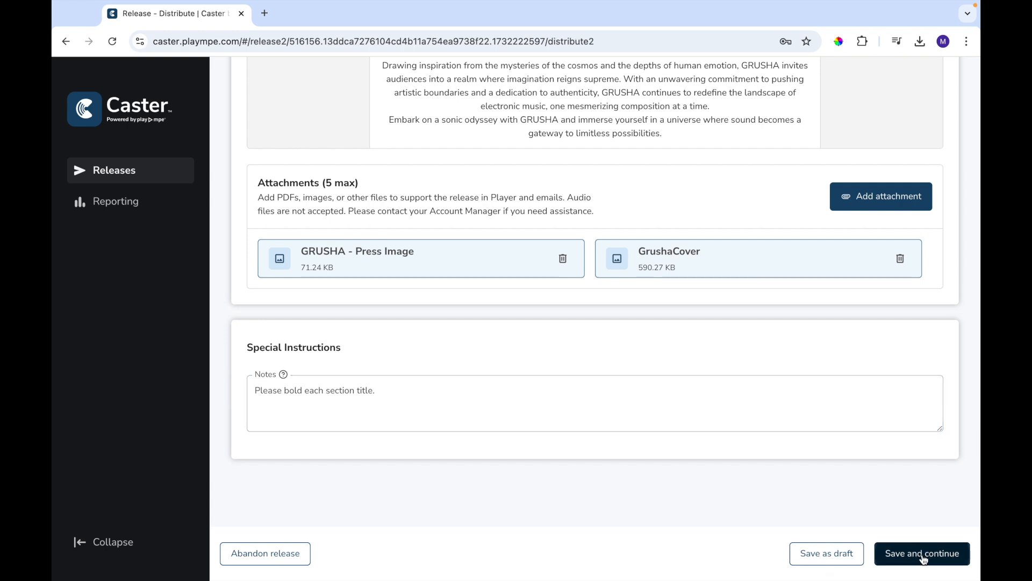
Review the 1.25x multiplier for 6:07 of tracks and scroll to the empty Distribution section
left_click(921, 553)
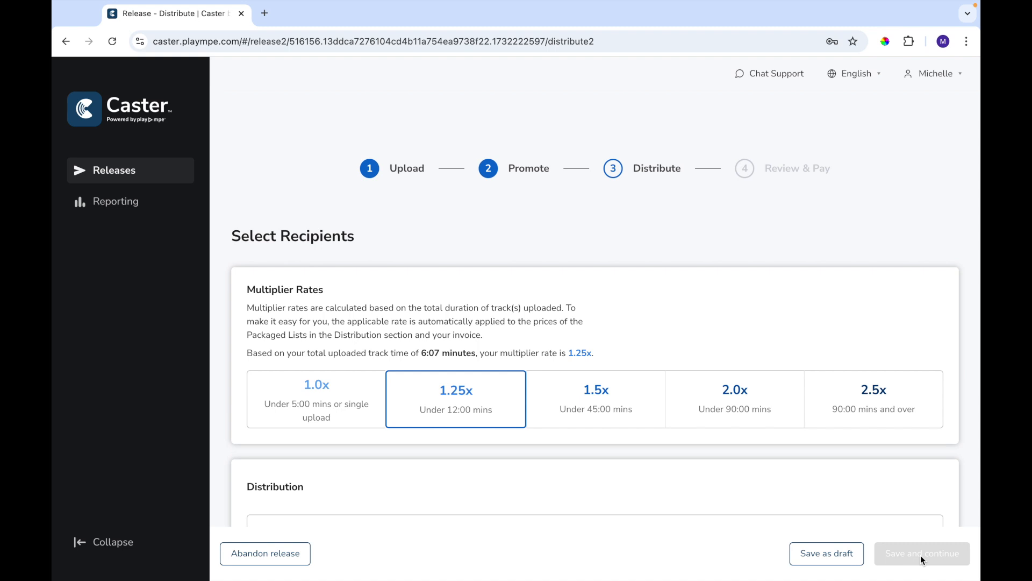
mouse_move(643, 244)
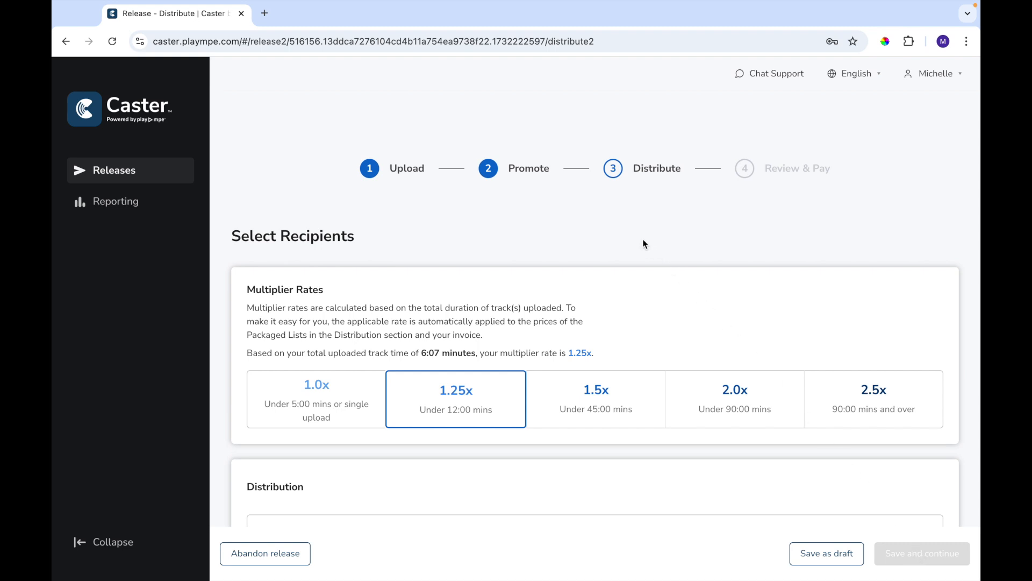
scroll("down", 3)
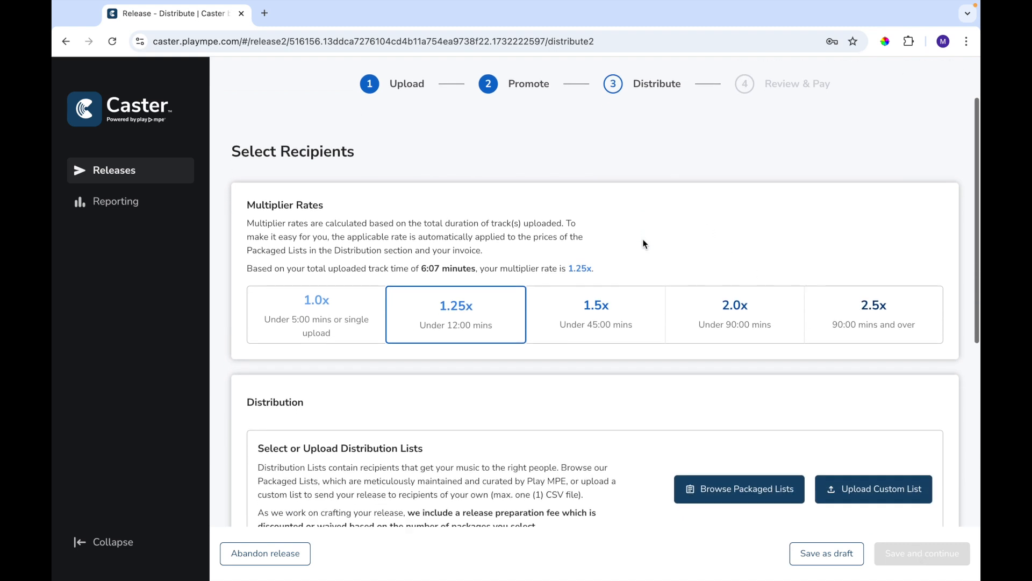
mouse_move(474, 269)
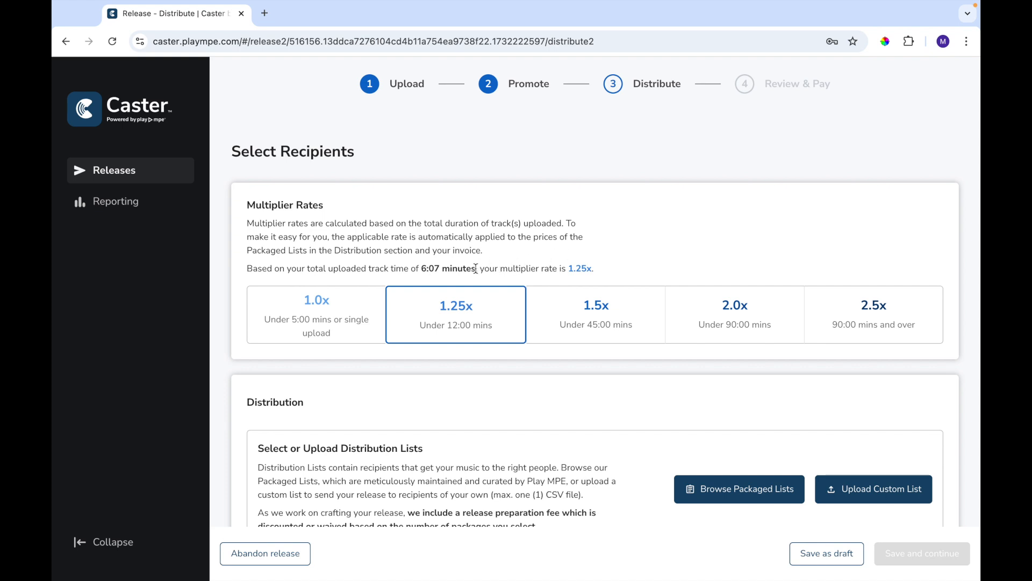
double_click(447, 268)
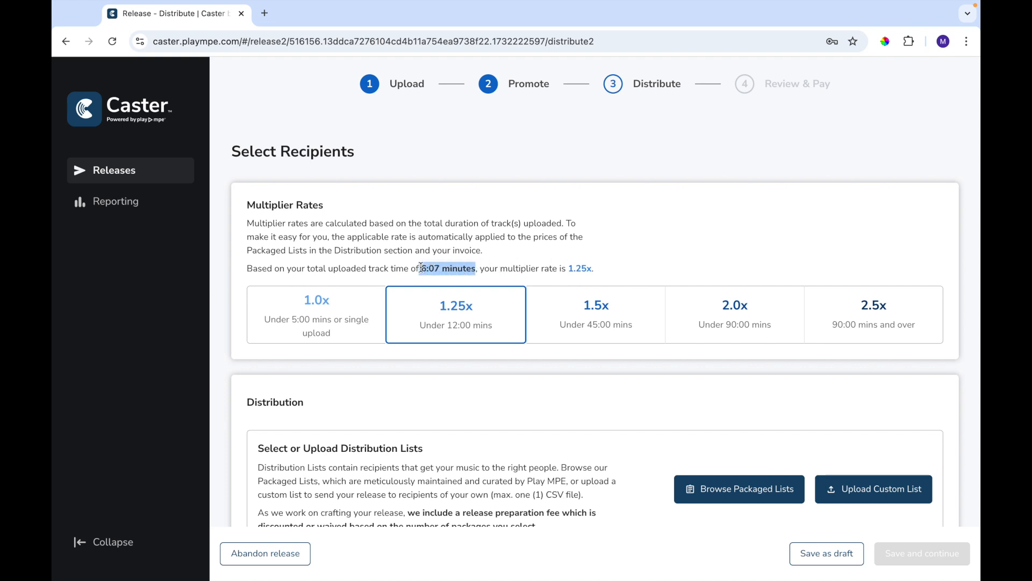
mouse_move(453, 344)
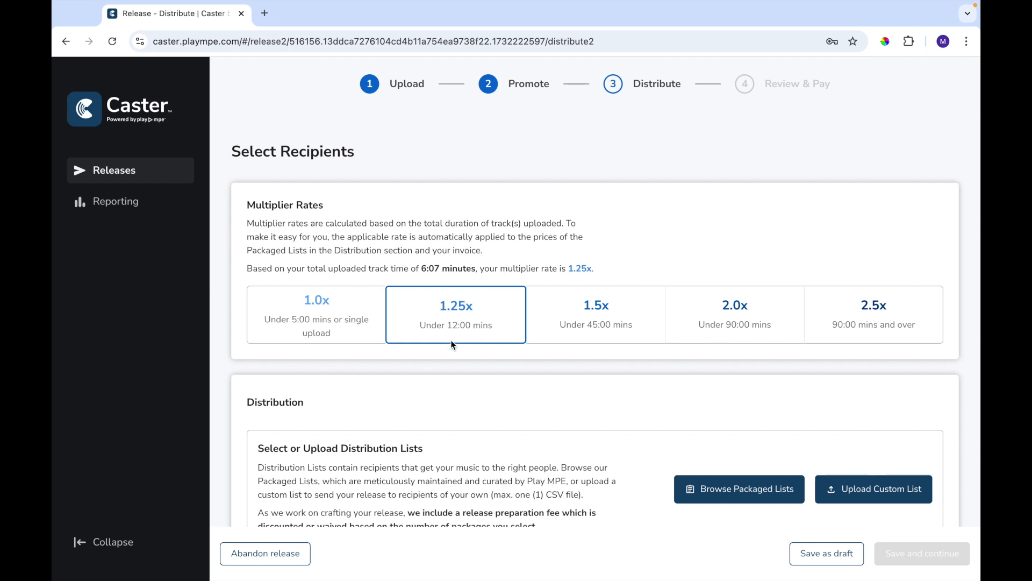
mouse_move(476, 343)
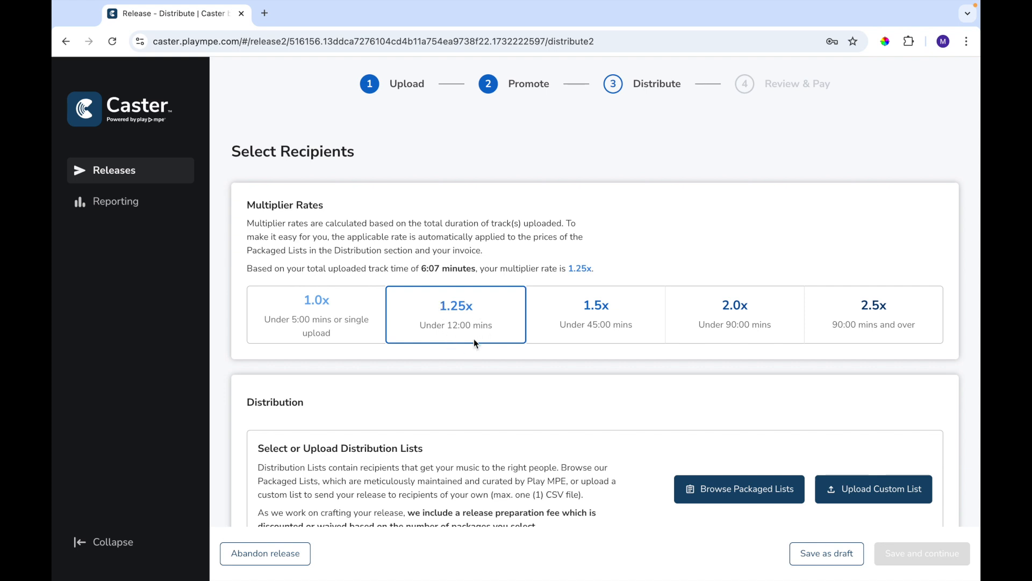
scroll("down", 3)
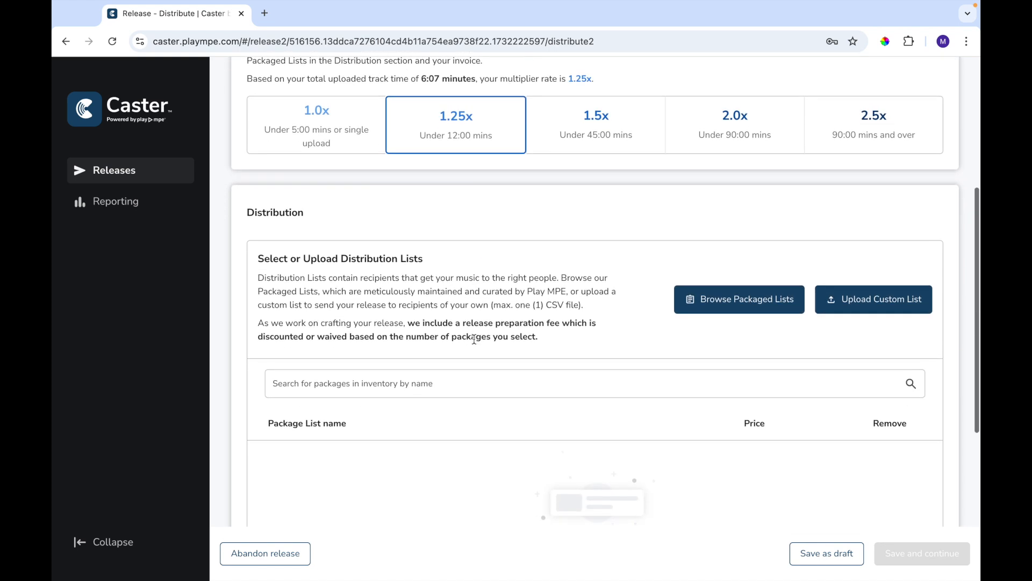
scroll("down", 3)
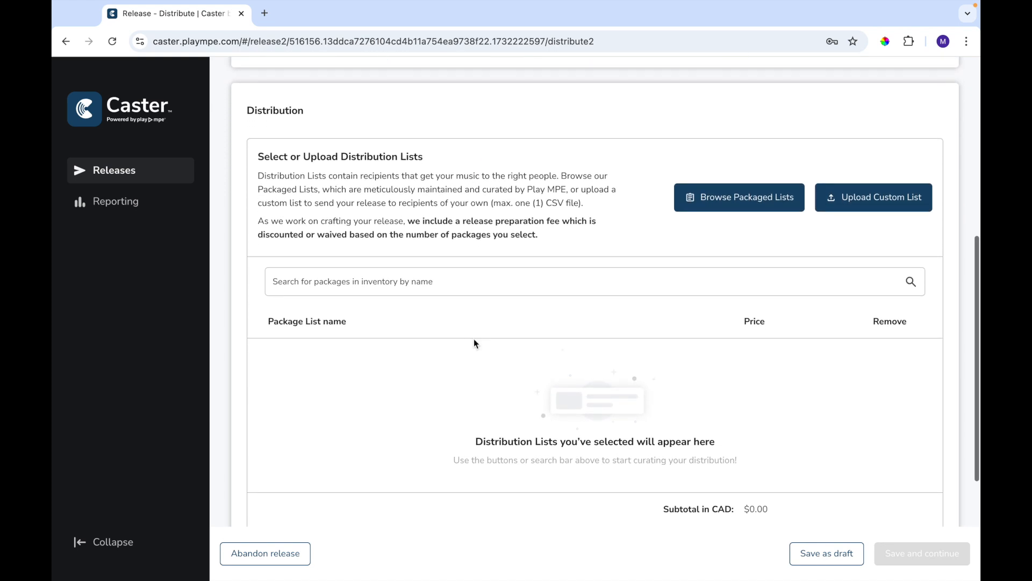
mouse_move(652, 223)
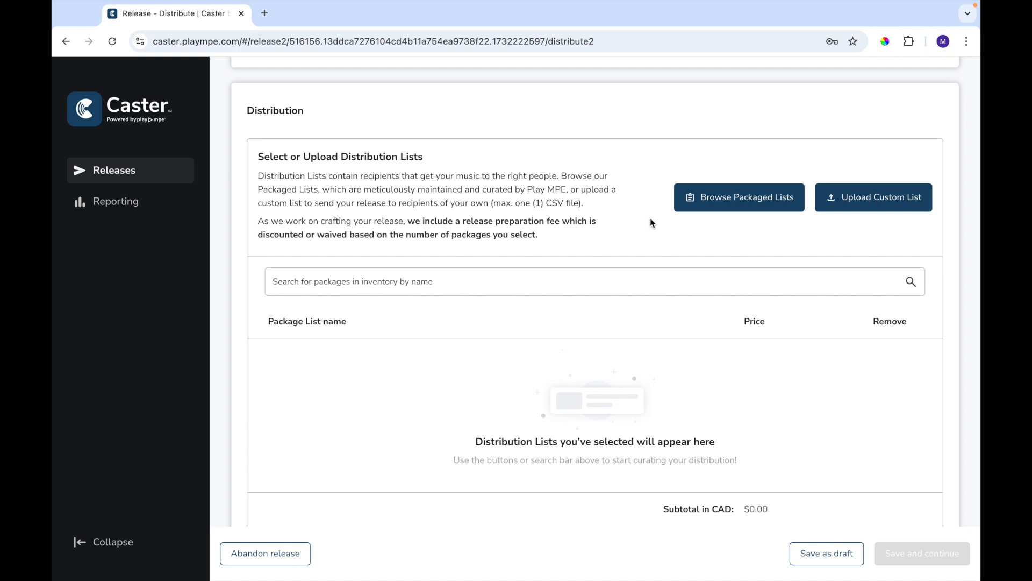
mouse_move(710, 211)
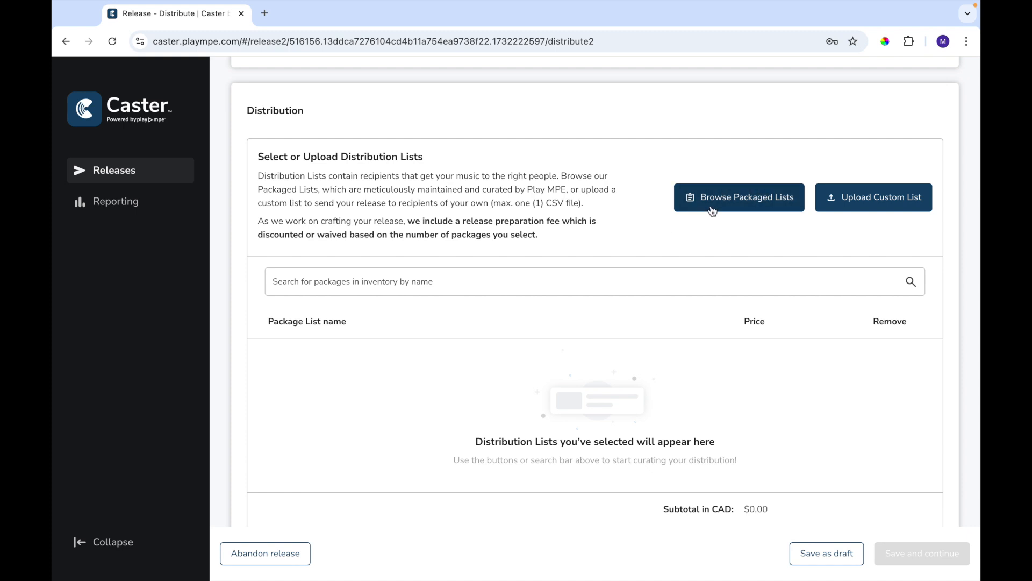
Add the Play MPE Staff and Partners, International Alternative and US - AC packaged lists, subtotal $1,531.25 CAD
left_click(738, 197)
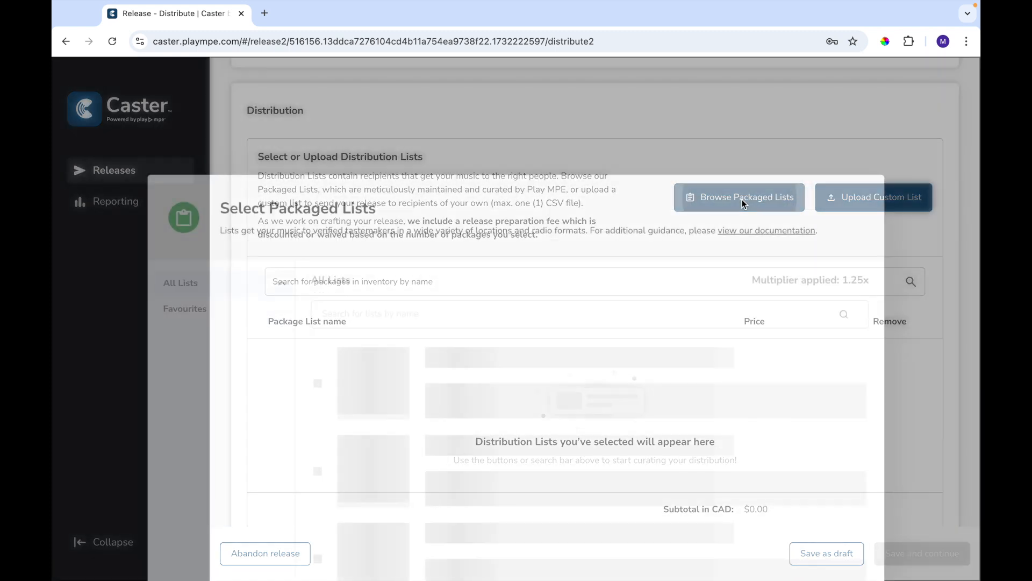
left_click(739, 197)
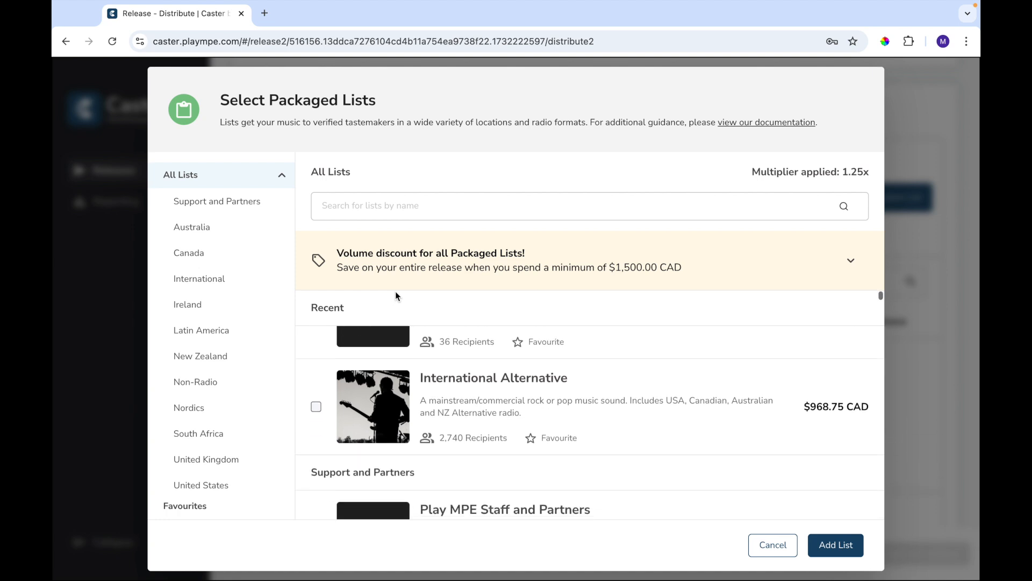
left_click(316, 335)
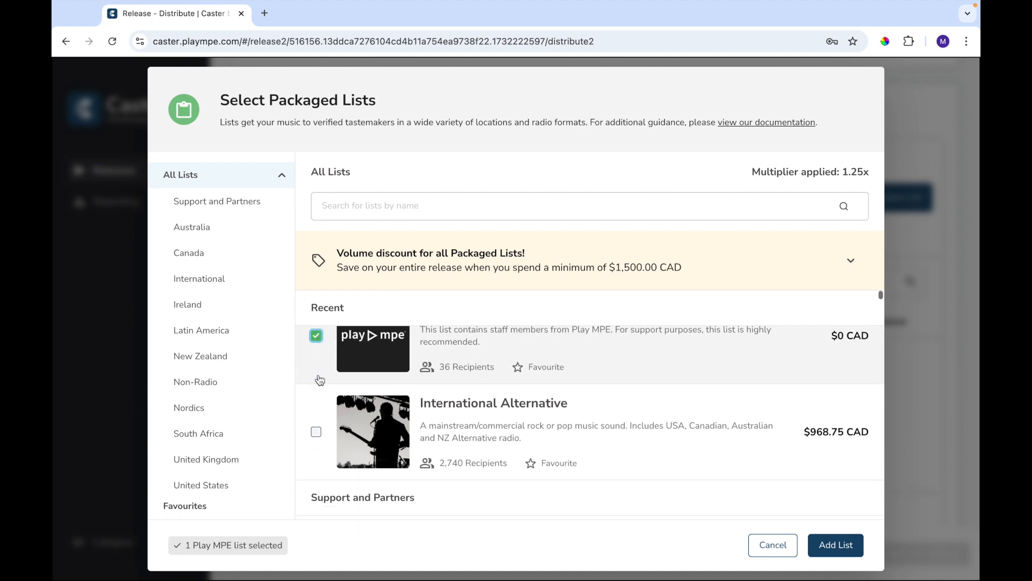
left_click(316, 432)
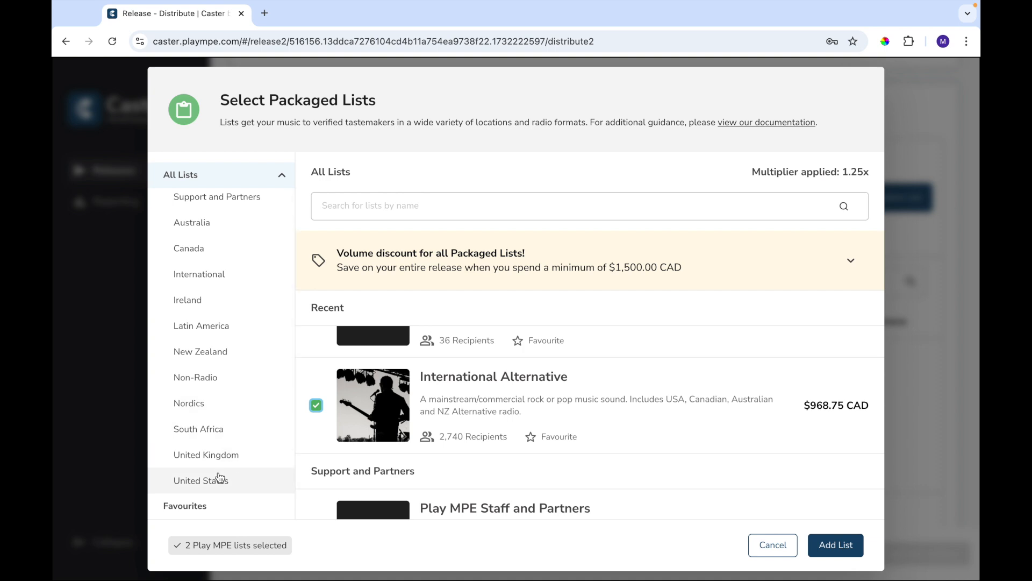
left_click(202, 480)
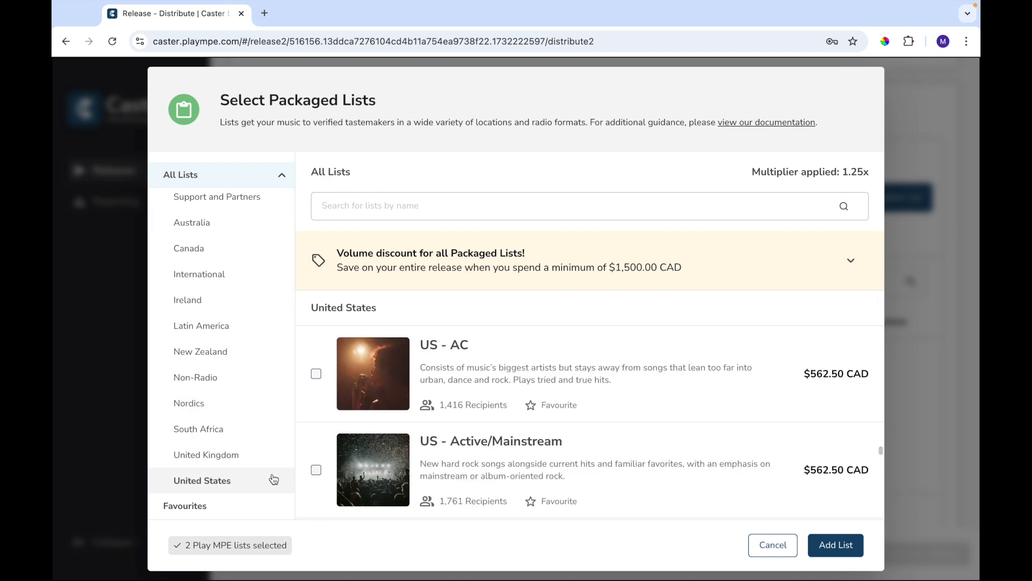
left_click(316, 373)
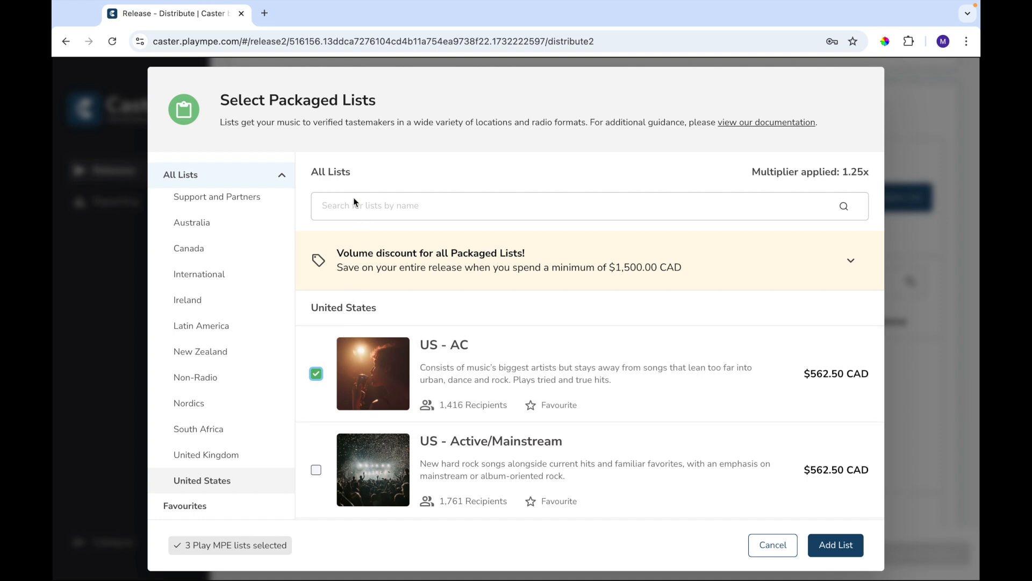
mouse_move(257, 268)
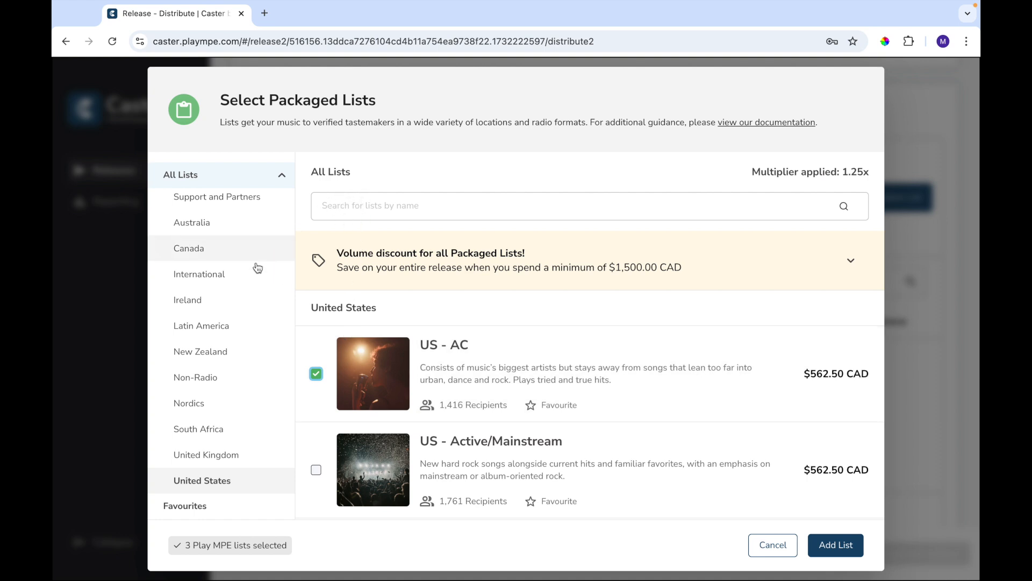
mouse_move(228, 431)
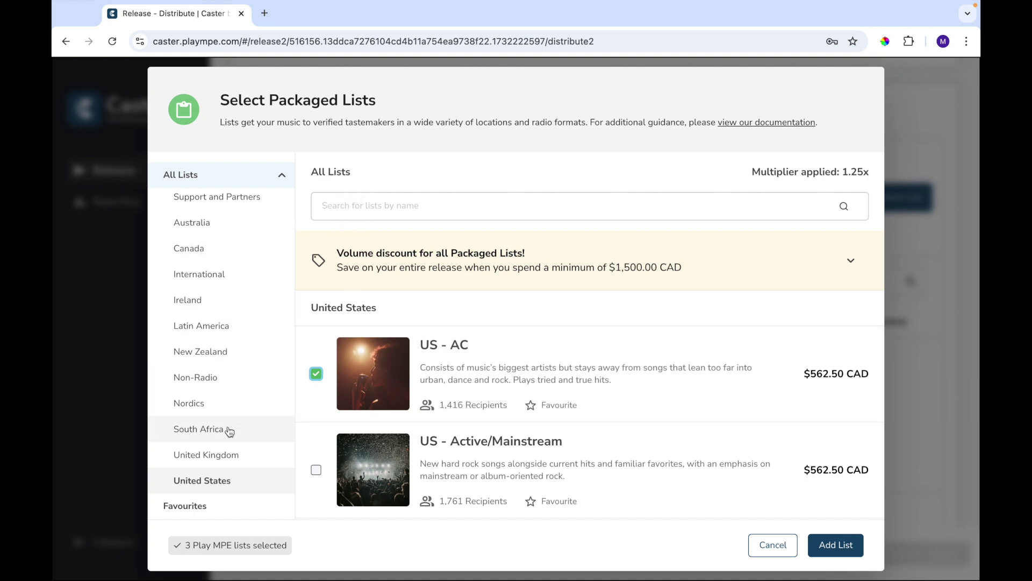
mouse_move(244, 283)
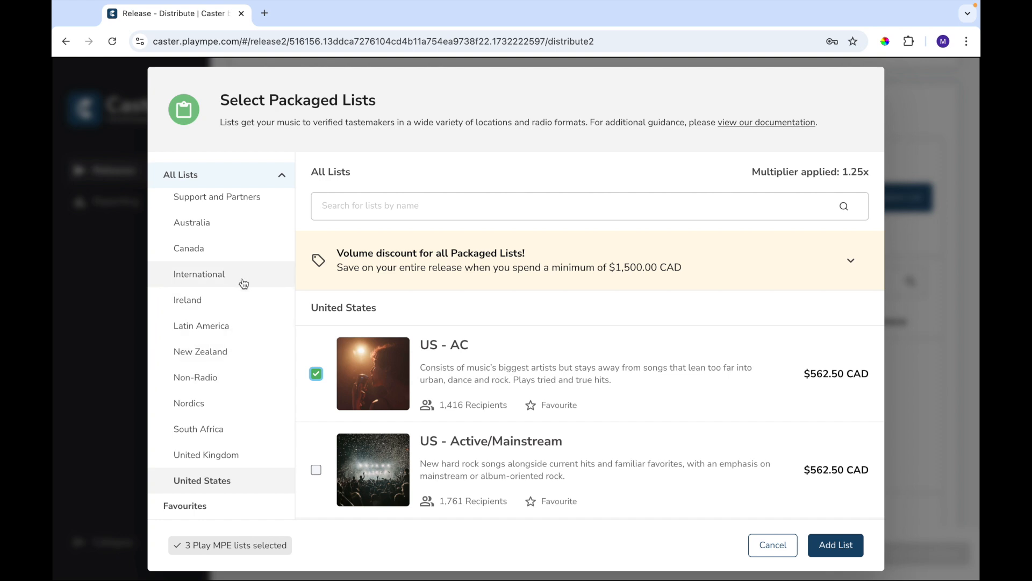
mouse_move(702, 524)
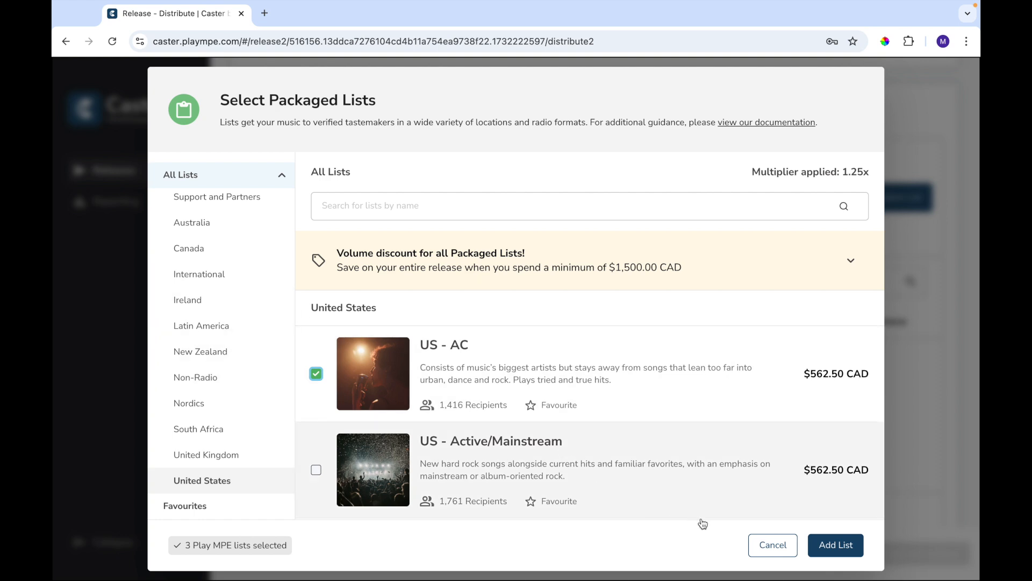
mouse_move(714, 530)
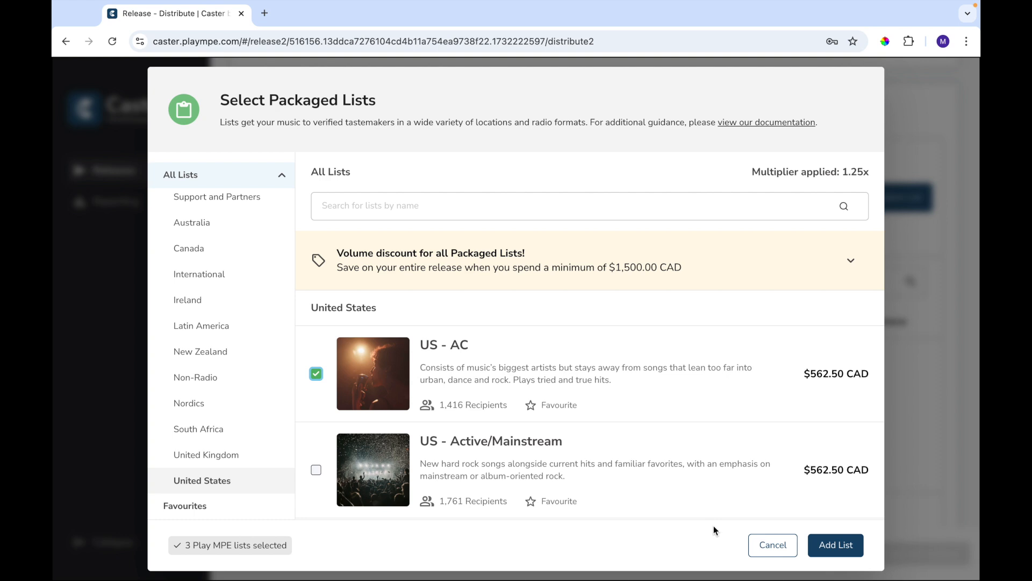
mouse_move(836, 544)
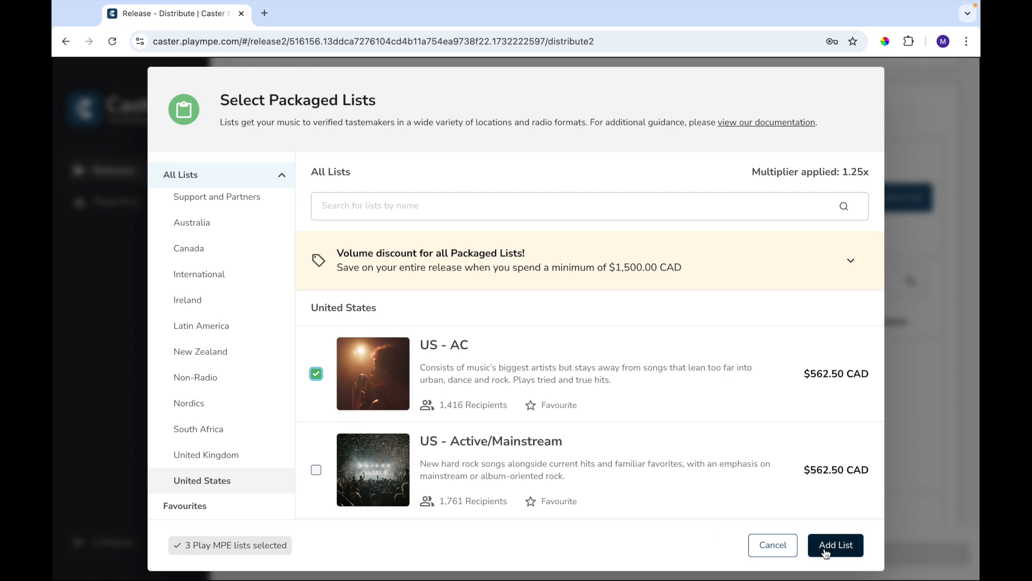
left_click(835, 544)
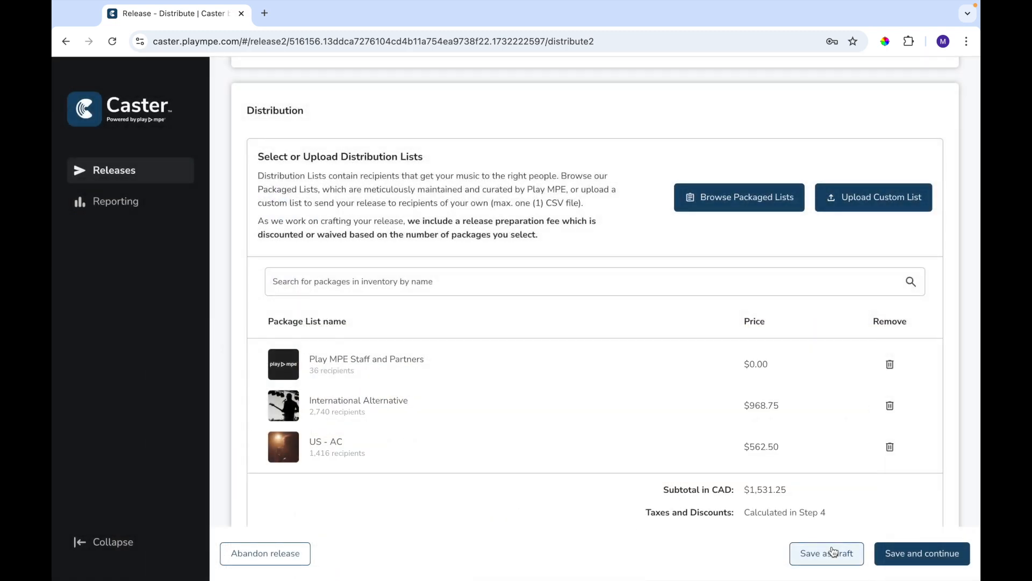
Leave Stream and download enabled after toggling it, then save the distribution and continue
scroll("down", 3)
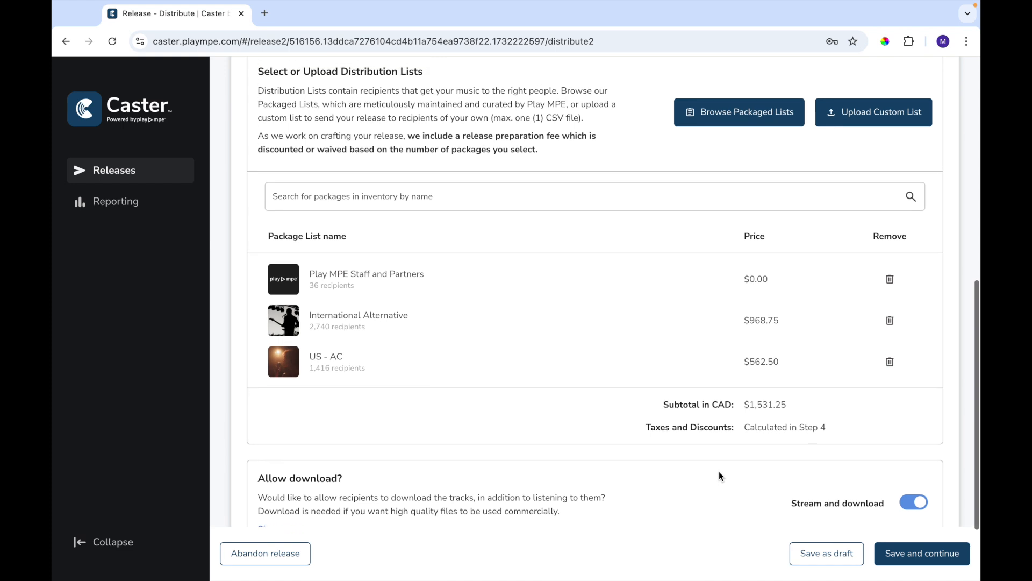
scroll("up", 3)
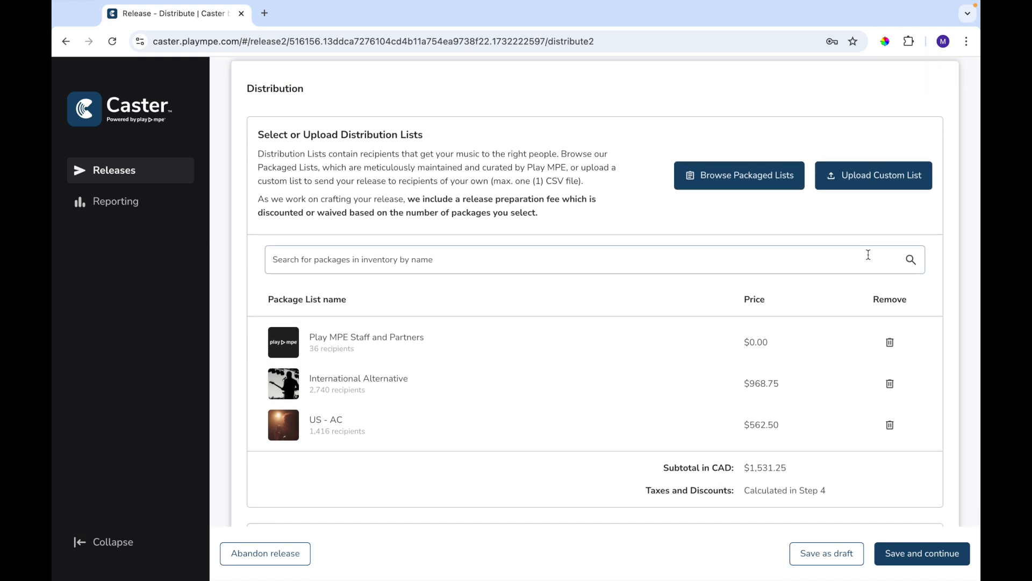
mouse_move(873, 175)
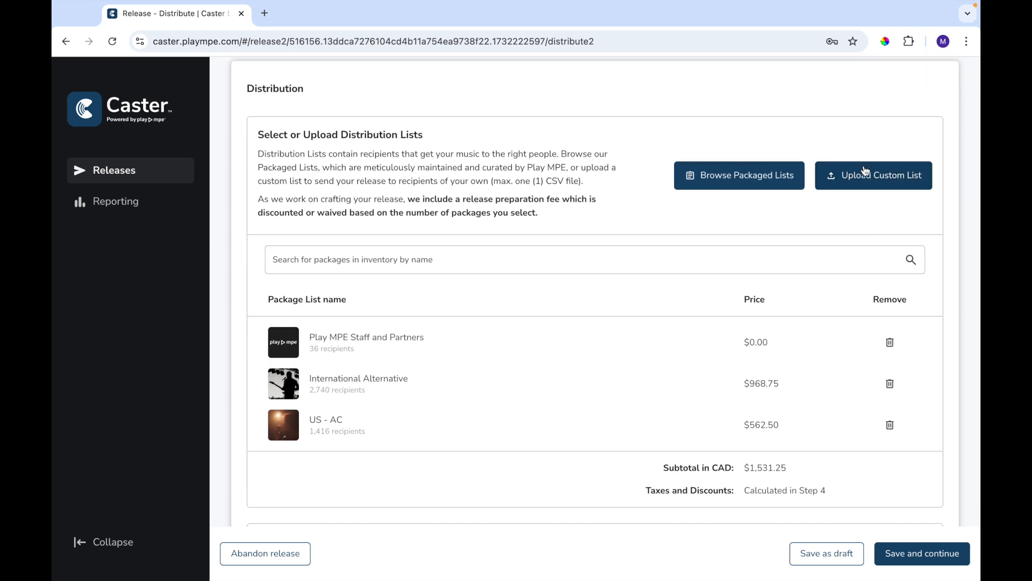
scroll("down", 3)
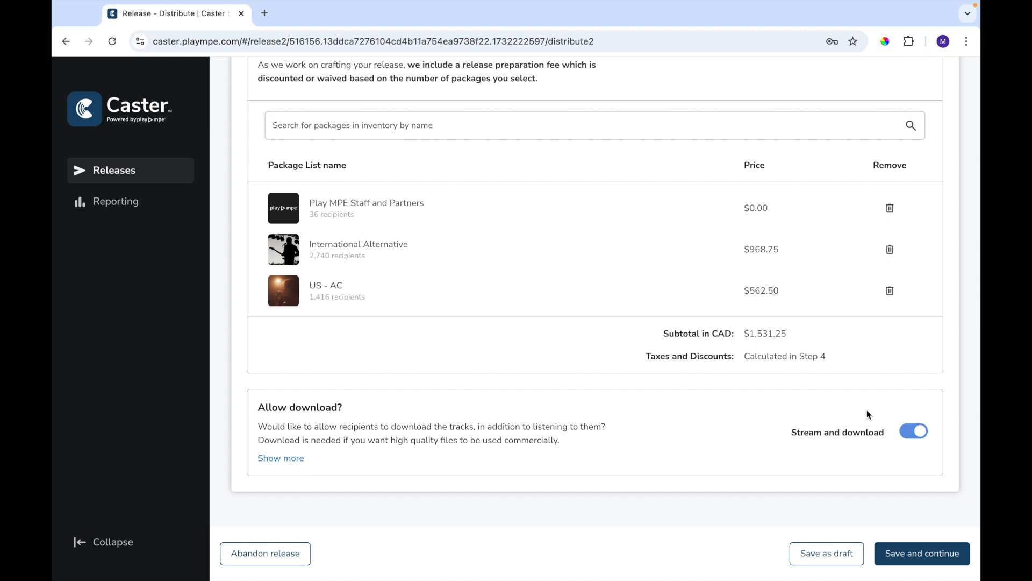
mouse_move(822, 418)
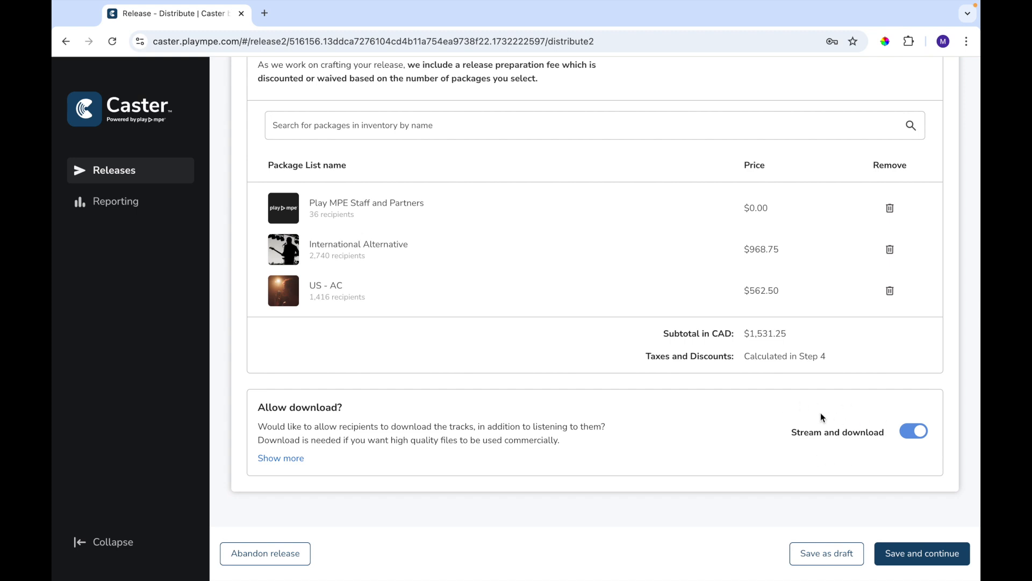
left_click(913, 431)
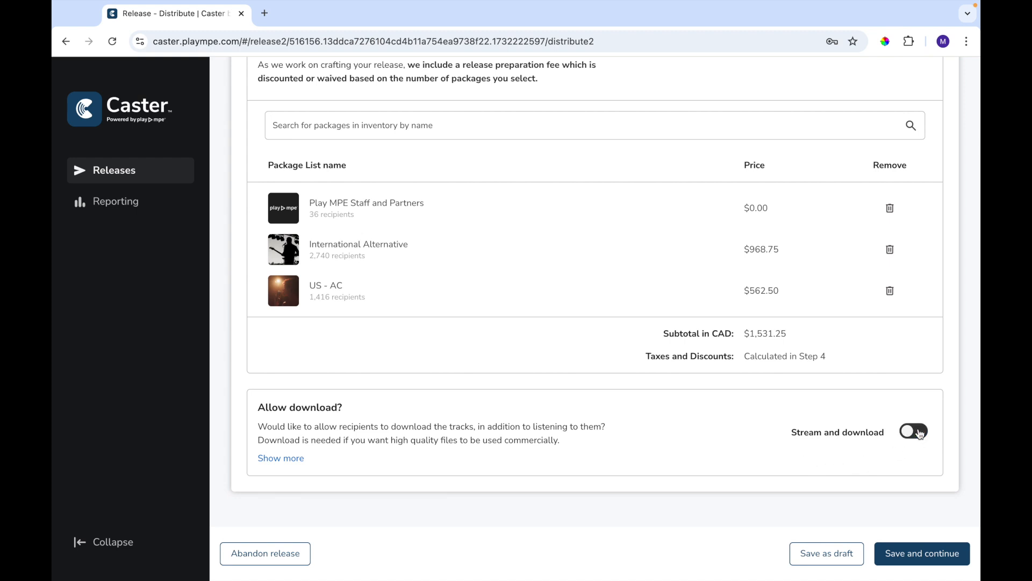
left_click(912, 430)
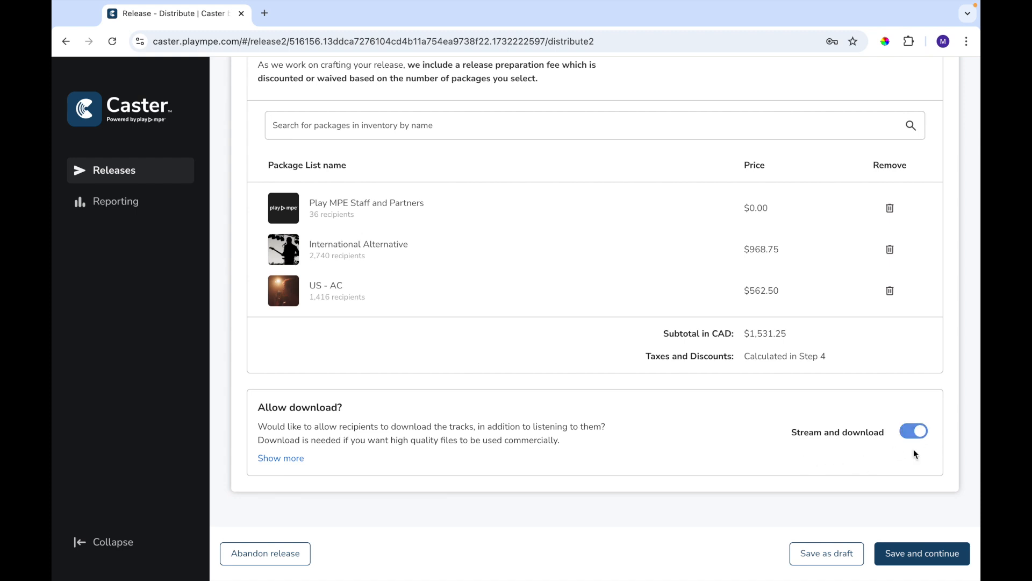
mouse_move(920, 468)
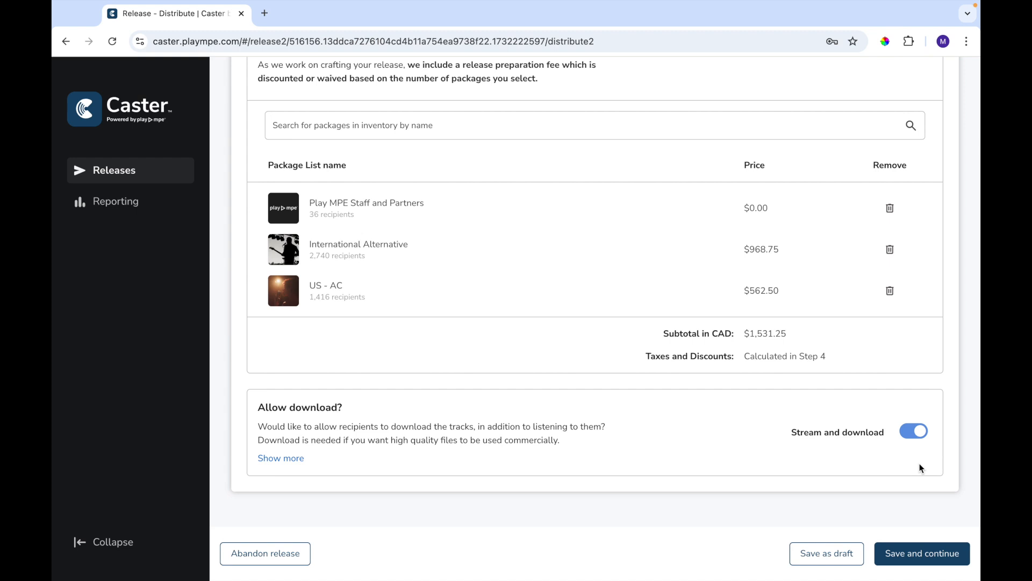
left_click(922, 553)
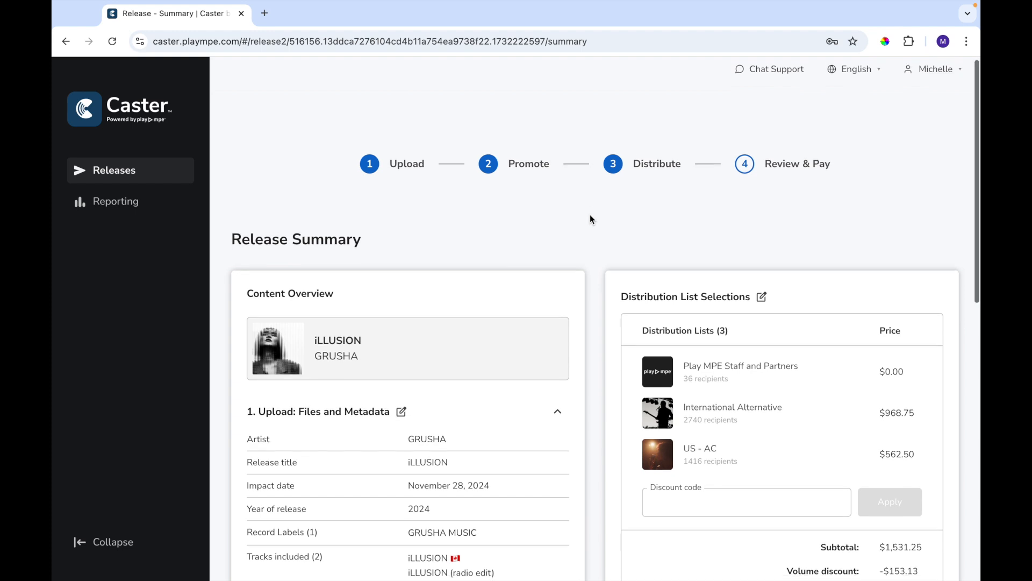
Collapse the Promote and Upload detail sections of the Release Summary showing $1,543.50 CAD due
scroll("down", 3)
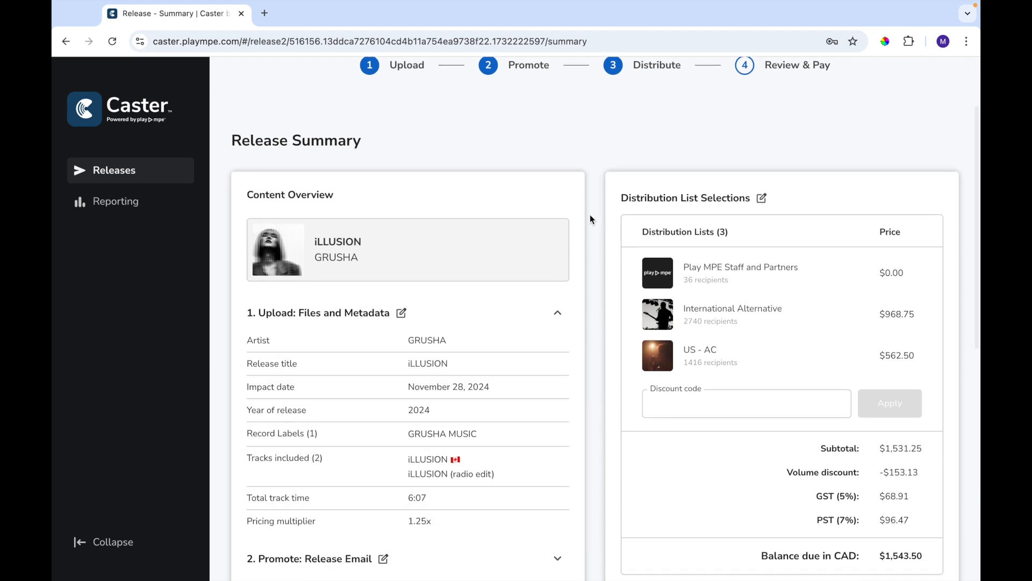
scroll("down", 3)
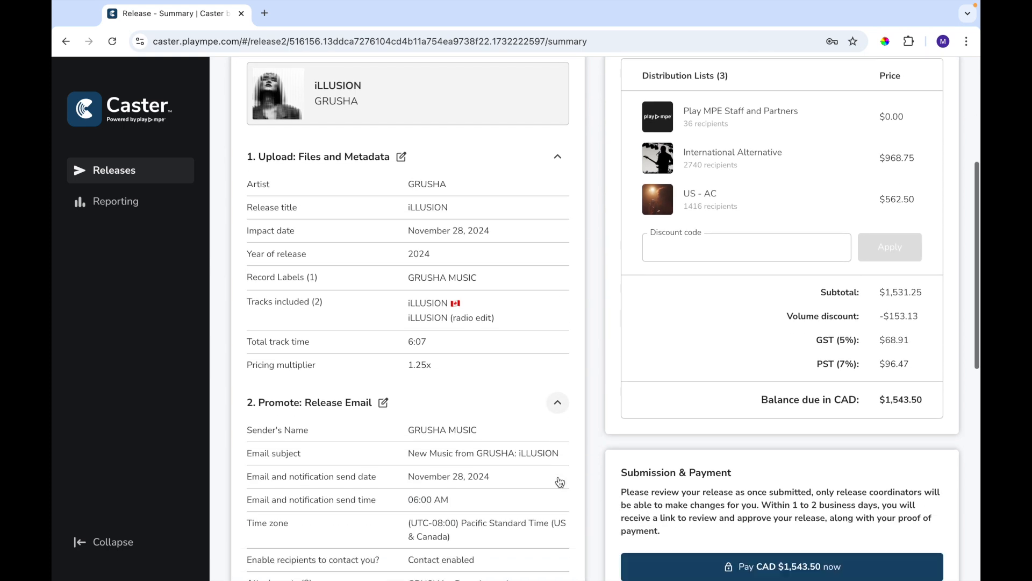
left_click(557, 402)
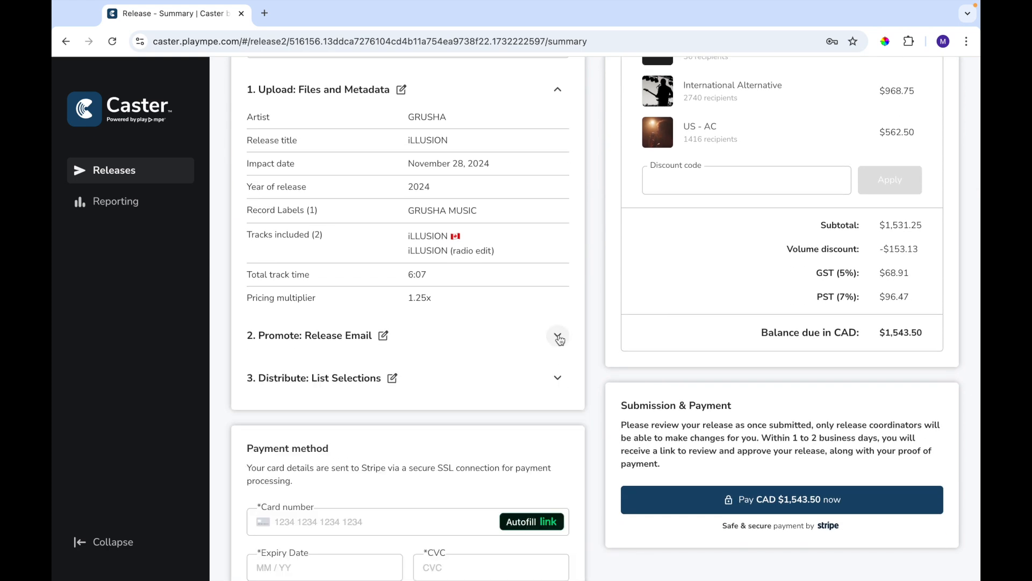
left_click(557, 89)
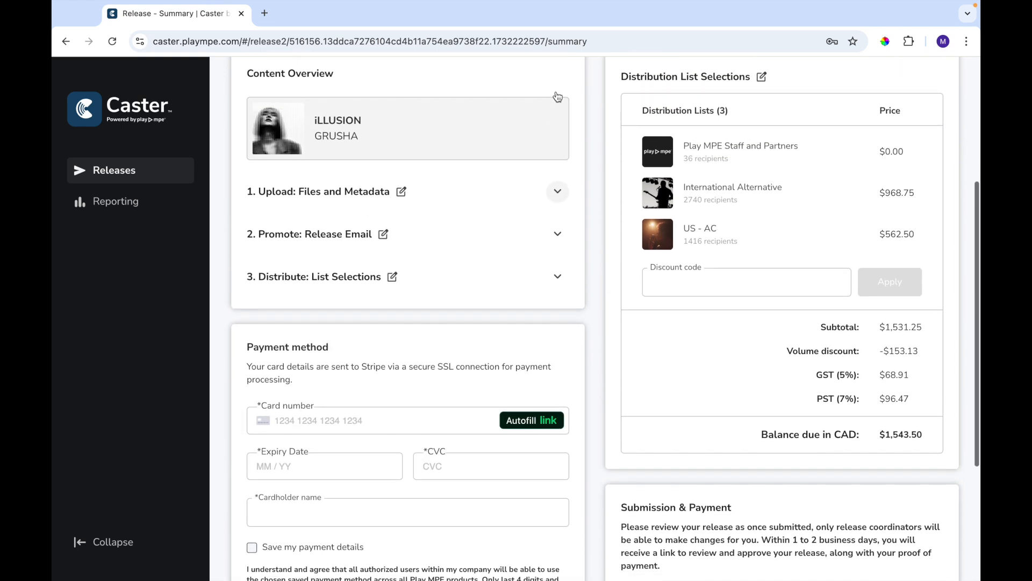
scroll("up", 3)
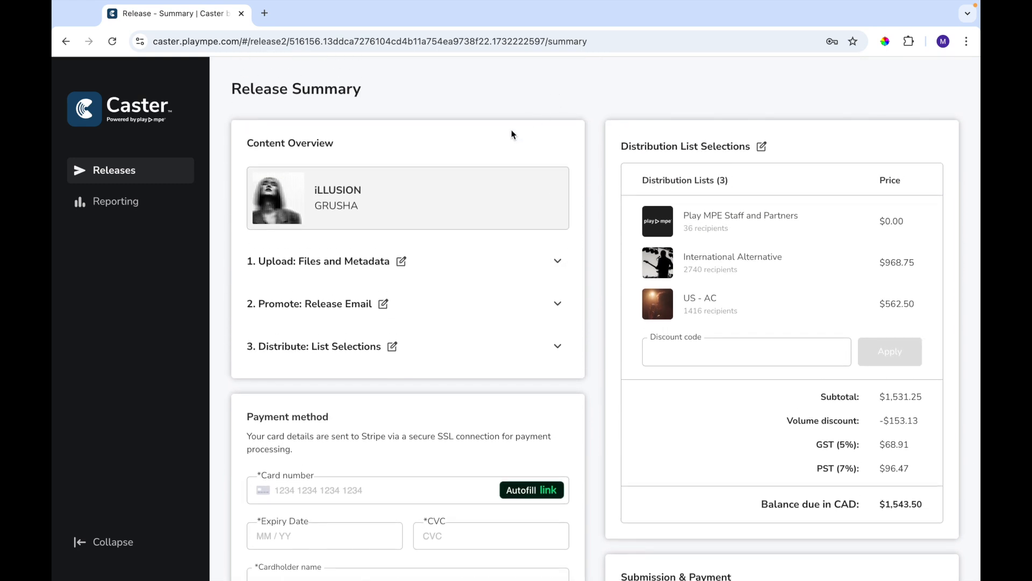
mouse_move(415, 257)
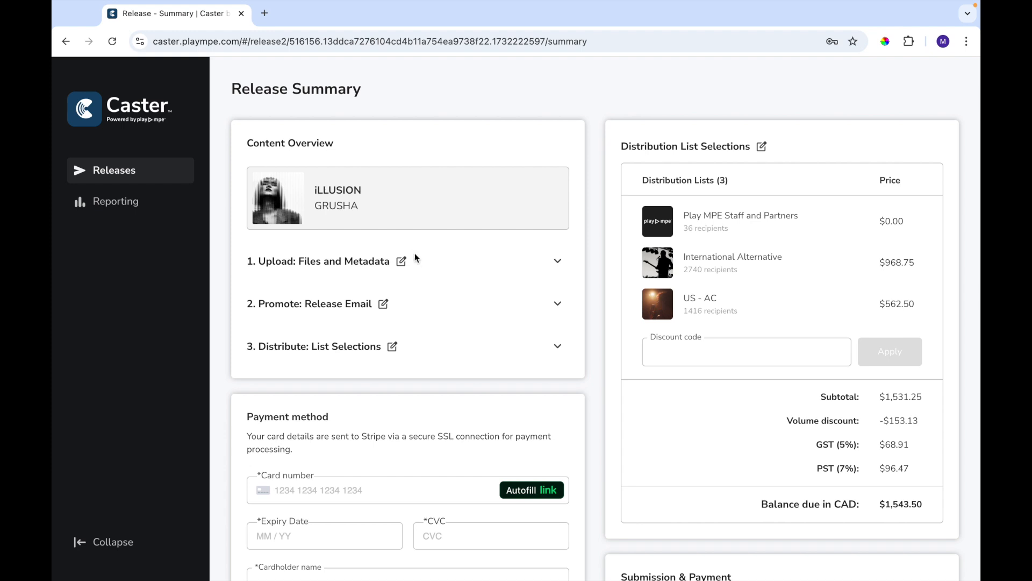
mouse_move(401, 260)
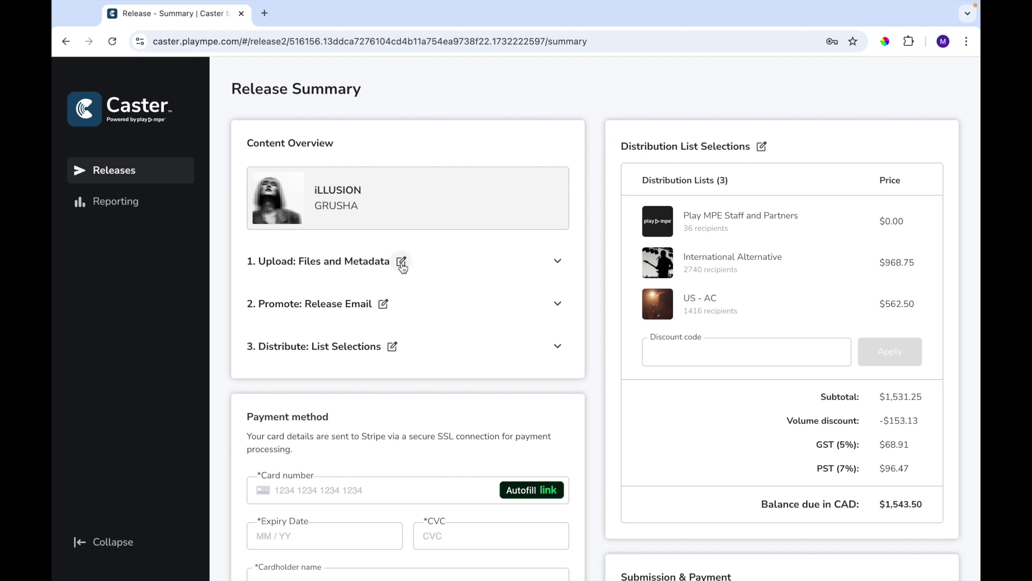
mouse_move(401, 264)
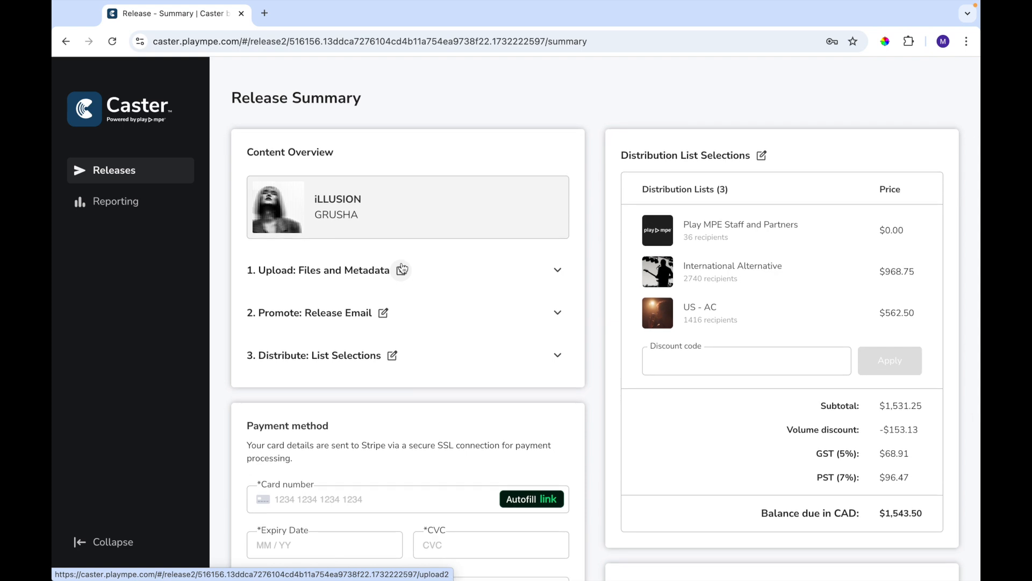
mouse_move(613, 266)
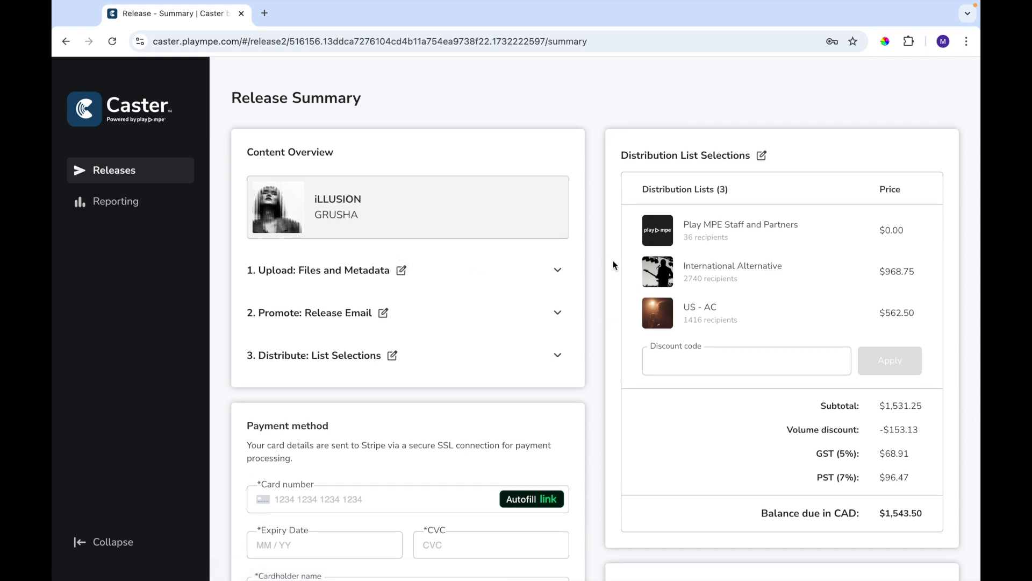
scroll("down", 3)
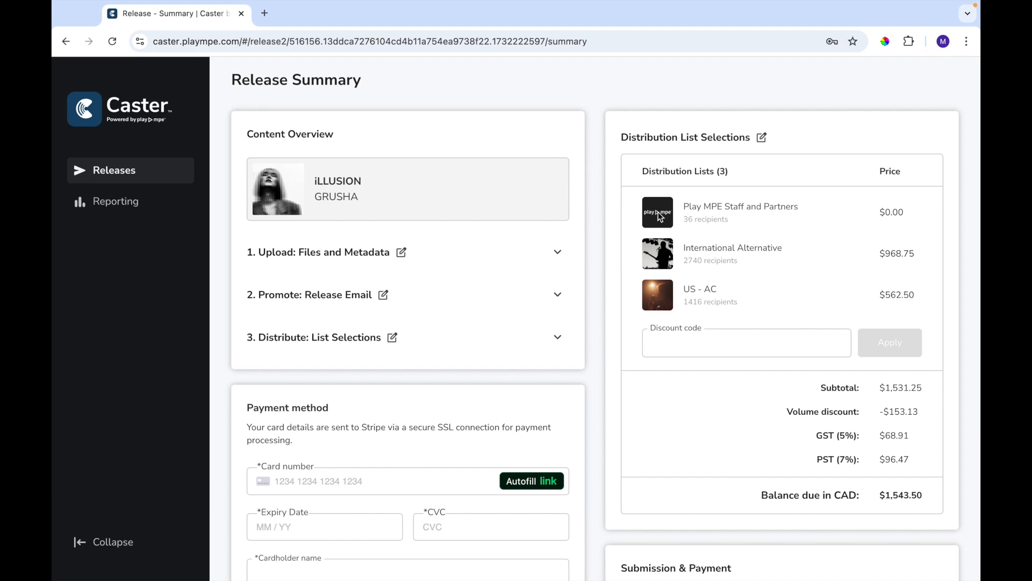
mouse_move(662, 297)
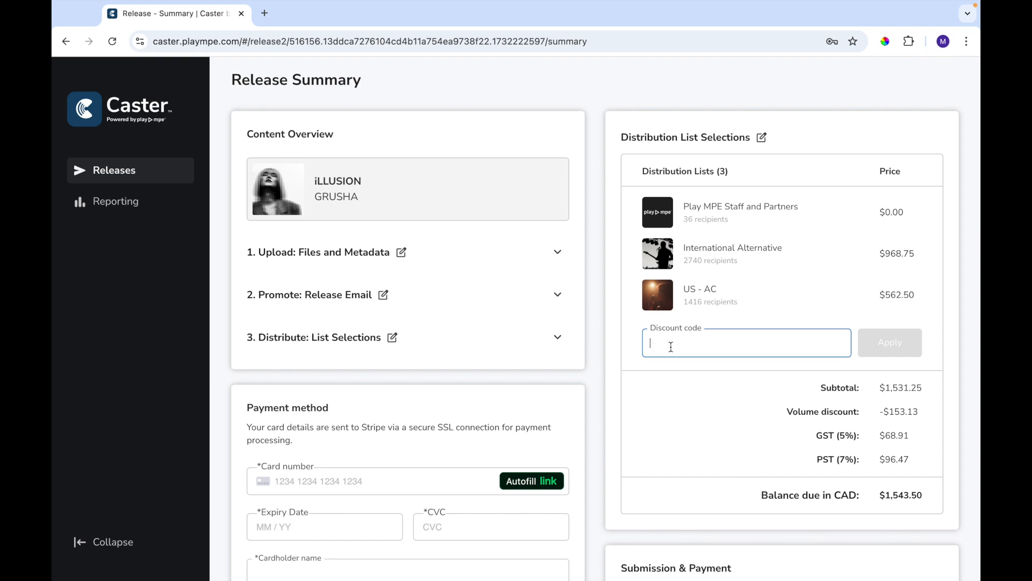
Focus the card number field and tick Save my payment details for the $1,543.50 CAD payment
scroll("down", 3)
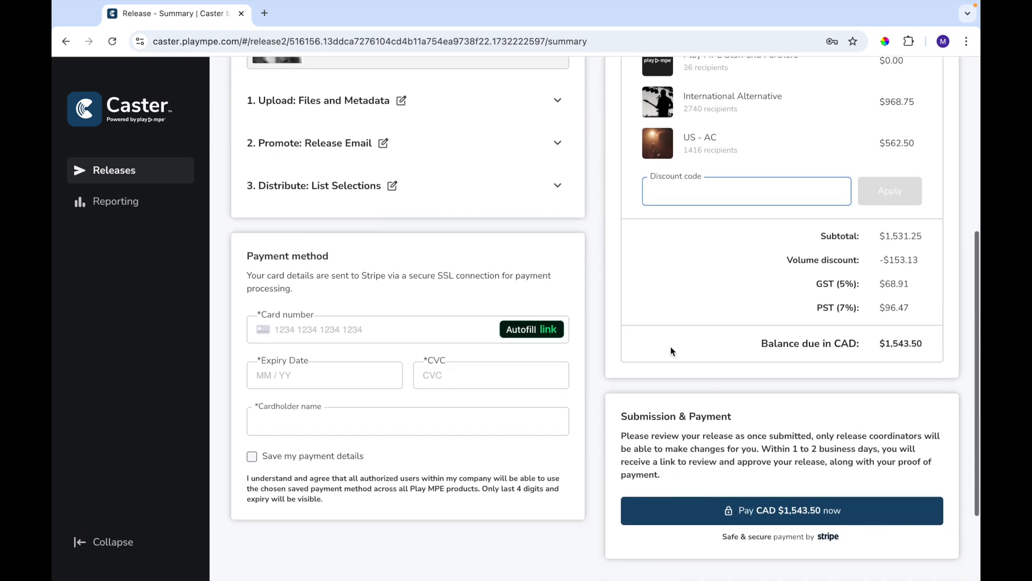
scroll("down", 3)
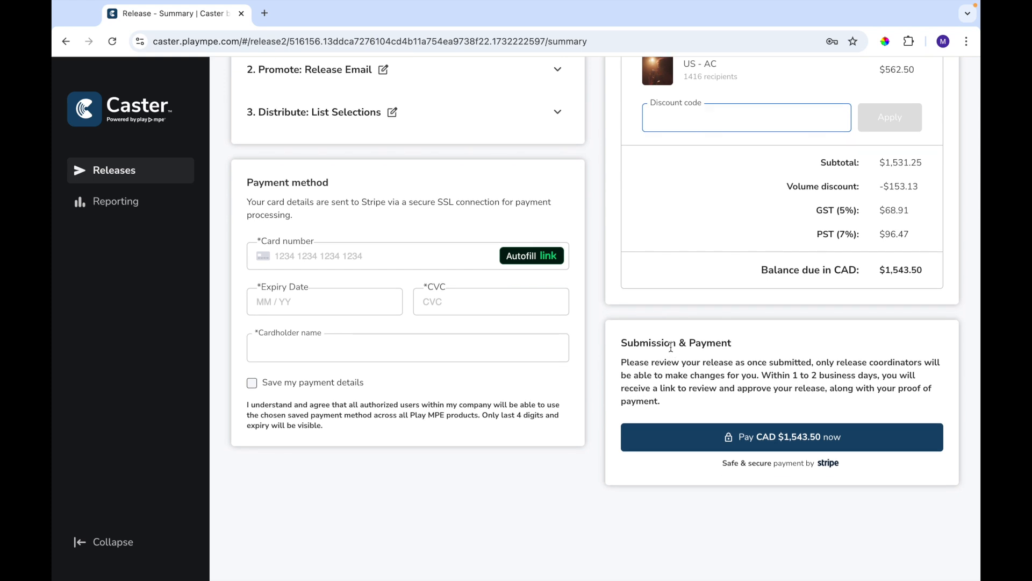
left_click(369, 255)
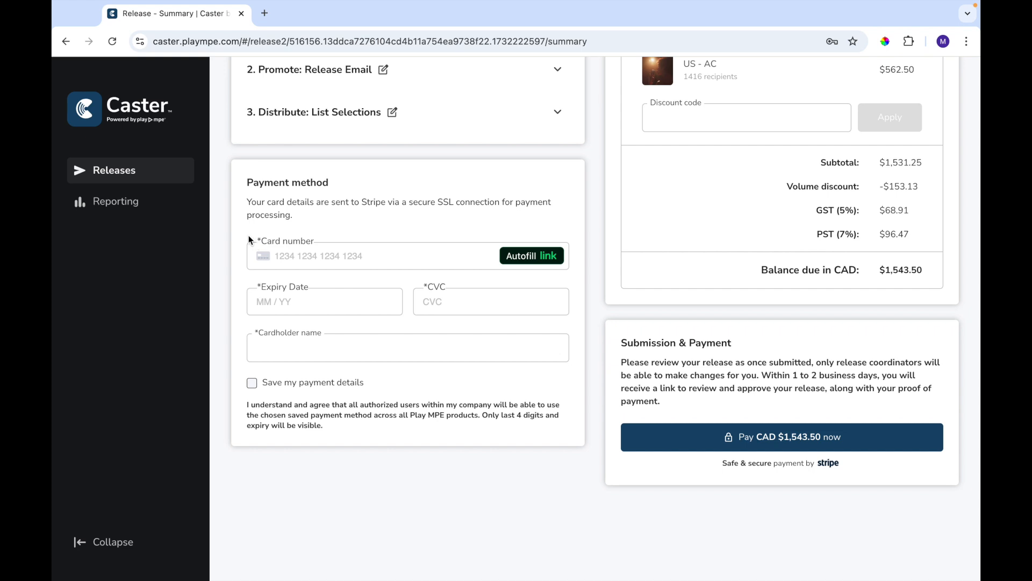
left_click(369, 256)
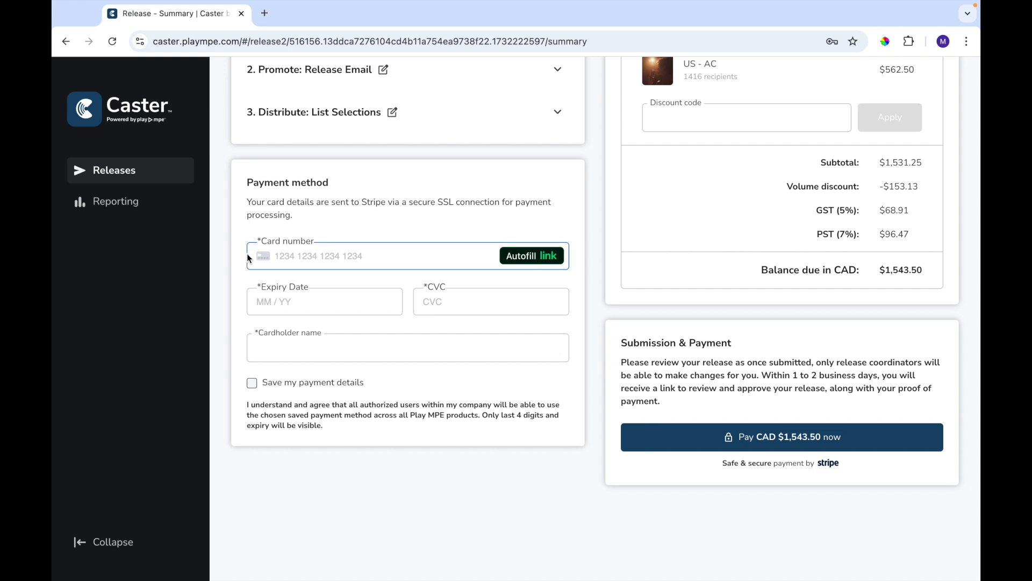
mouse_move(267, 384)
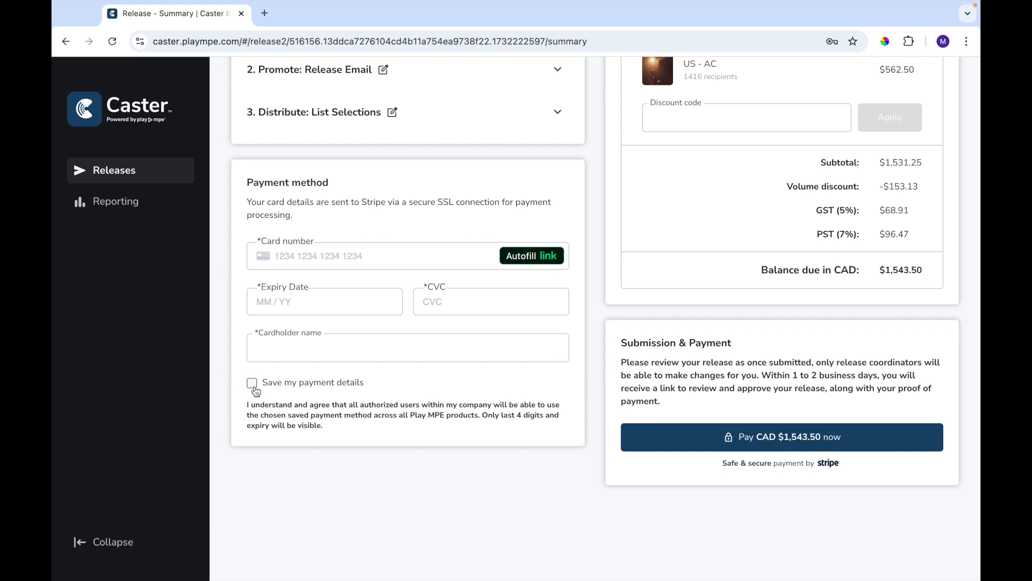
left_click(252, 383)
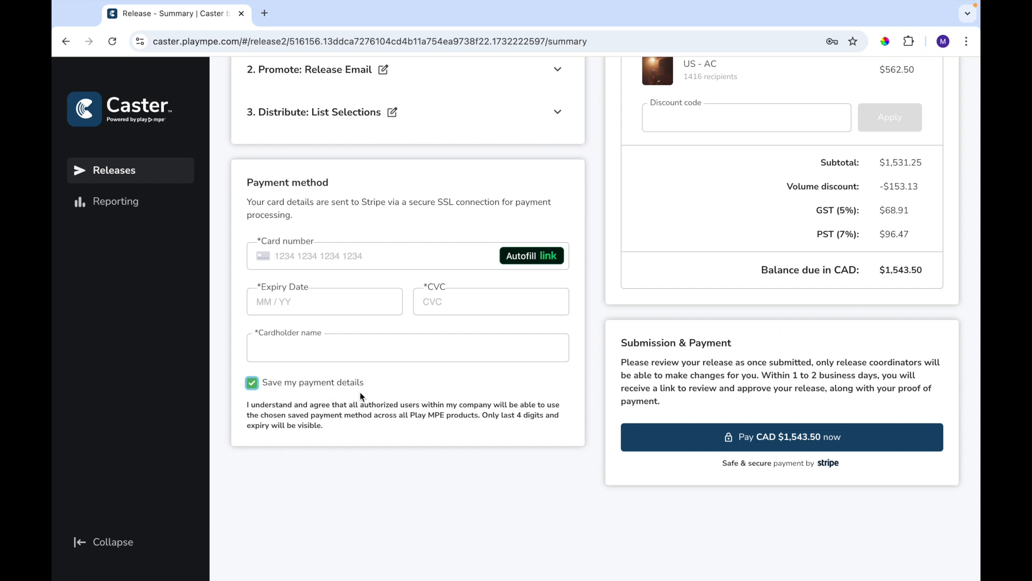
scroll("down", 3)
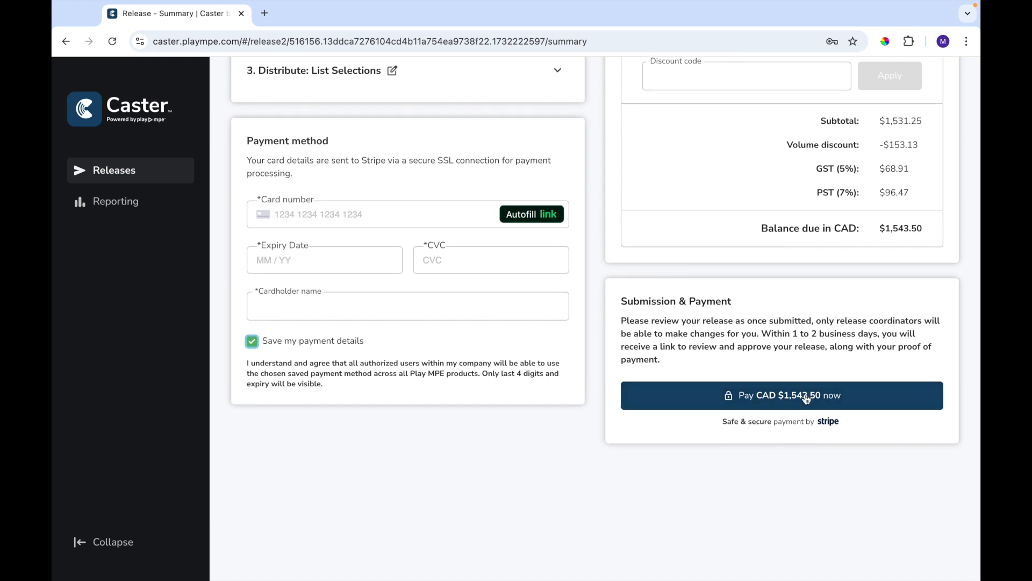
mouse_move(782, 400)
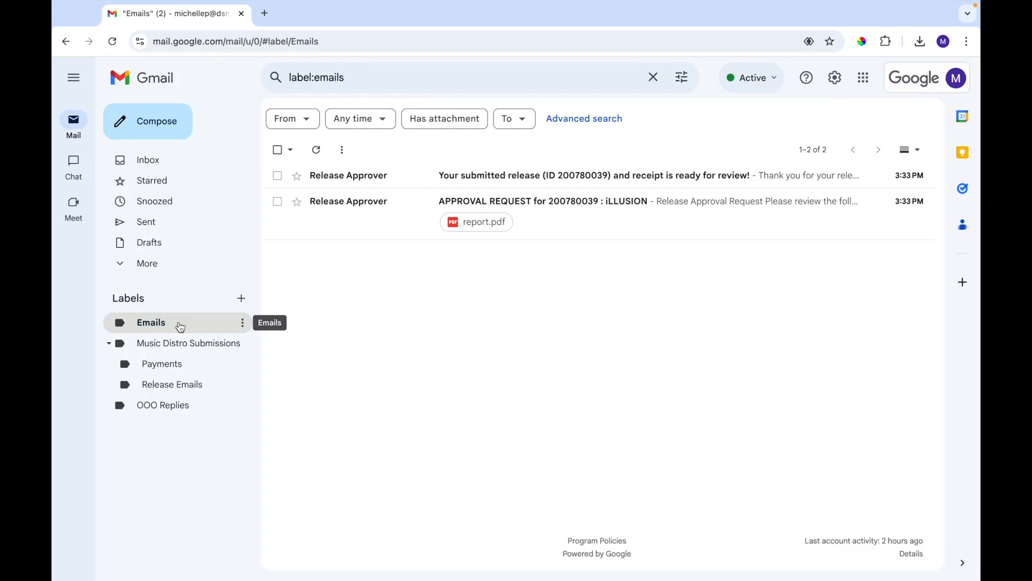
mouse_move(383, 274)
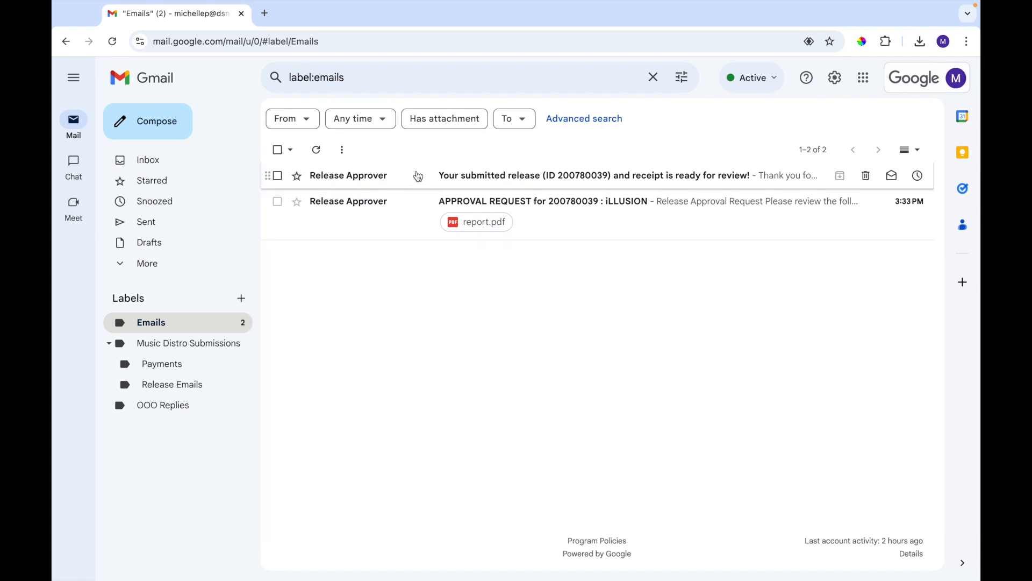
View the paid invoice for release 200780039 from the 'Your submitted release' email
left_click(593, 175)
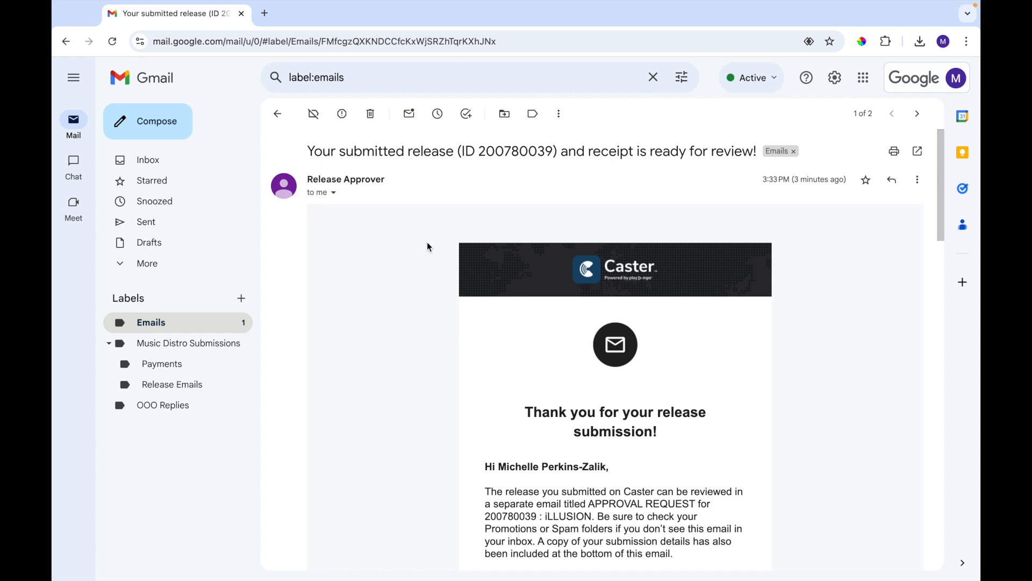
scroll("down", 3)
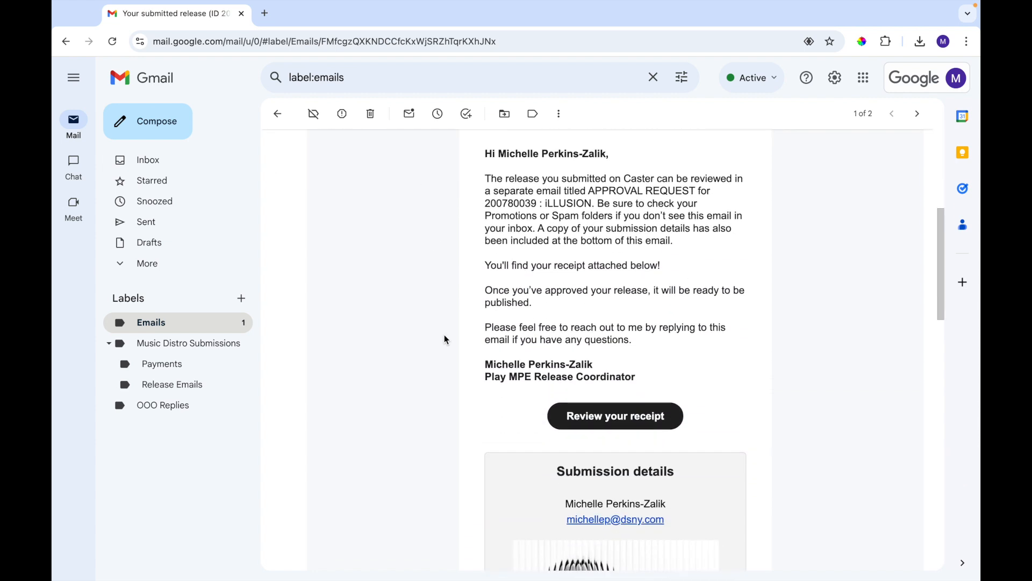
left_click(614, 415)
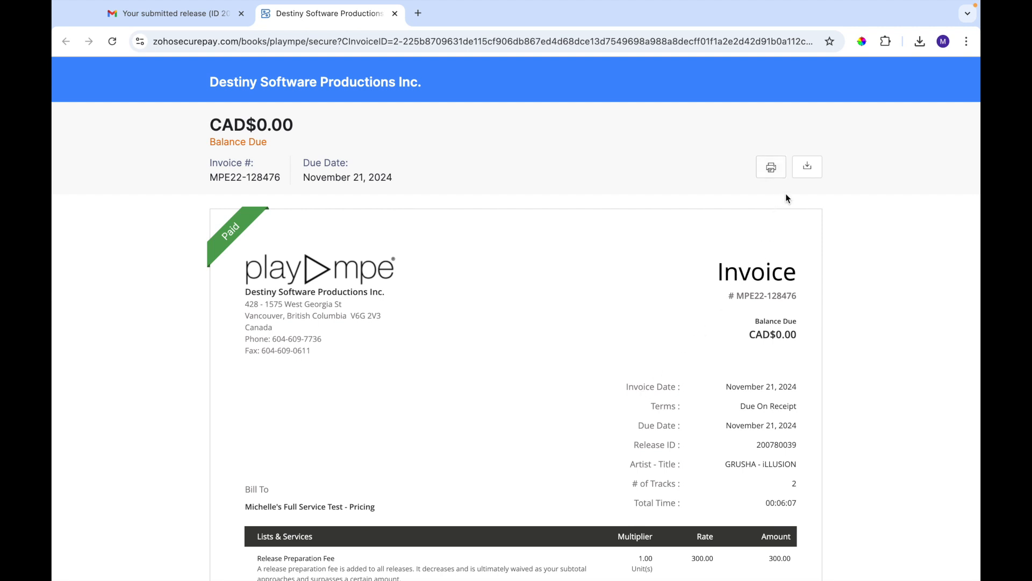
mouse_move(808, 166)
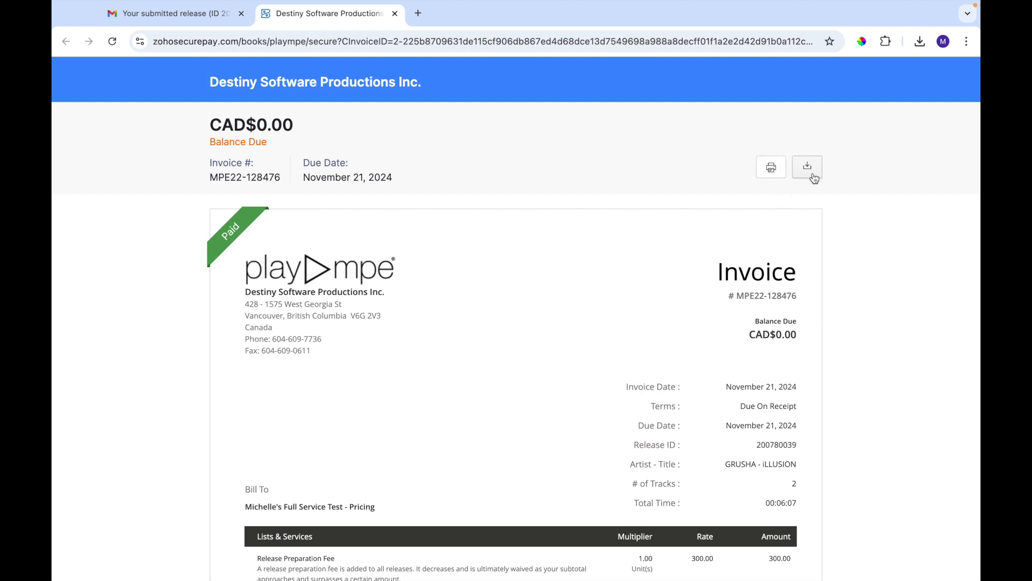
left_click(171, 12)
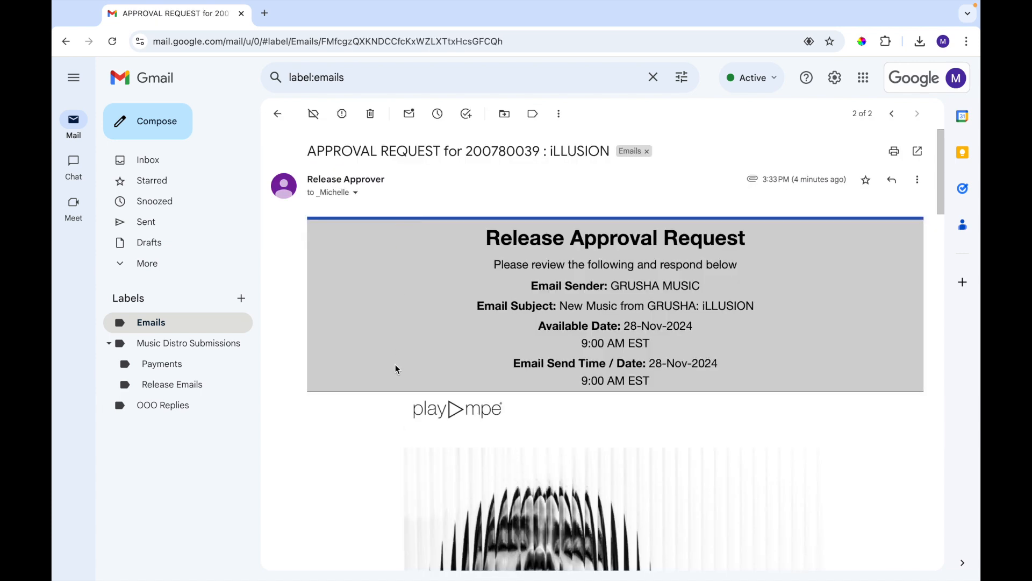
Read through the iLLUSION approval request and approve the release, then return to the mailbox
scroll("down", 3)
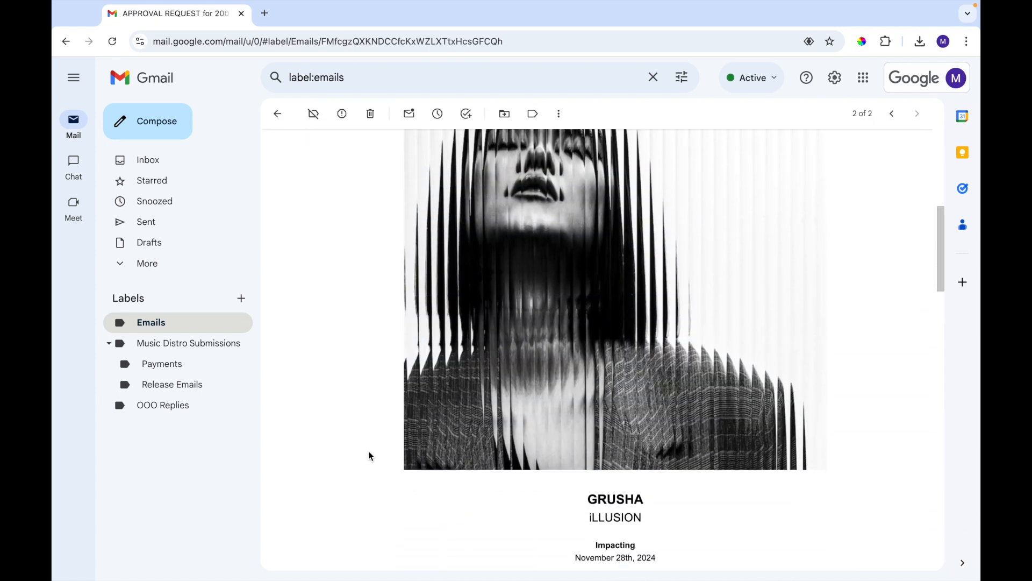
scroll("down", 3)
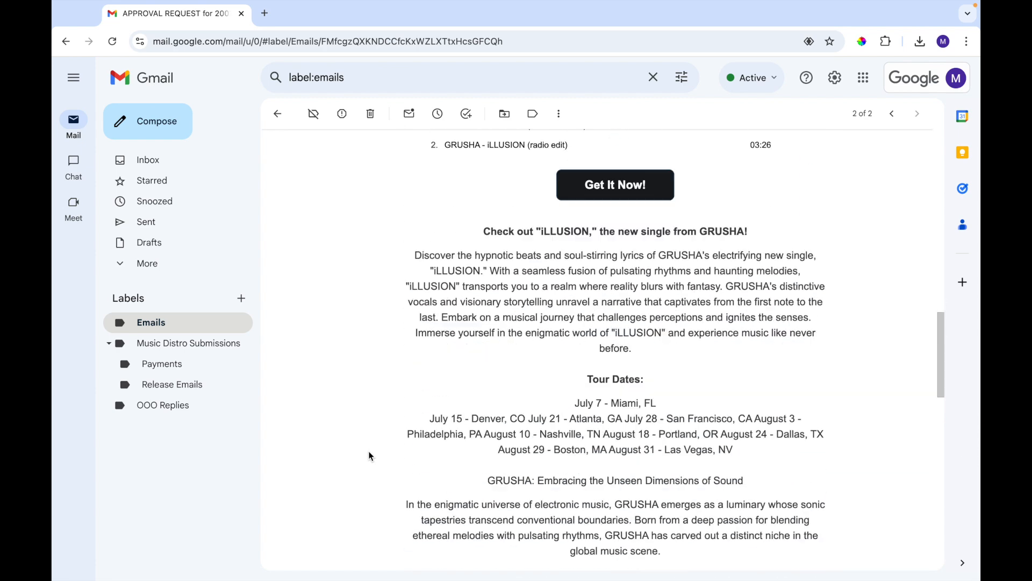
scroll("down", 3)
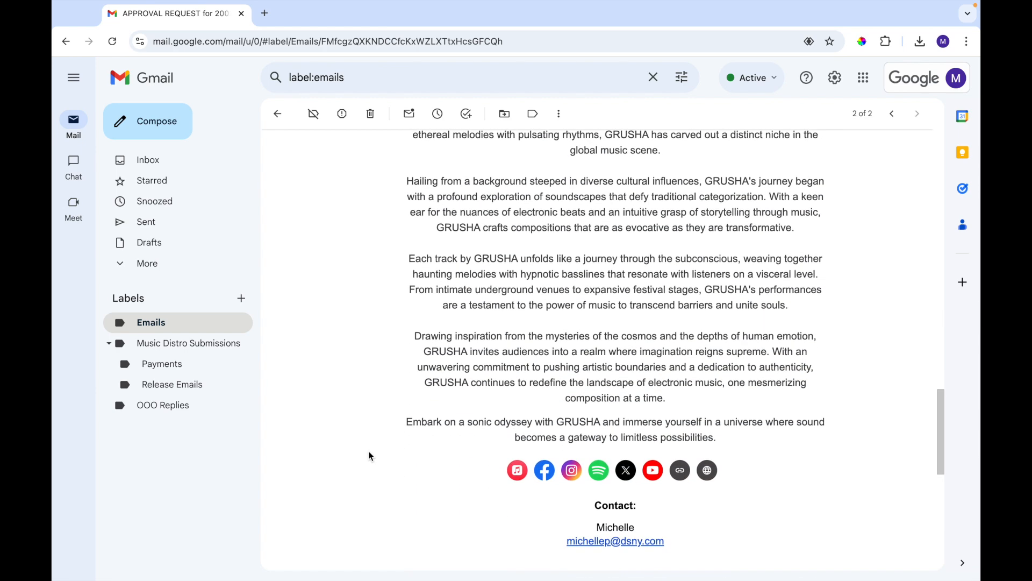
scroll("up", 3)
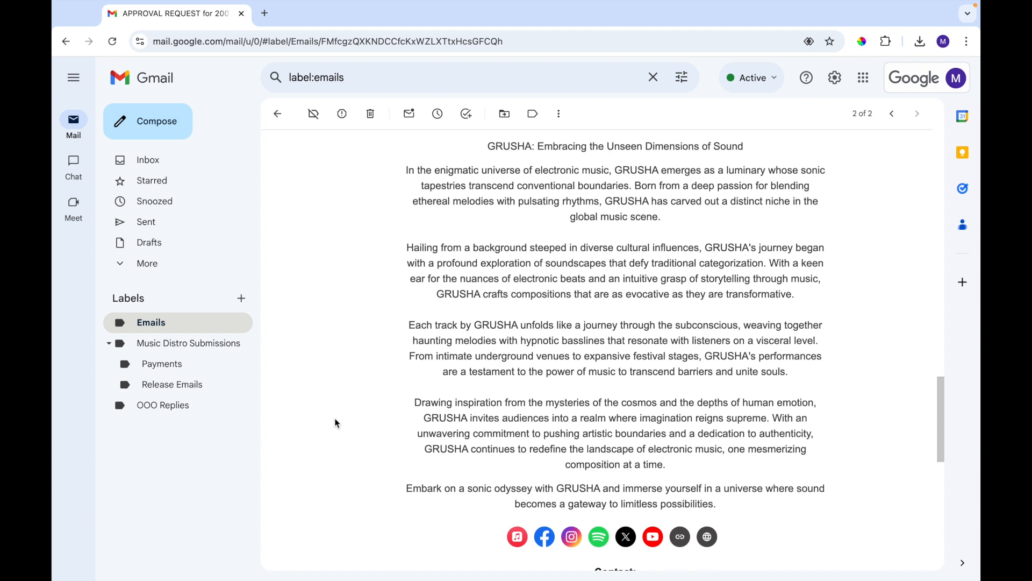
mouse_move(147, 159)
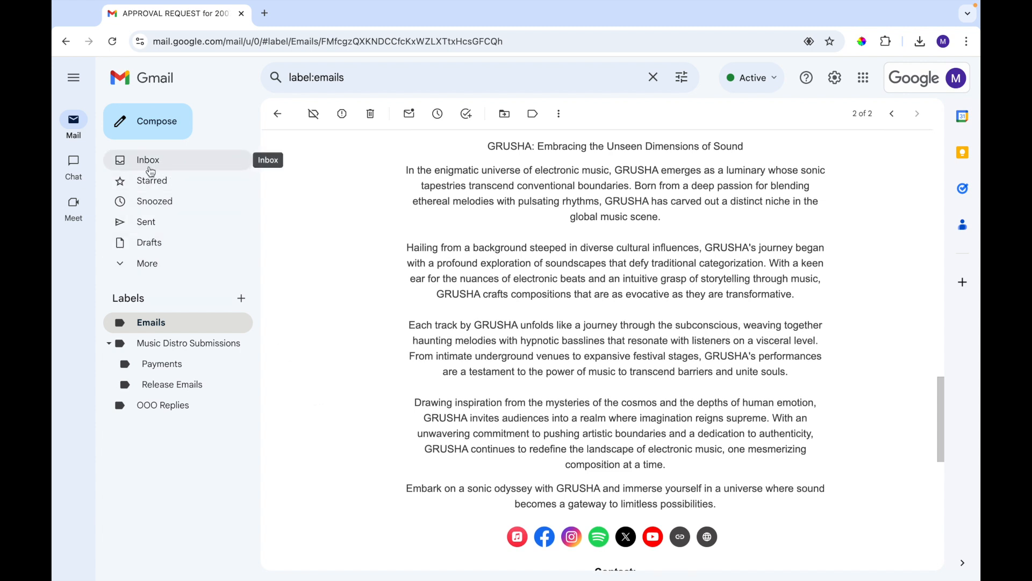
mouse_move(318, 235)
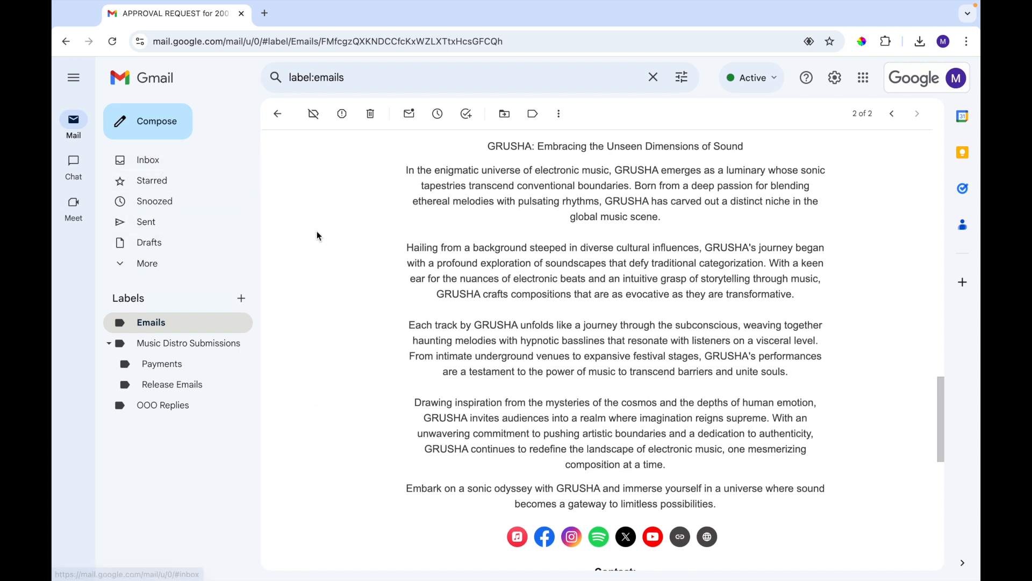
scroll("down", 3)
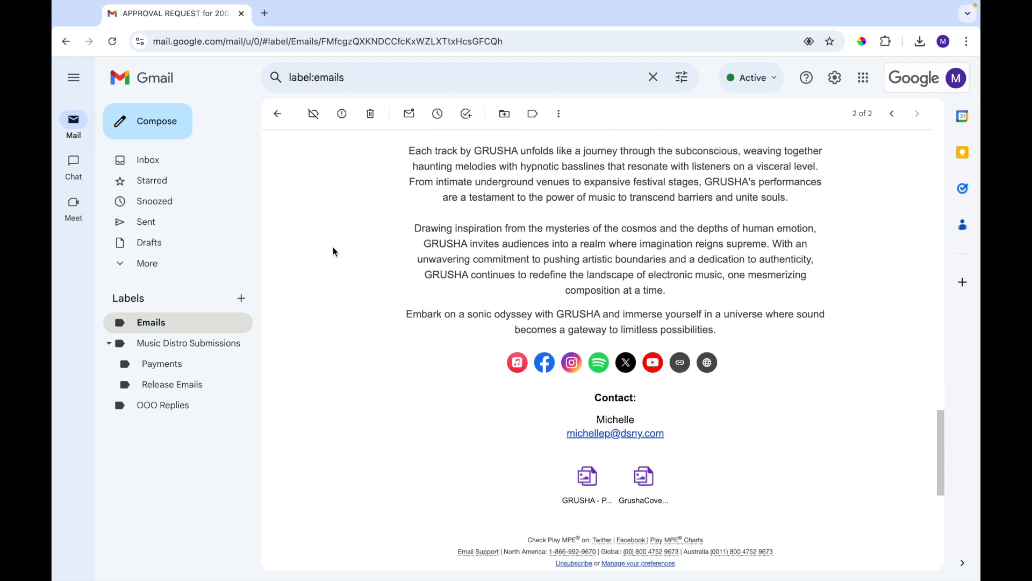
scroll("down", 3)
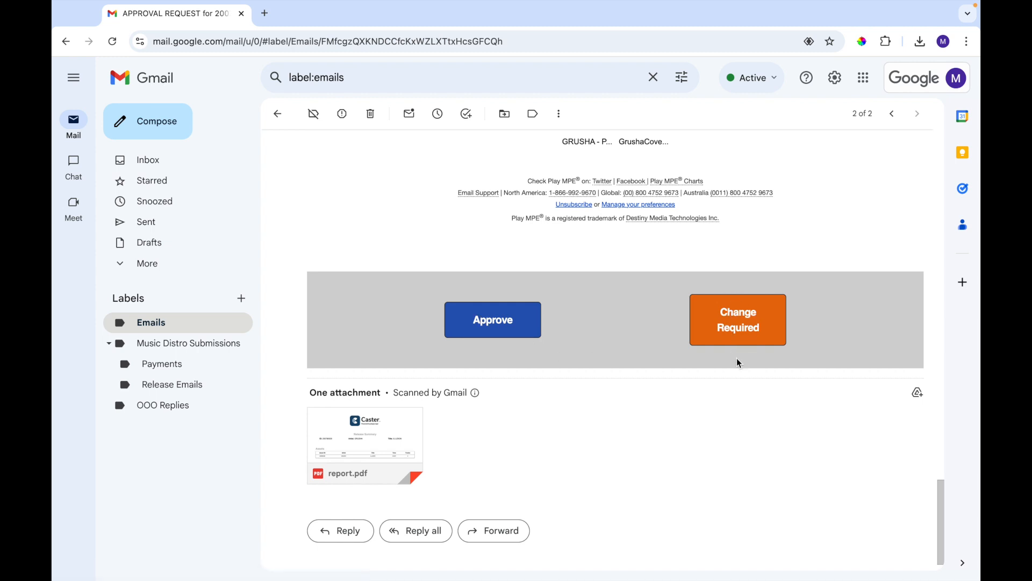
mouse_move(397, 525)
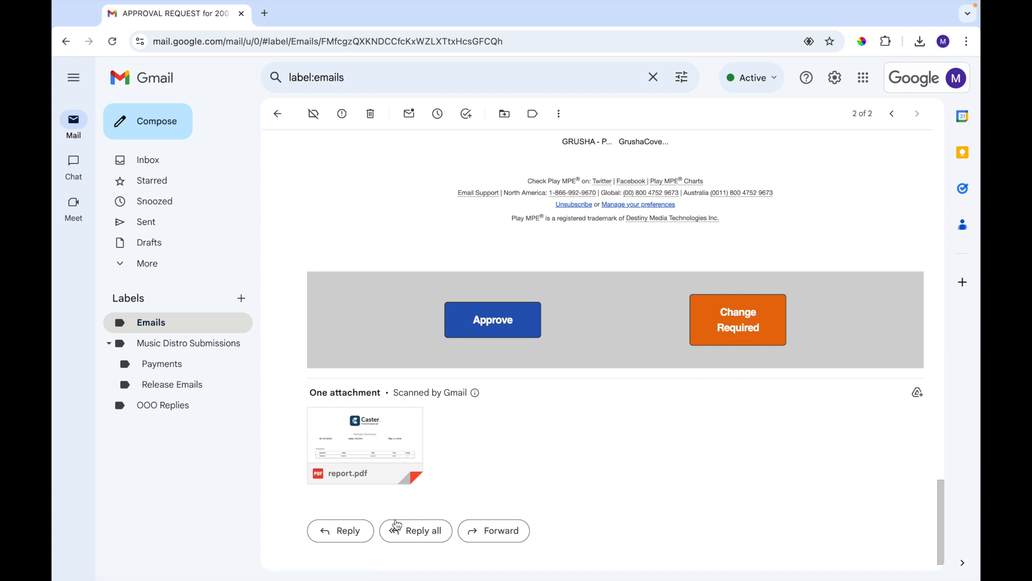
mouse_move(341, 530)
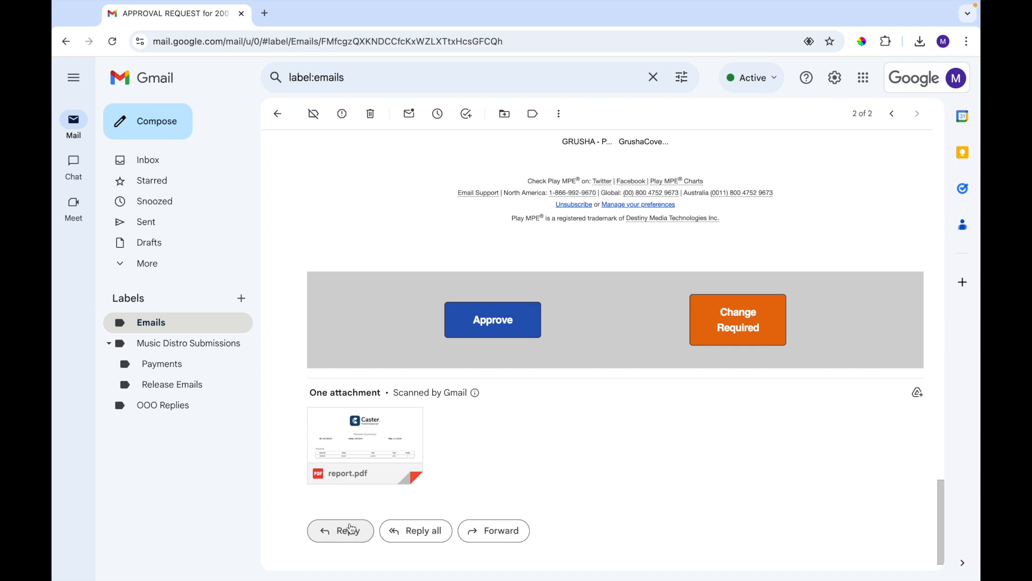
mouse_move(344, 530)
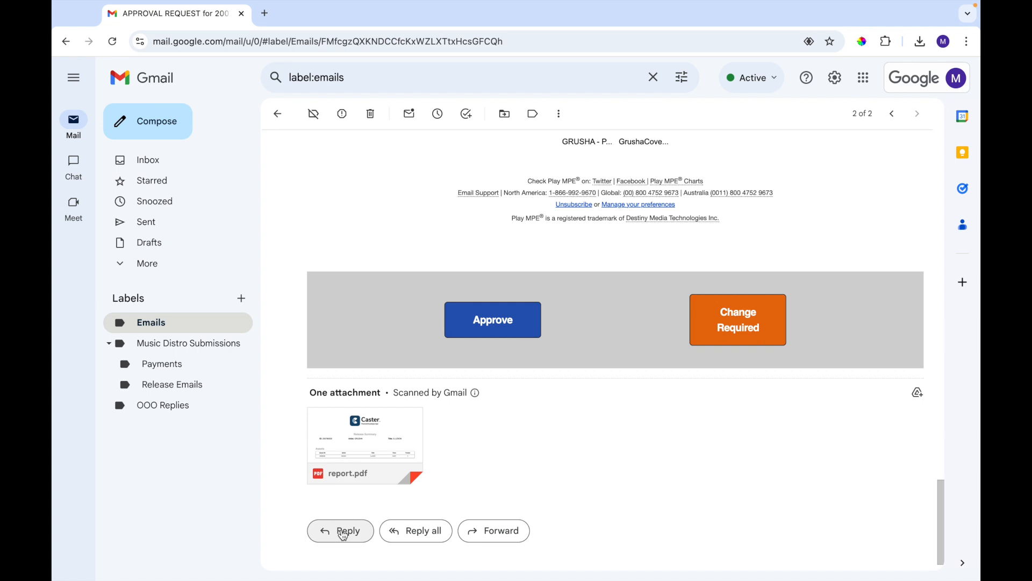
mouse_move(492, 329)
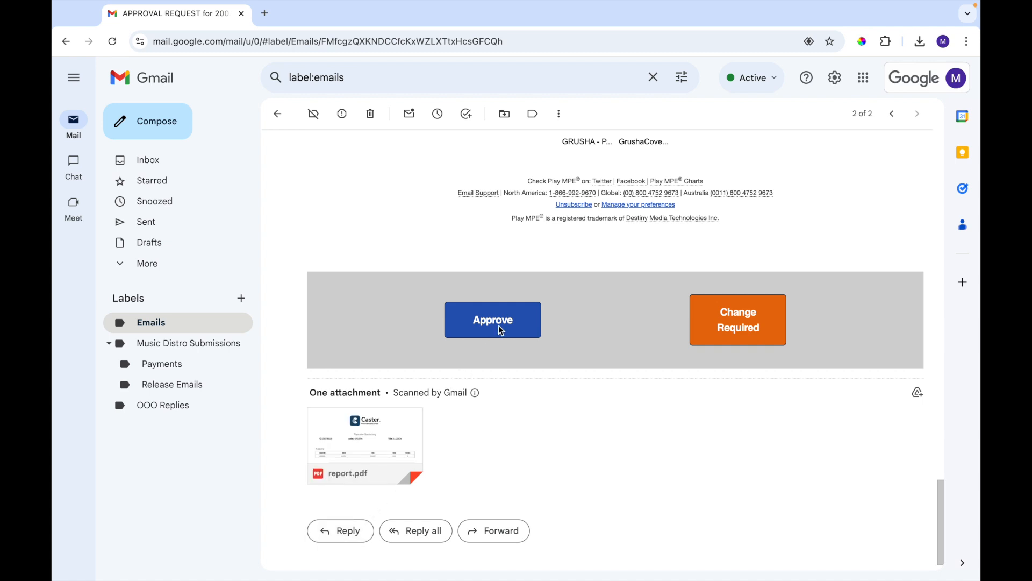
left_click(493, 319)
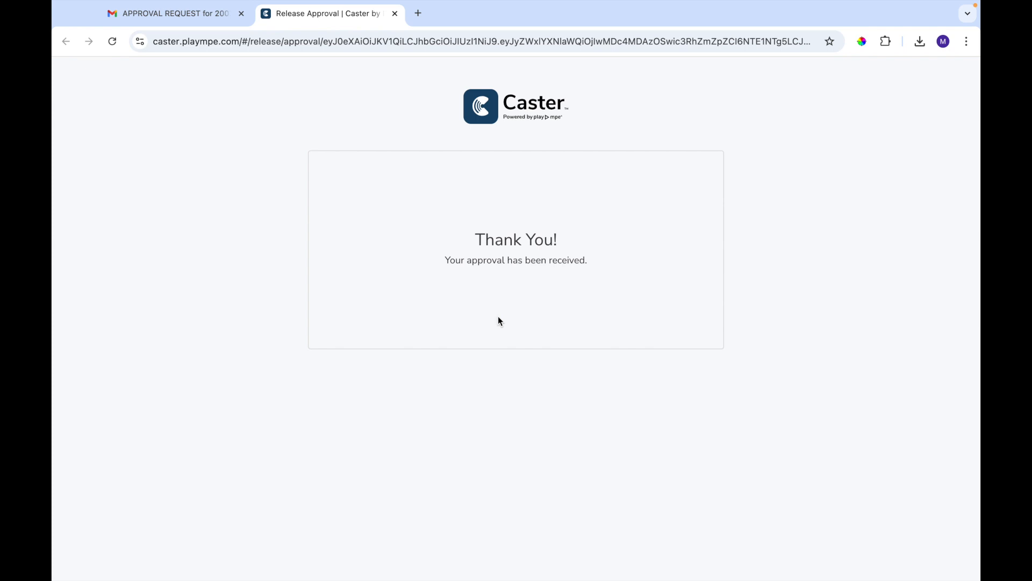
left_click(171, 13)
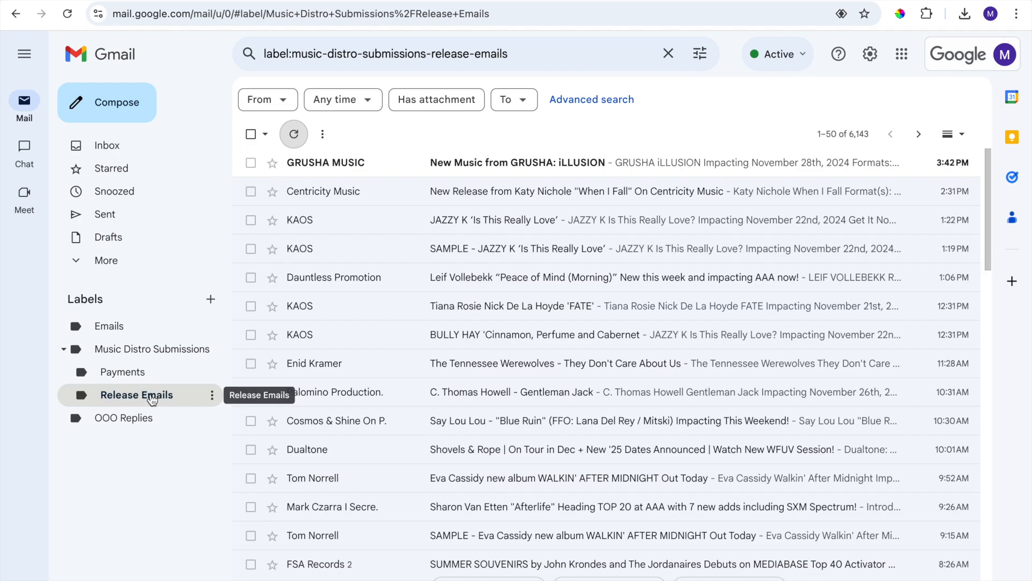
mouse_move(322, 278)
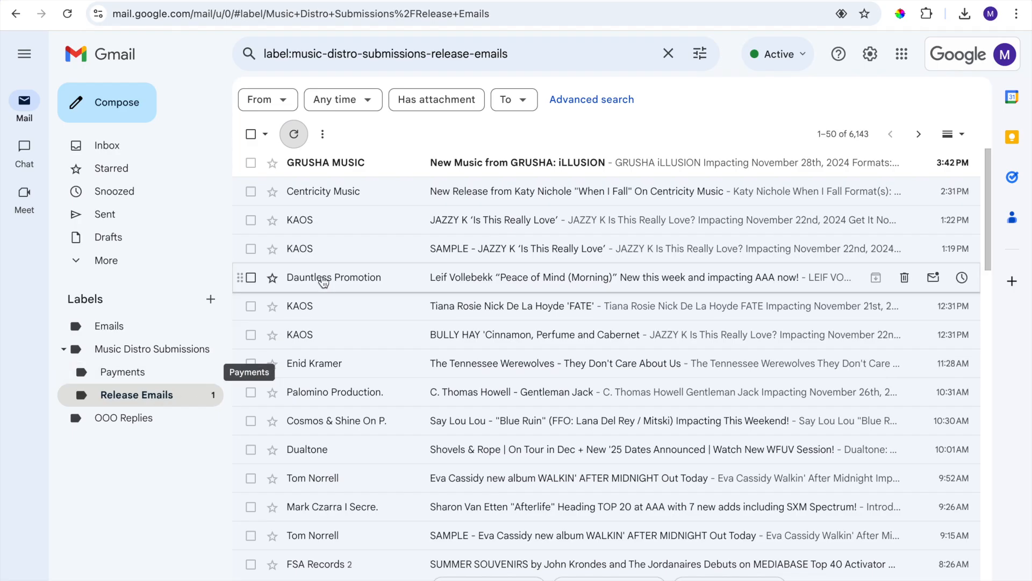
Follow 'Get It Now!' in the 'New Music from GRUSHA: iLLUSION' email to open it in Play MPE Player
left_click(593, 162)
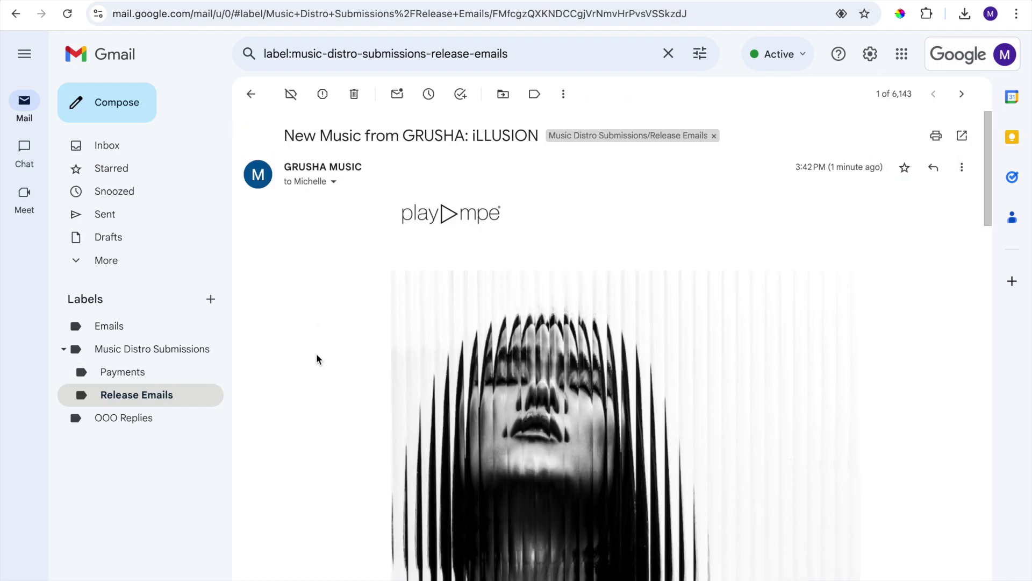
scroll("down", 3)
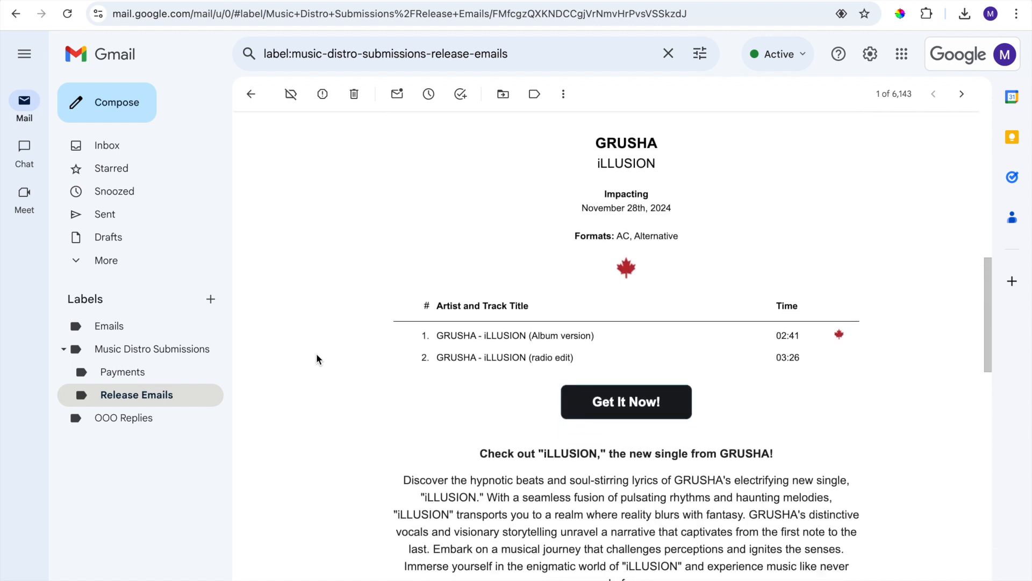
scroll("down", 3)
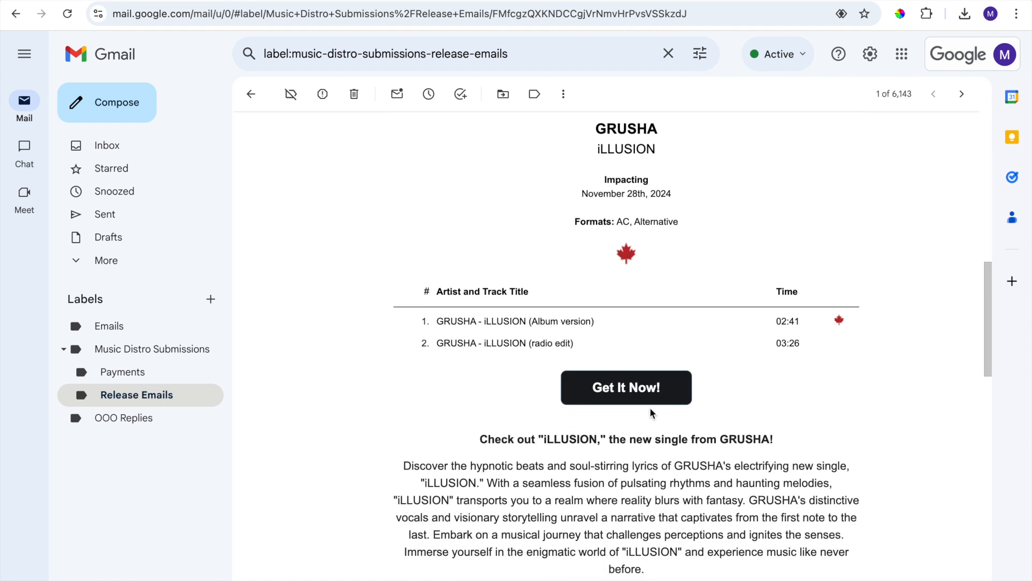
left_click(626, 387)
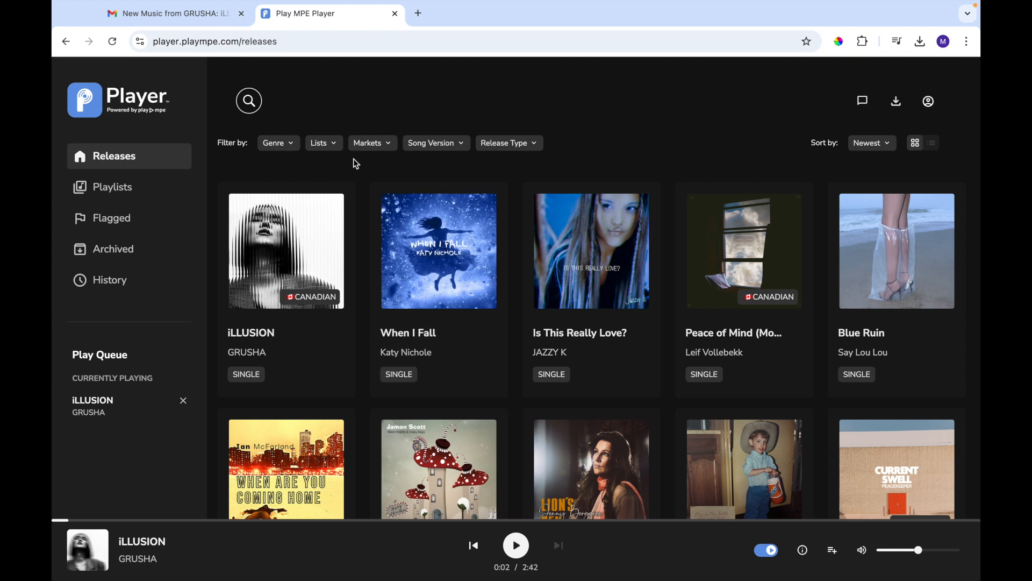
mouse_move(357, 172)
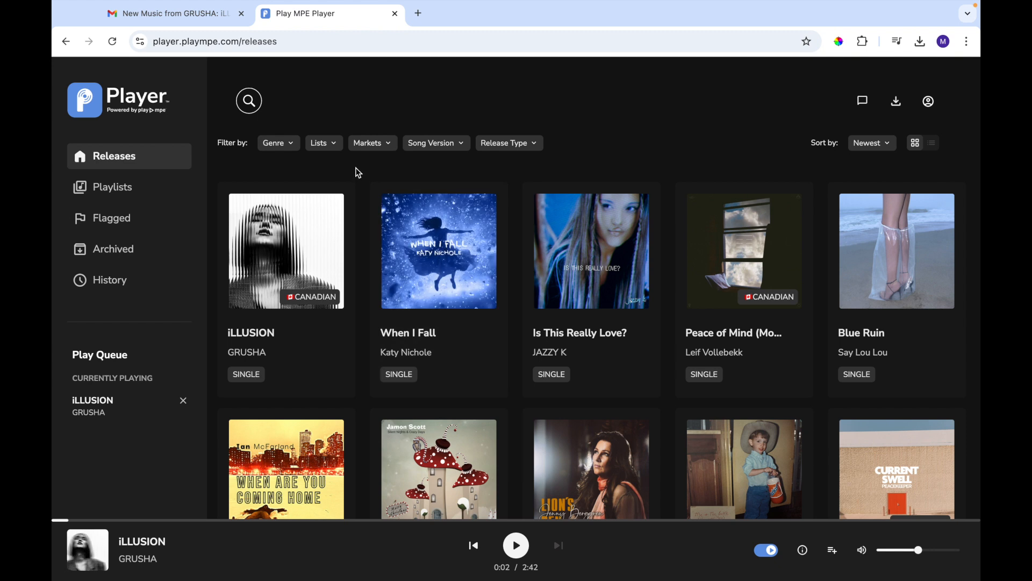
mouse_move(286, 251)
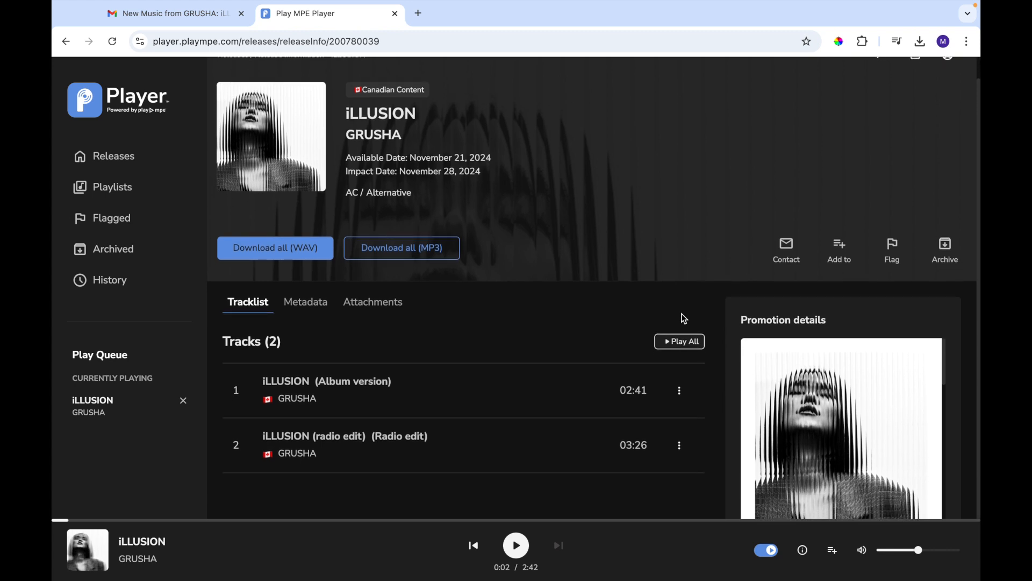
mouse_move(880, 272)
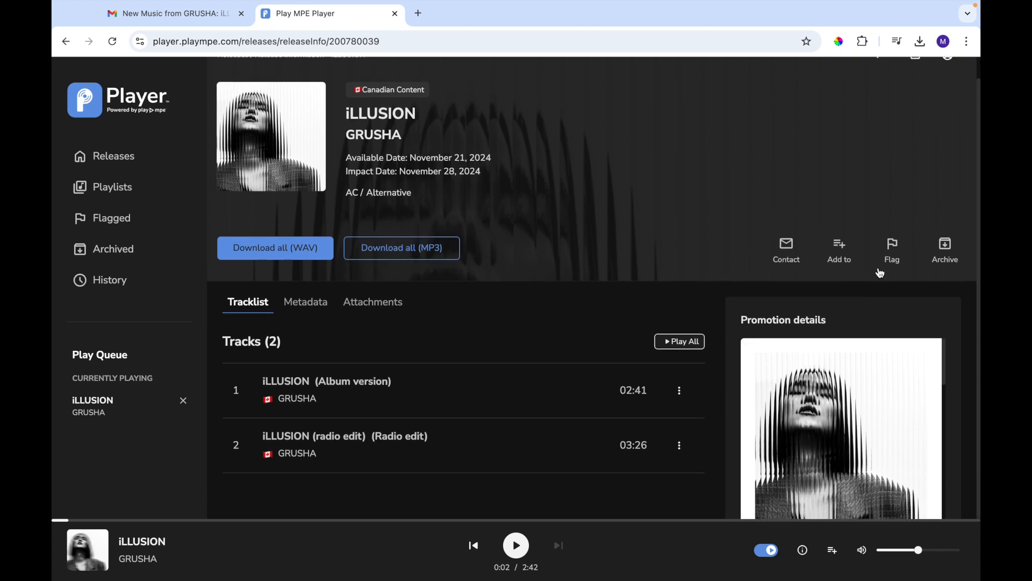
mouse_move(508, 339)
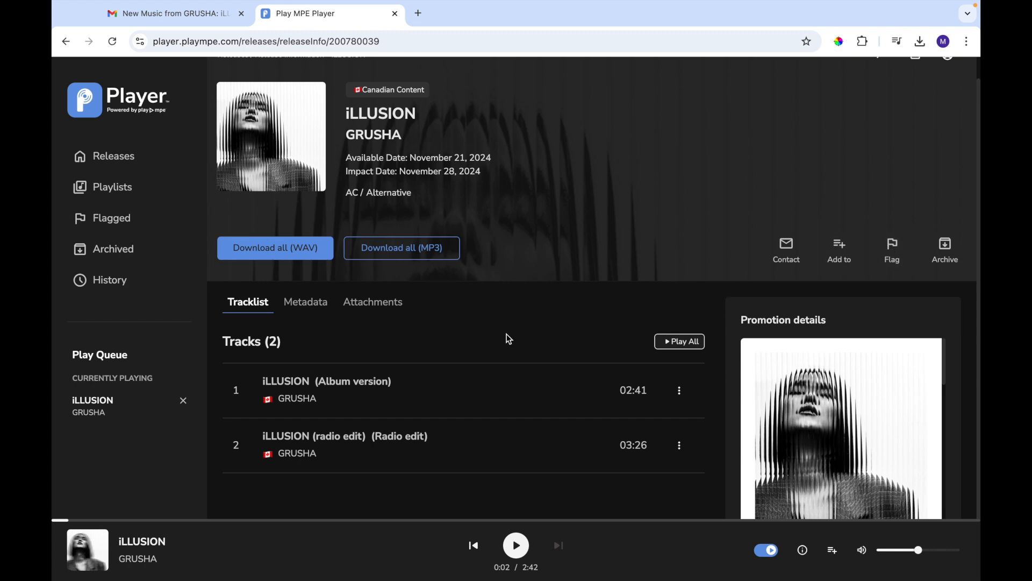
mouse_move(275, 247)
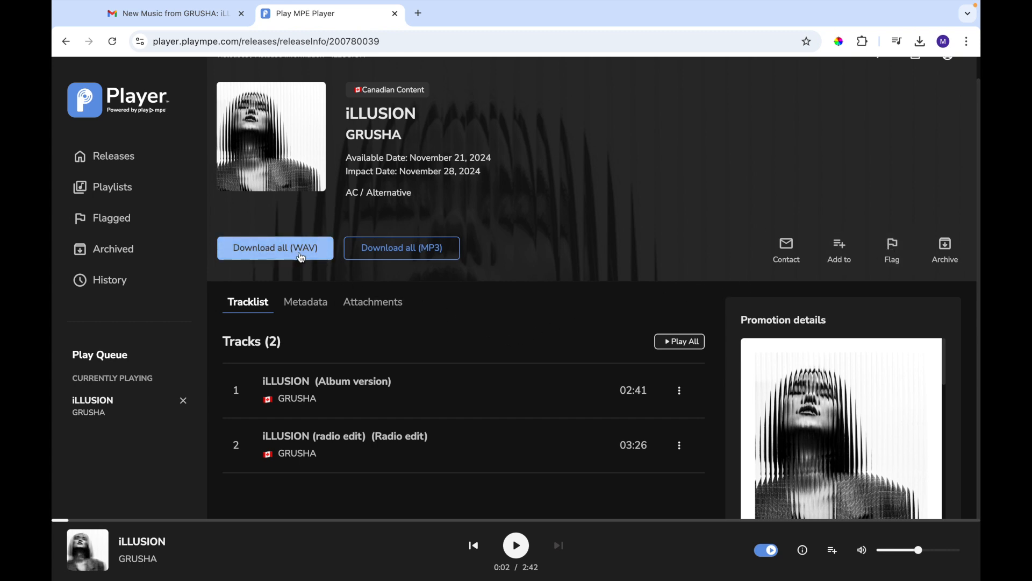
mouse_move(667, 294)
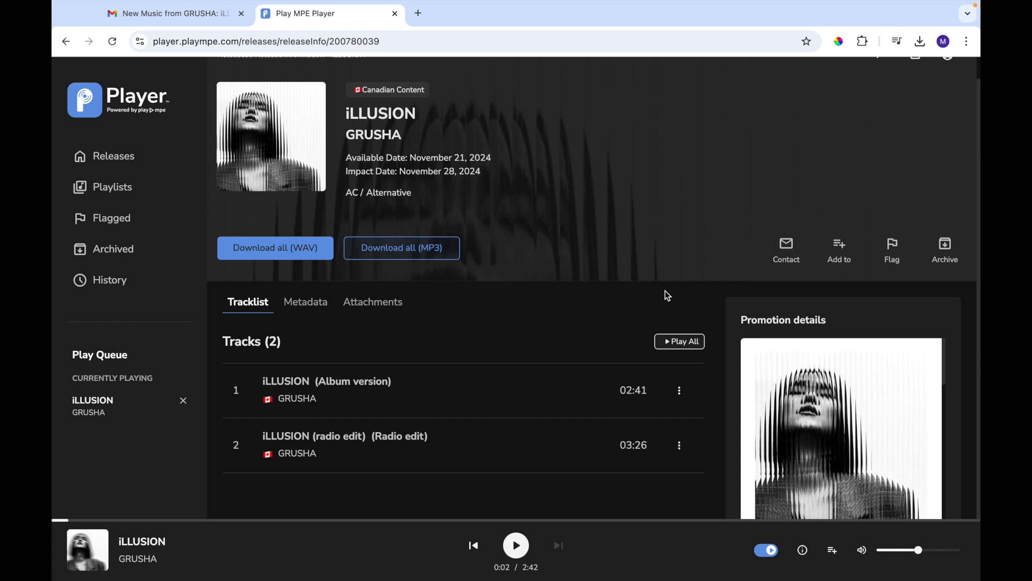
mouse_move(786, 250)
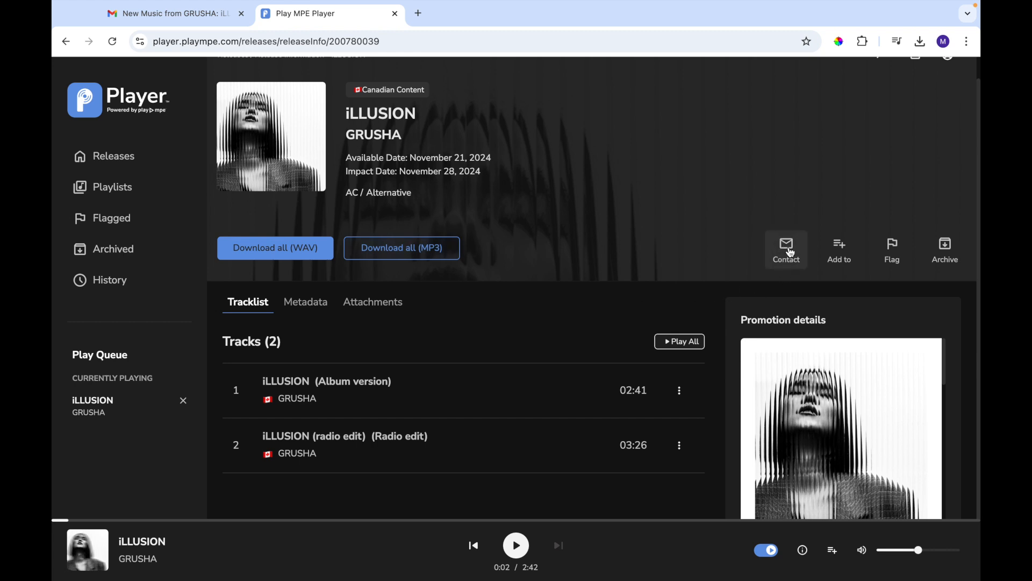
mouse_move(685, 304)
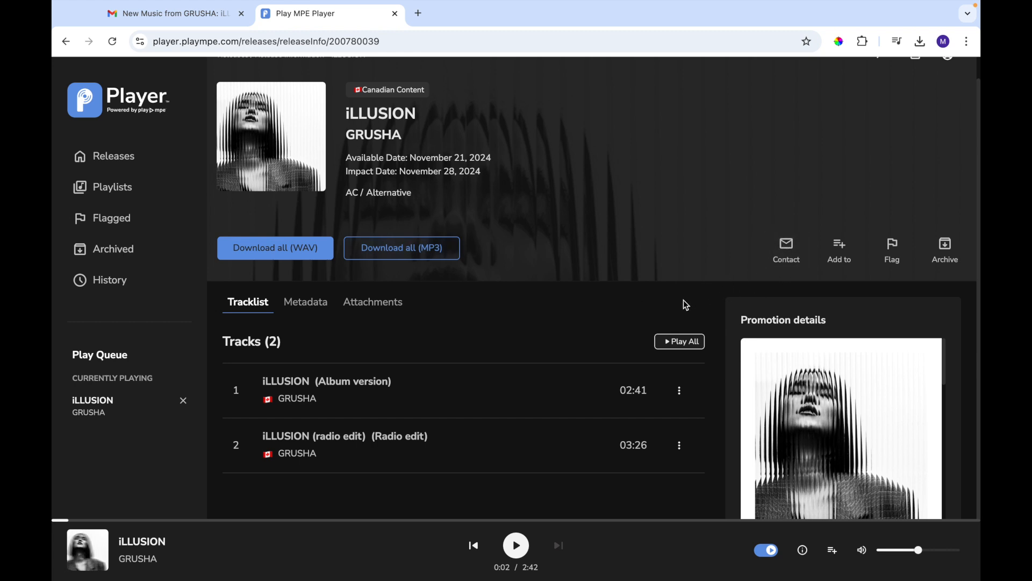